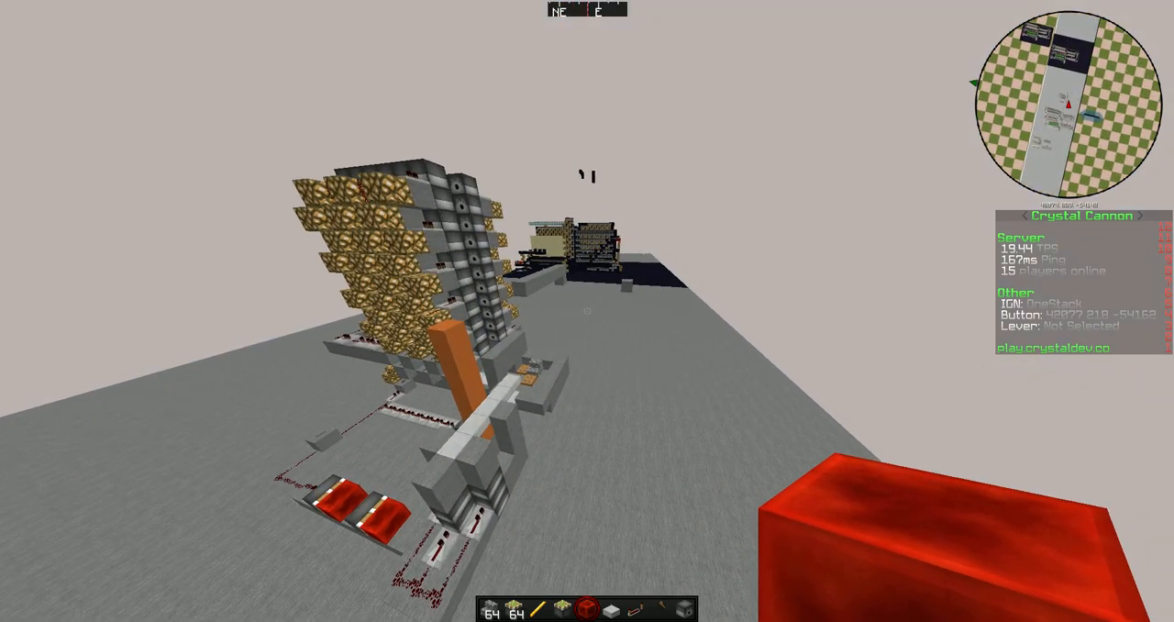
pyautogui.moveTo(587, 311)
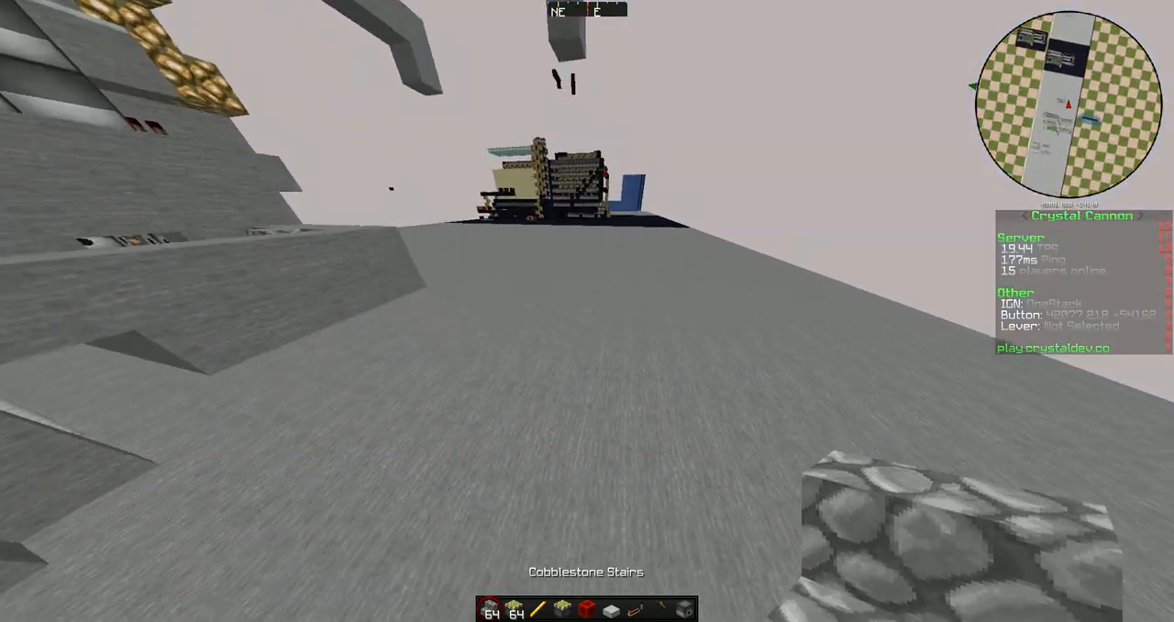
pyautogui.moveTo(587, 310)
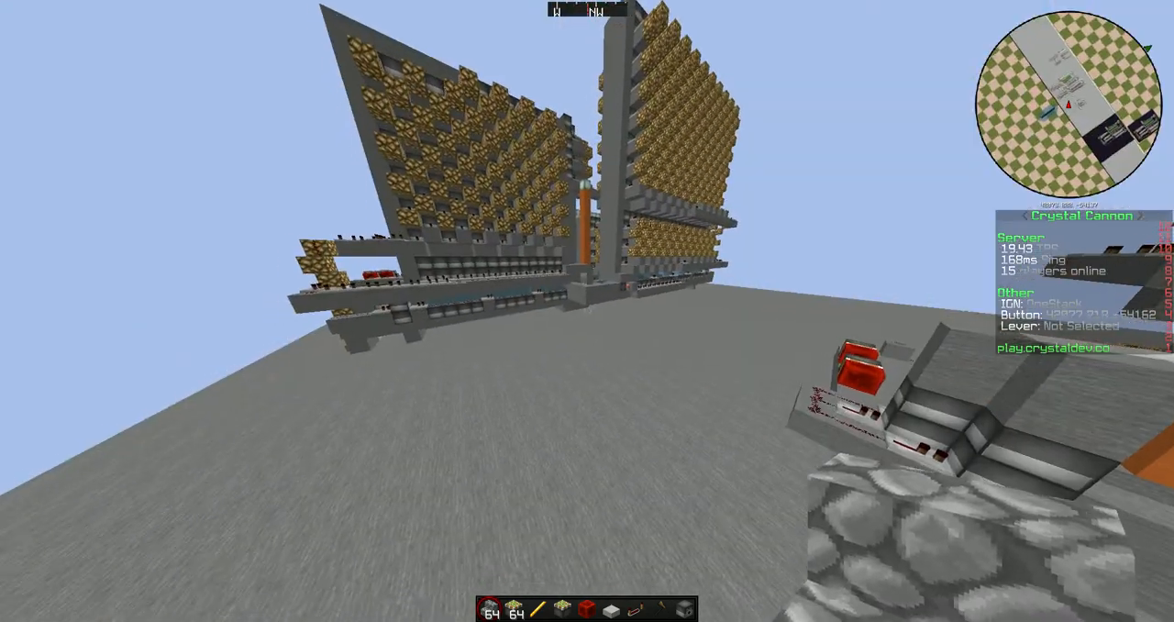
pyautogui.moveTo(587, 311)
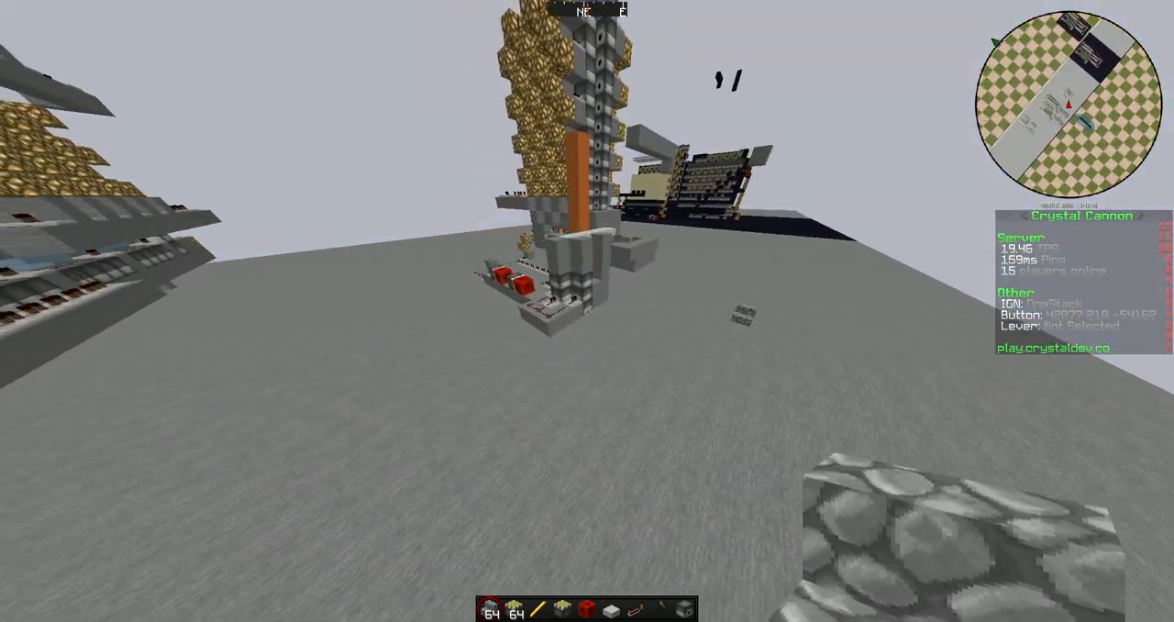
pyautogui.moveTo(586, 311)
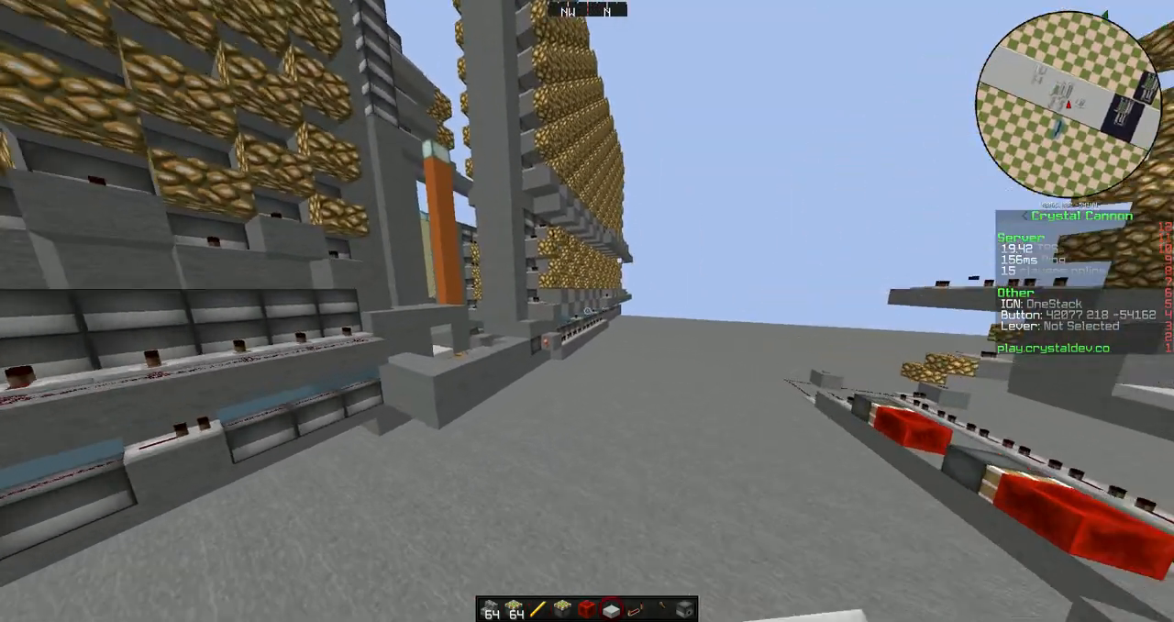
pyautogui.moveTo(587, 311)
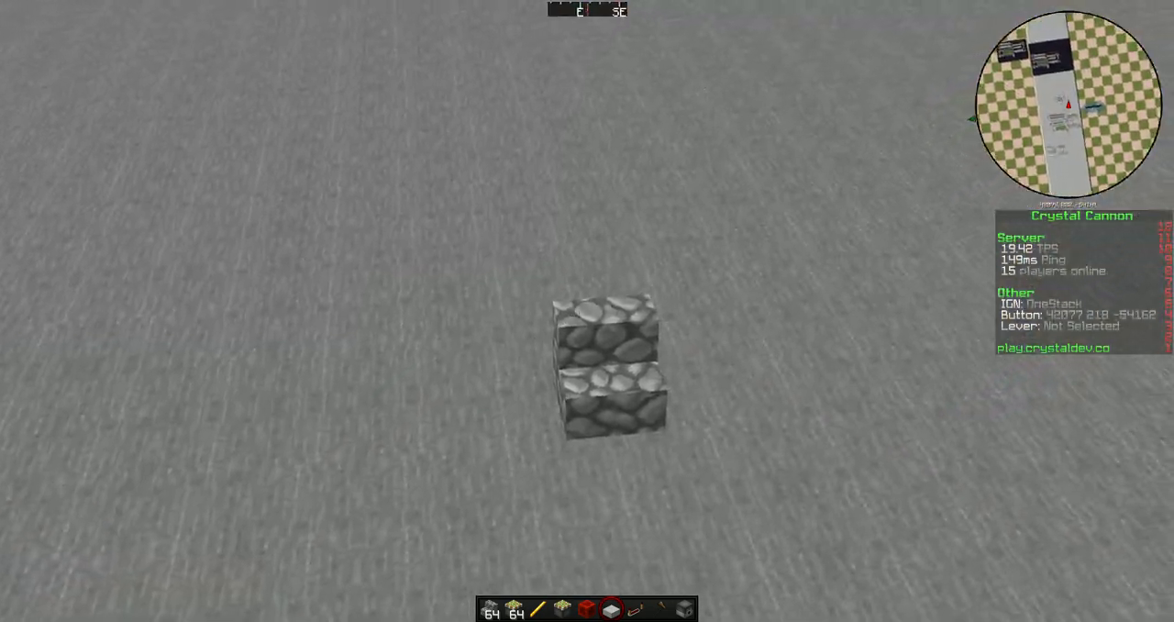
pyautogui.moveTo(587, 310)
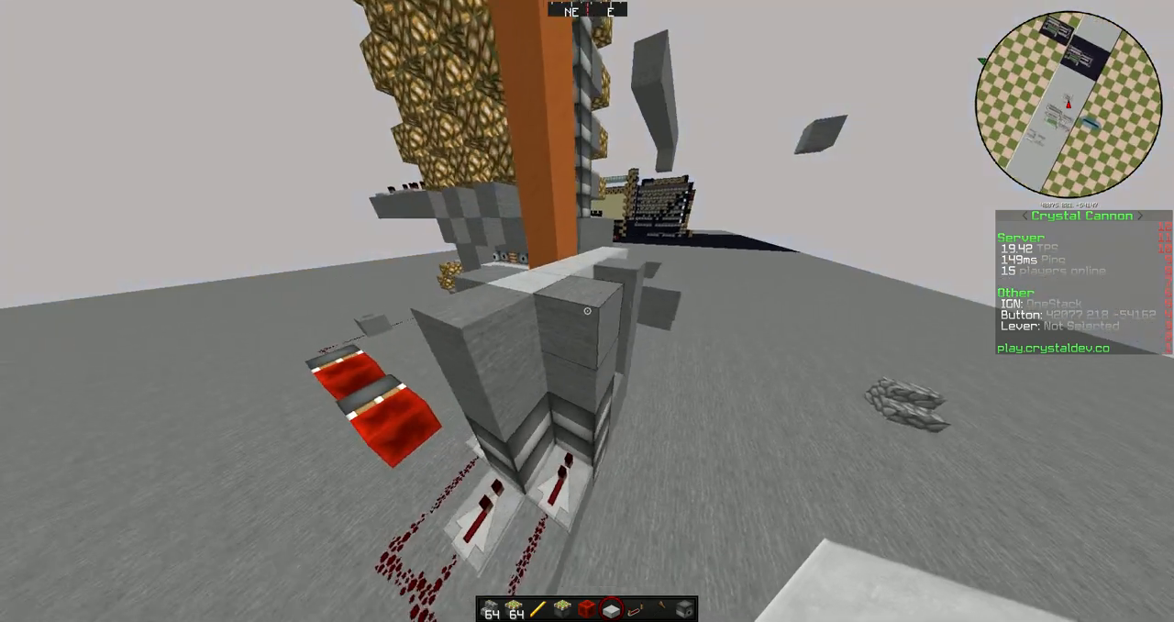
pyautogui.moveTo(586, 310)
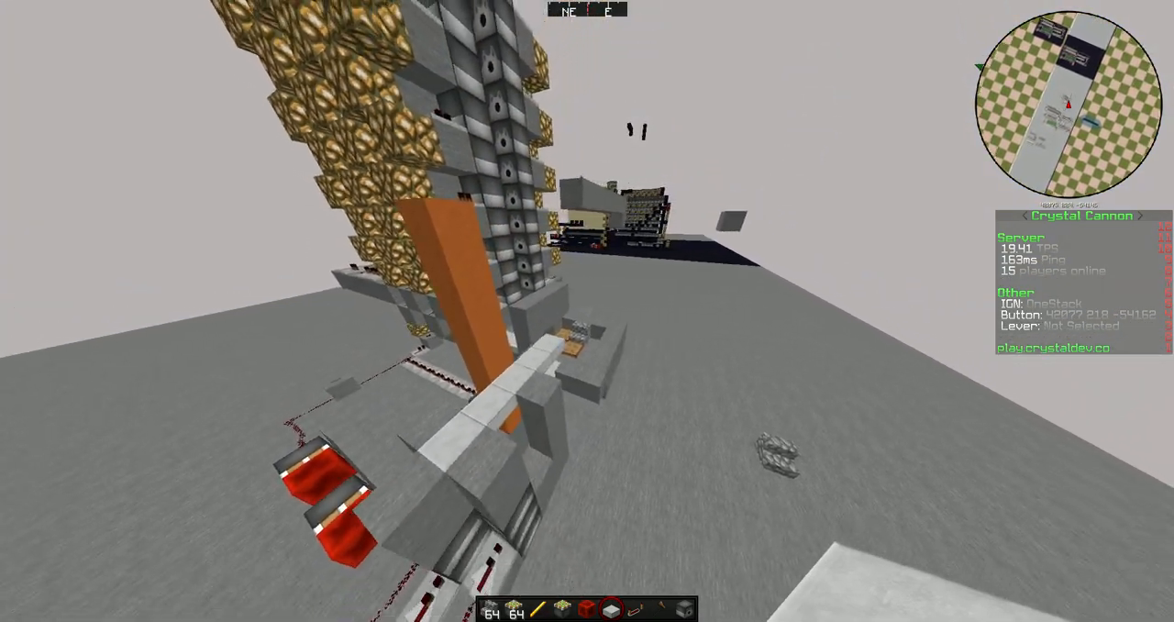
pyautogui.moveTo(587, 311)
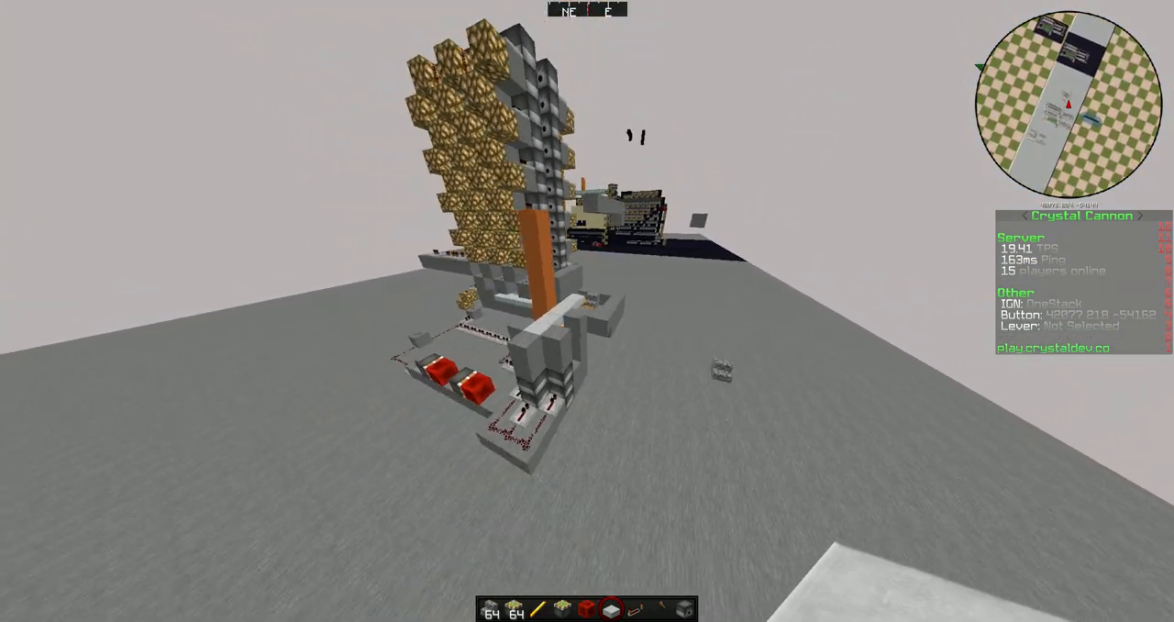
pyautogui.moveTo(587, 311)
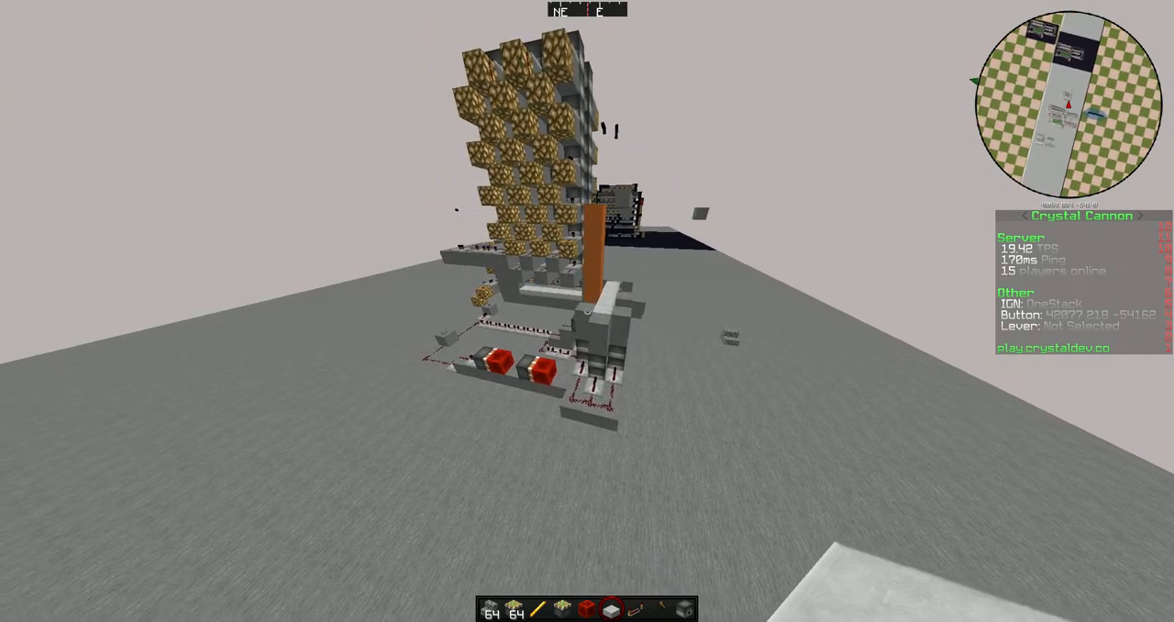
pyautogui.moveTo(587, 311)
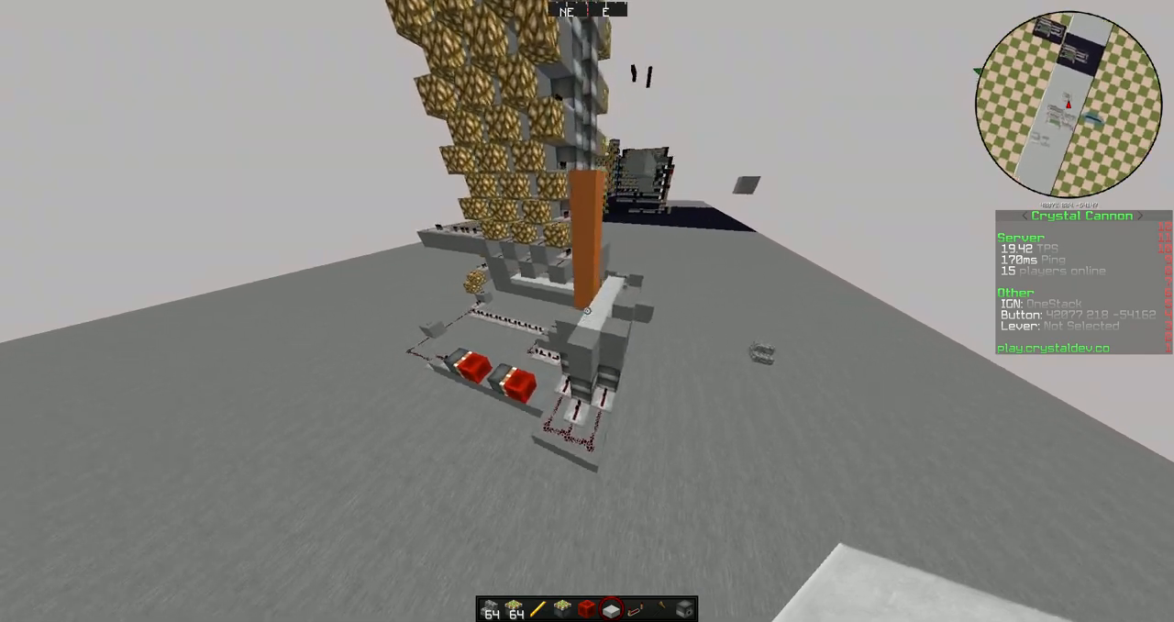
pyautogui.moveTo(586, 311)
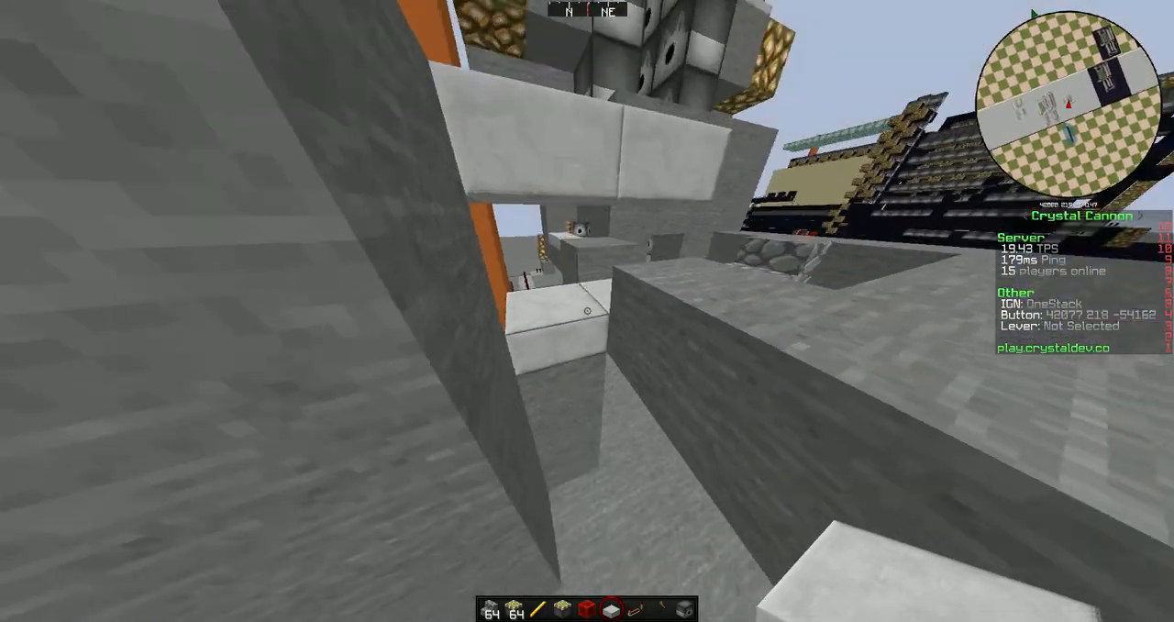
pyautogui.moveTo(587, 311)
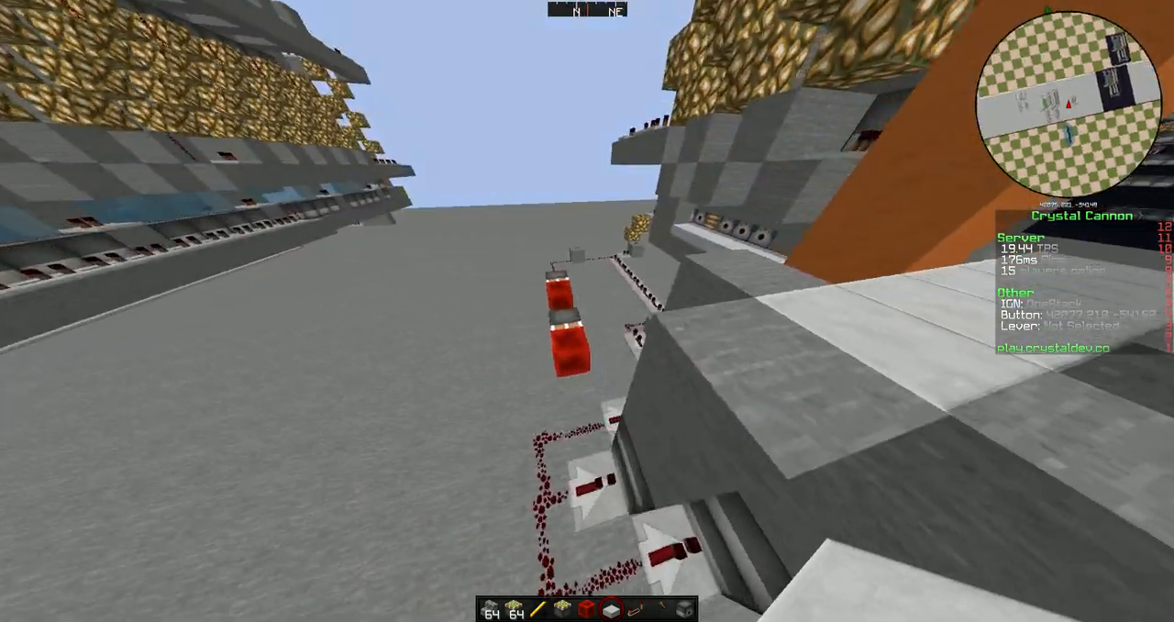
pyautogui.moveTo(587, 311)
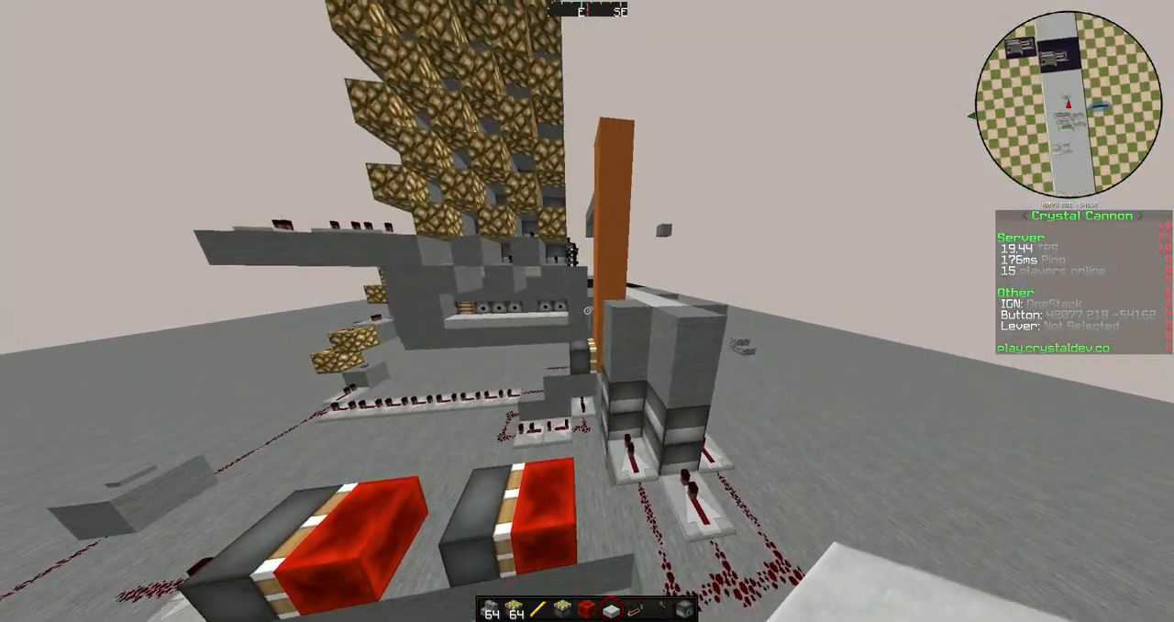
pyautogui.moveTo(587, 311)
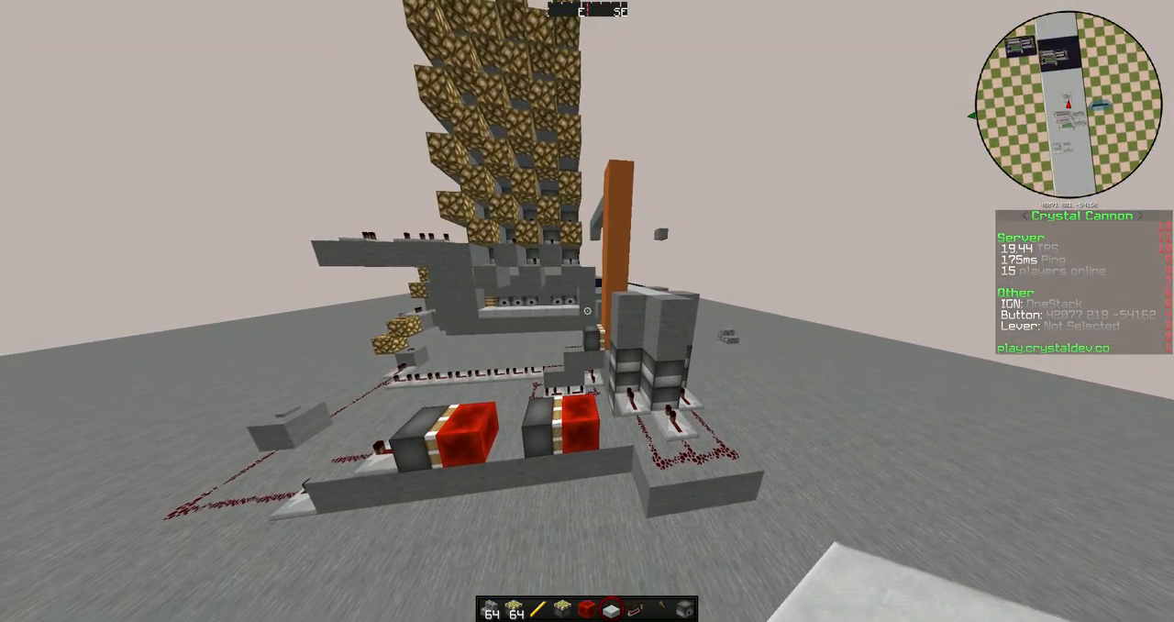
pyautogui.moveTo(587, 311)
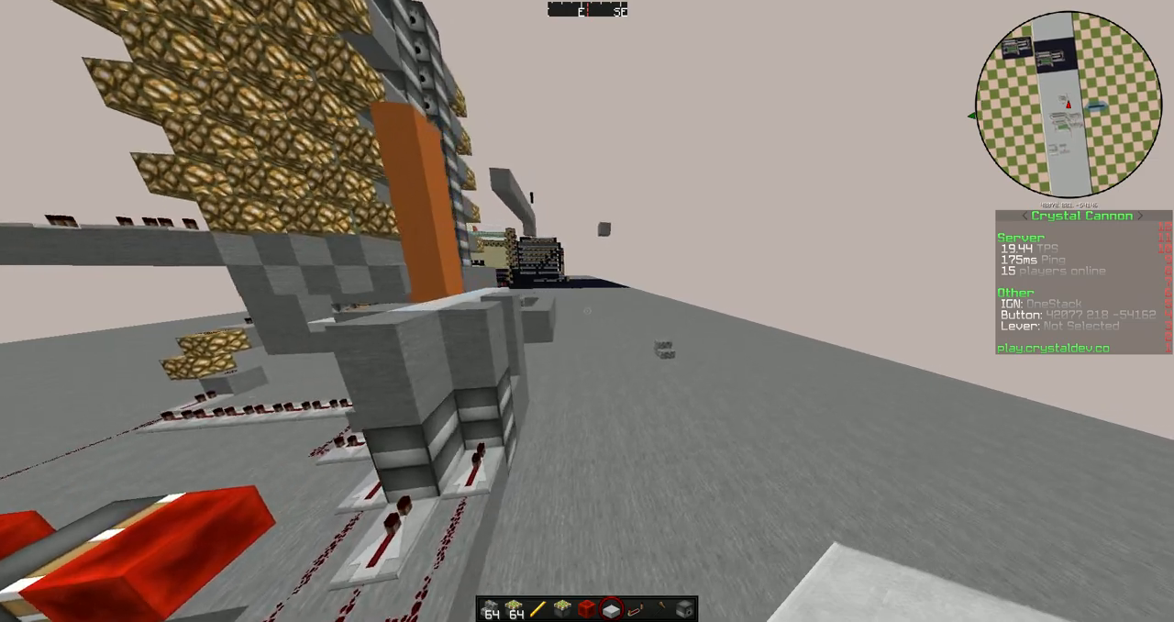
pyautogui.moveTo(586, 311)
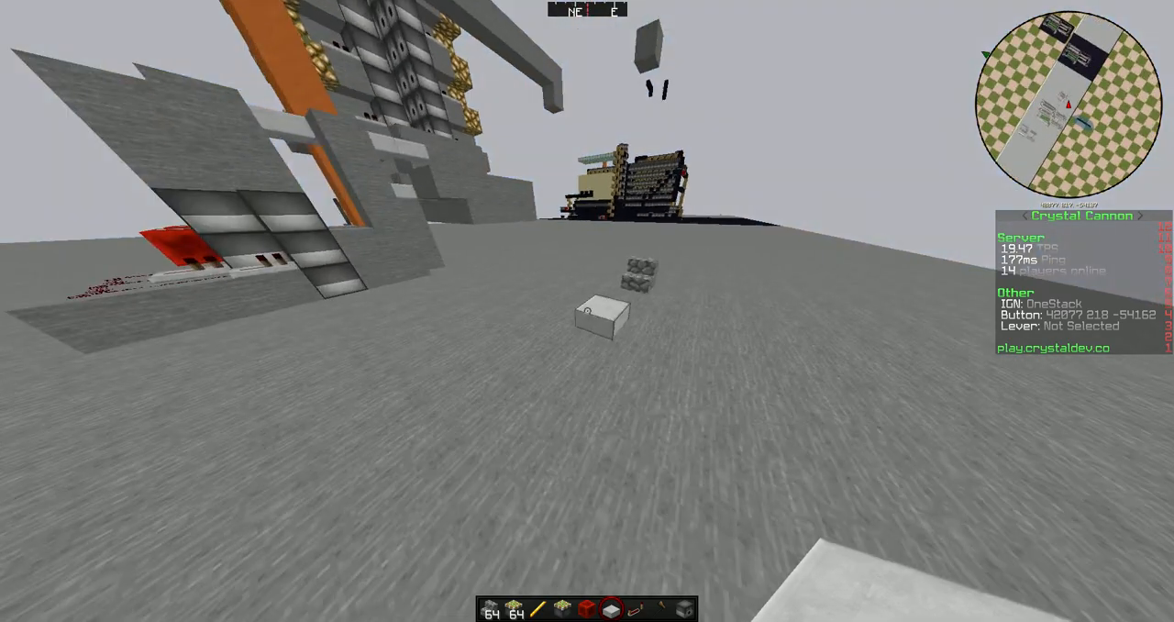
pyautogui.moveTo(587, 311)
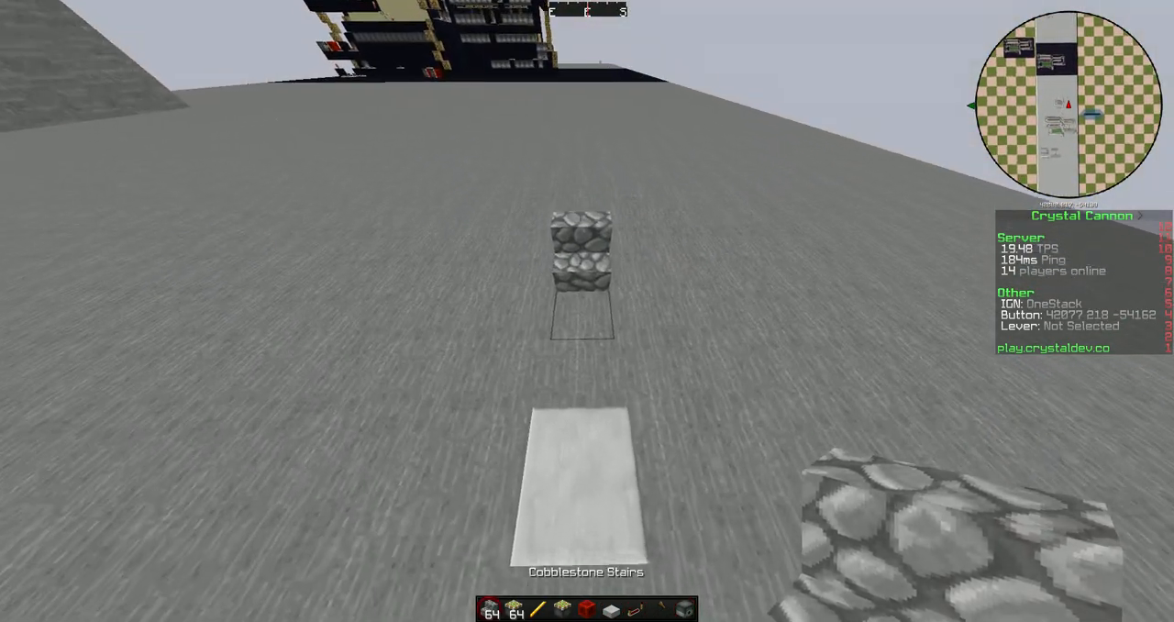
pyautogui.moveTo(587, 310)
pyautogui.write('p')
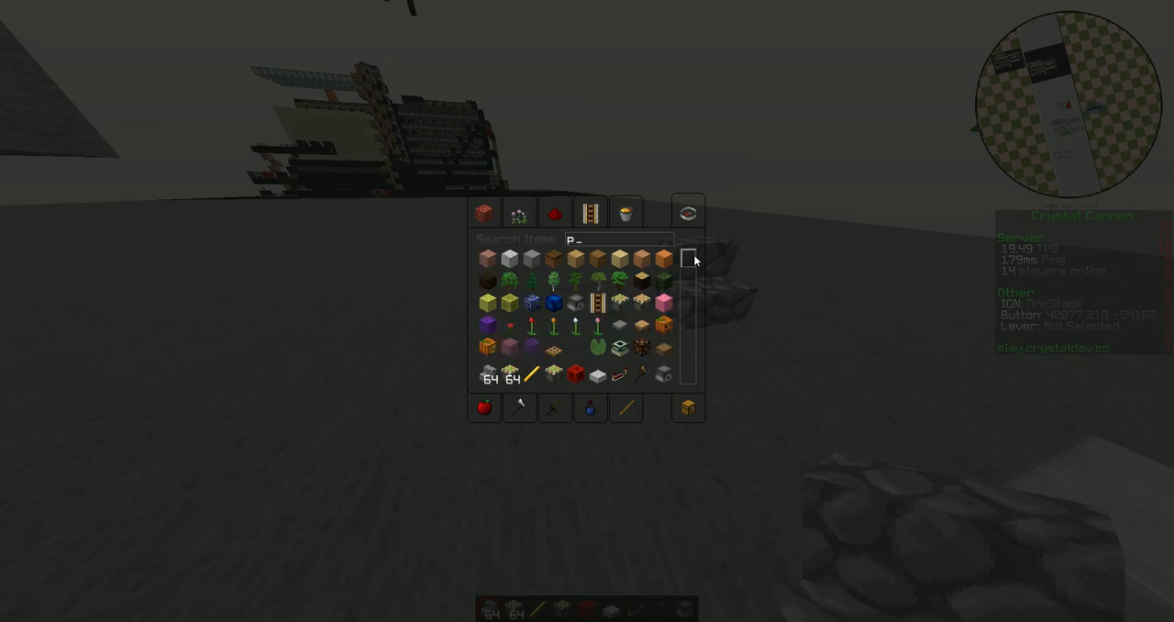
# Search the creative inventory for TNT and place it beside the cobblestone stairs
pyautogui.write('ow')
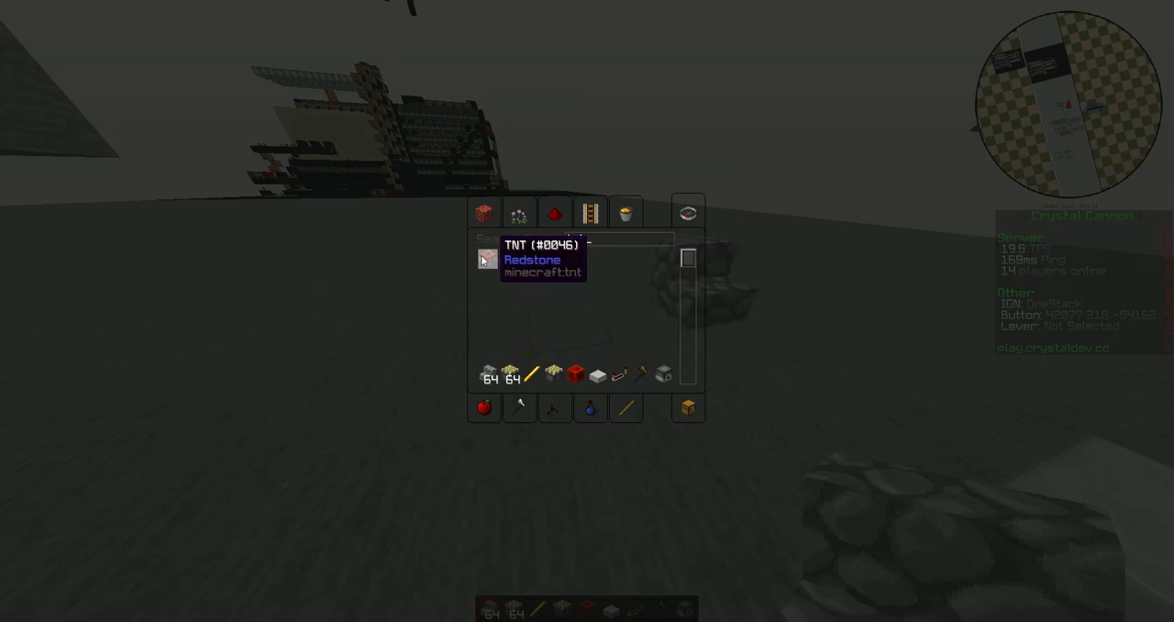
pyautogui.press('Escape')
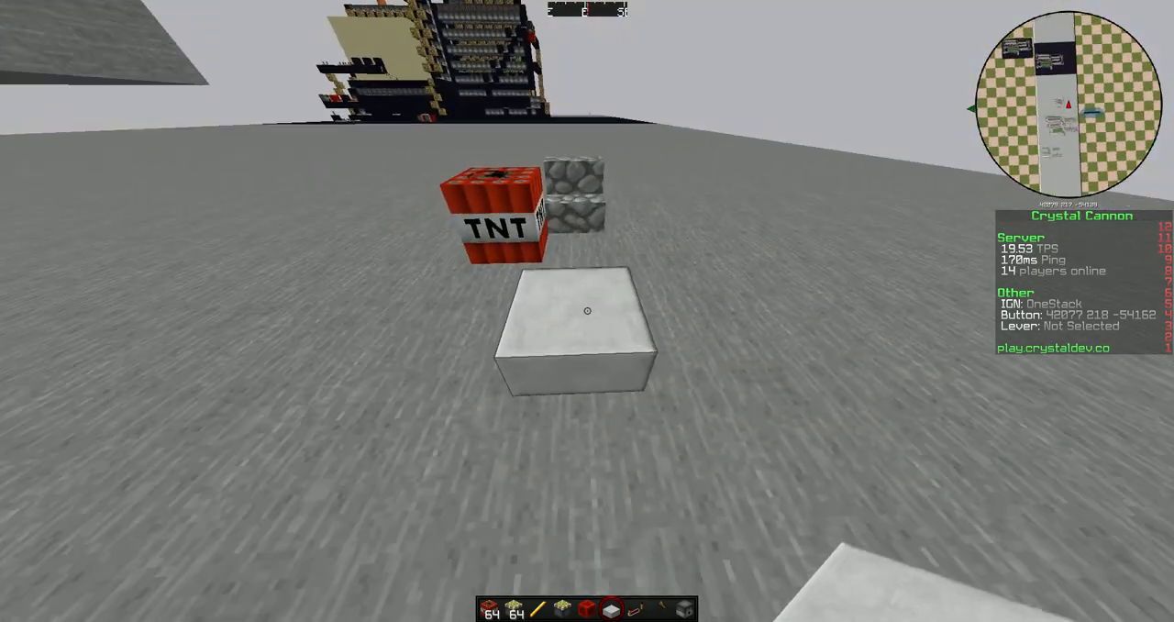
pyautogui.moveTo(587, 311)
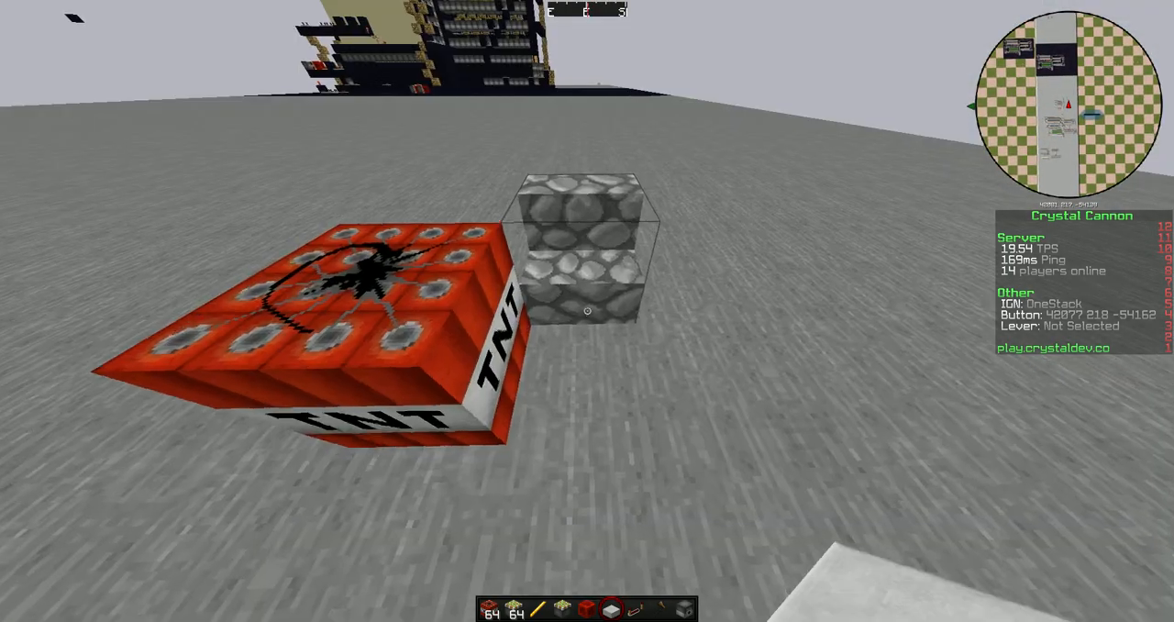
pyautogui.moveTo(587, 311)
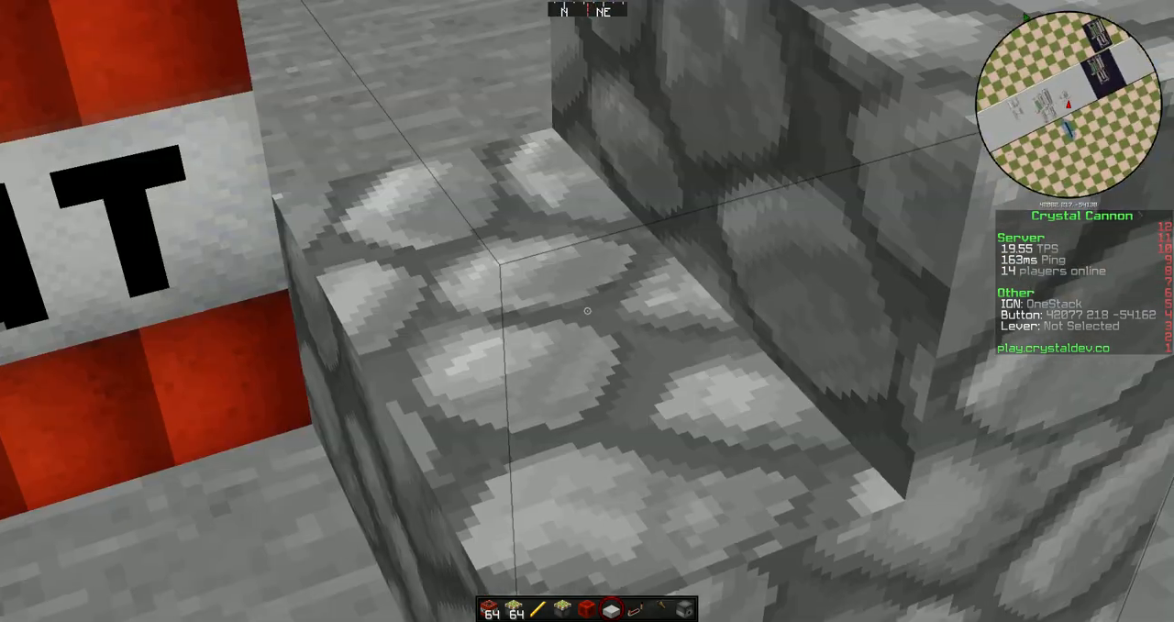
pyautogui.moveTo(587, 310)
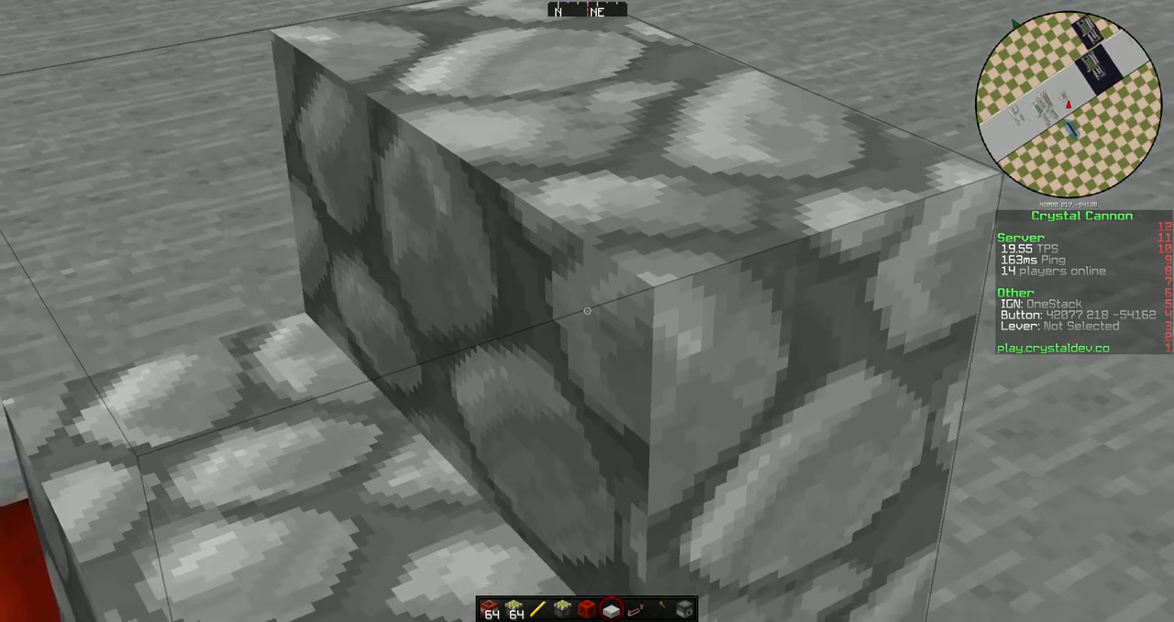
pyautogui.moveTo(586, 311)
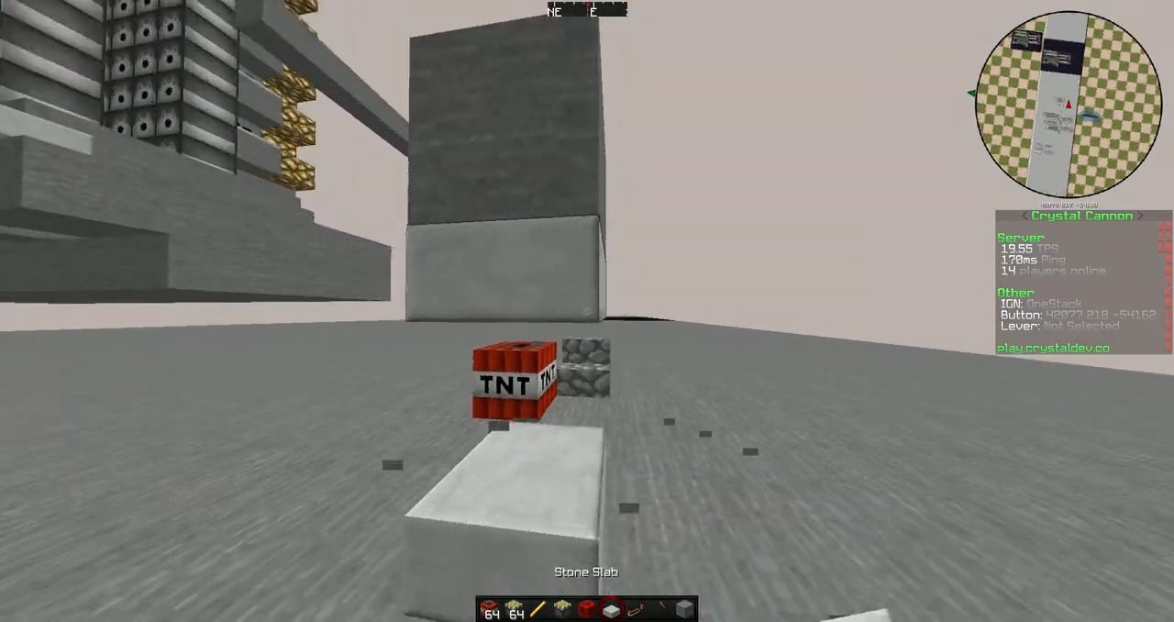
pyautogui.moveTo(586, 311)
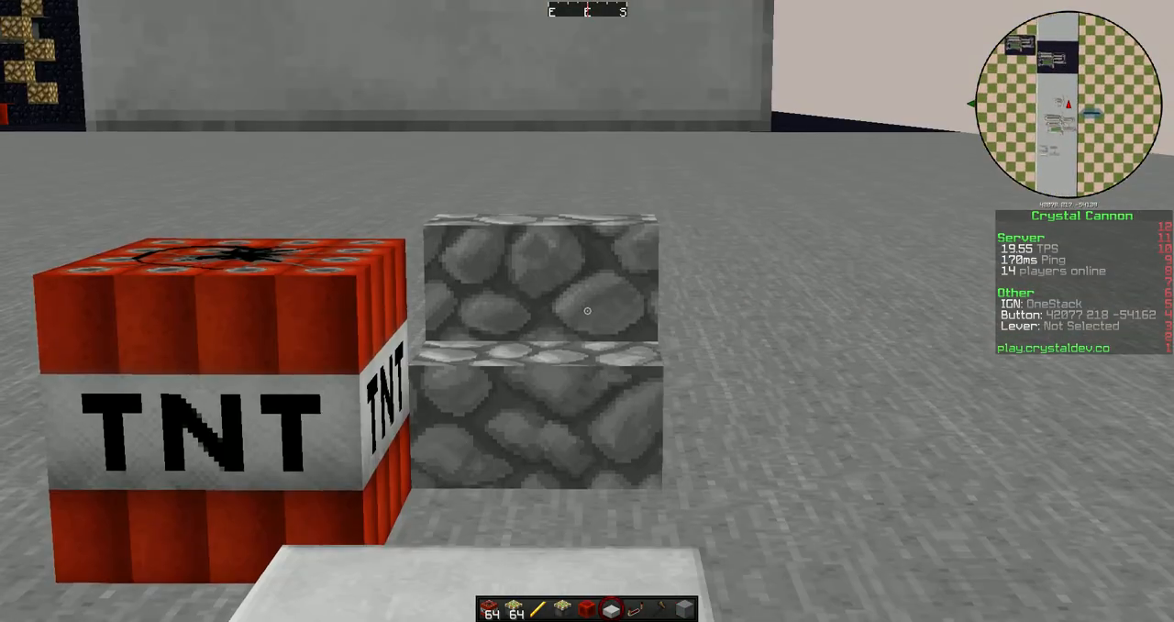
pyautogui.moveTo(587, 310)
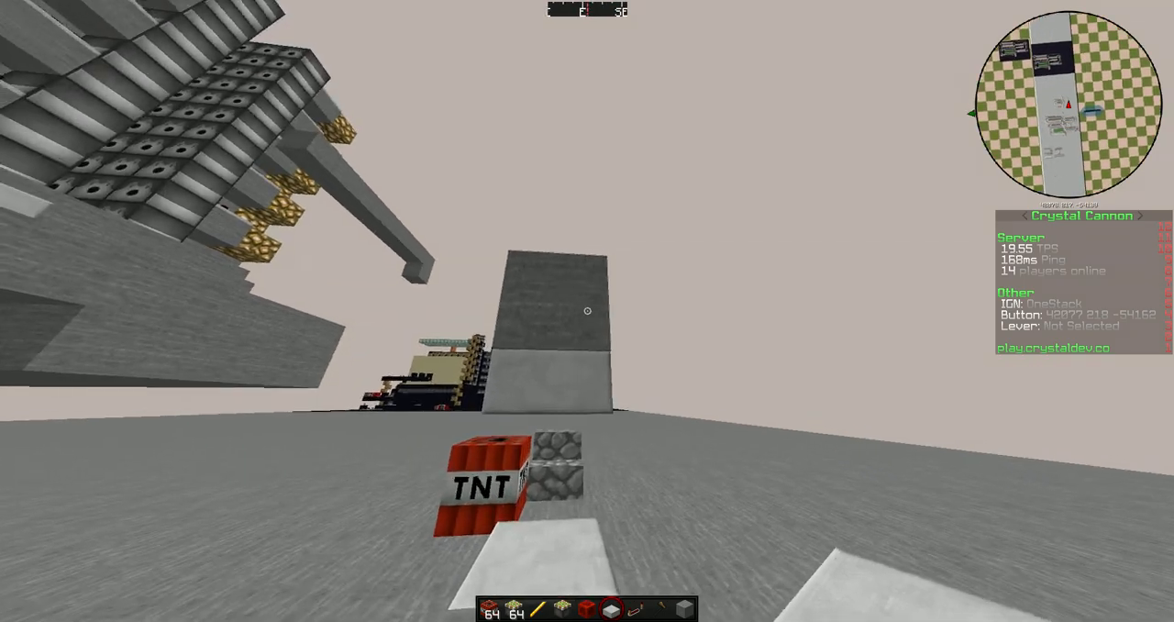
pyautogui.moveTo(587, 311)
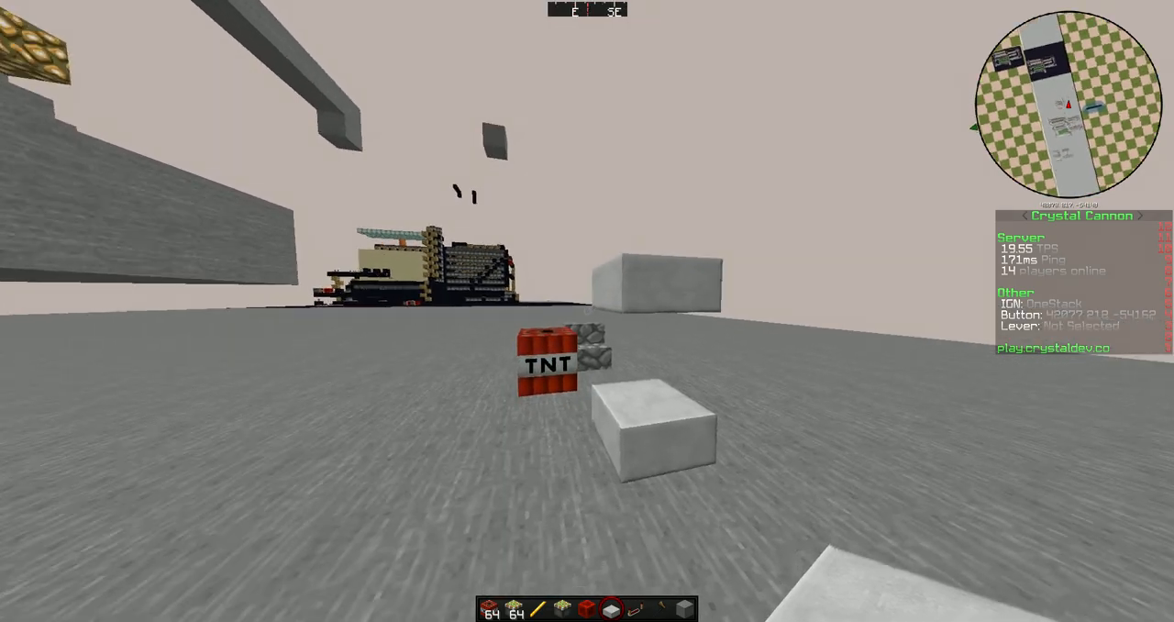
pyautogui.moveTo(587, 311)
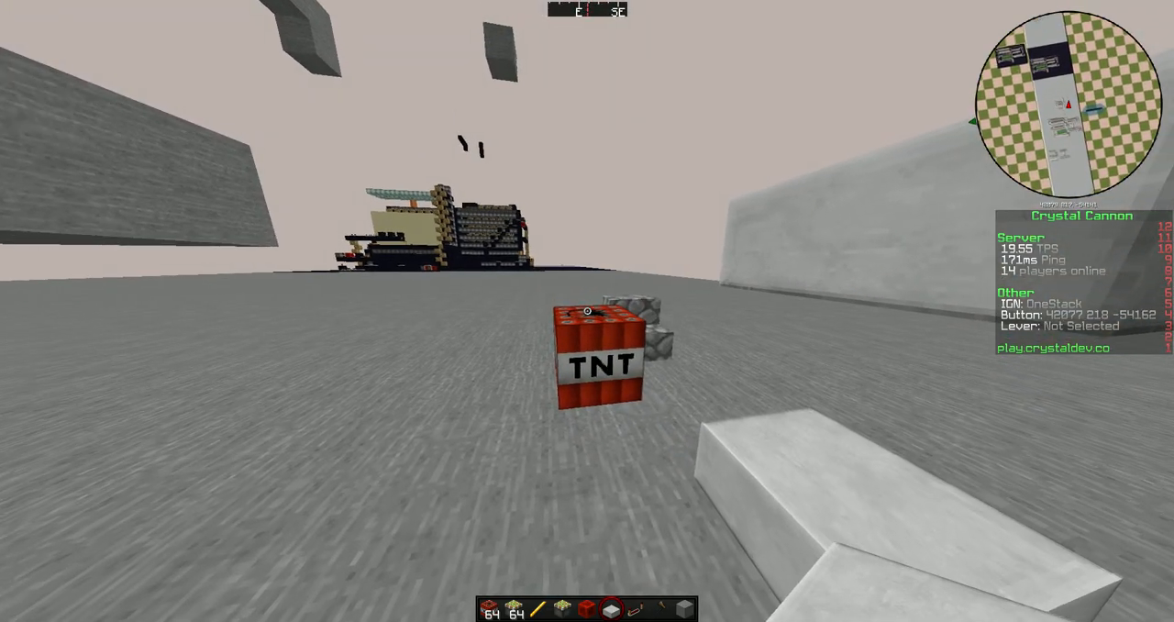
pyautogui.moveTo(587, 310)
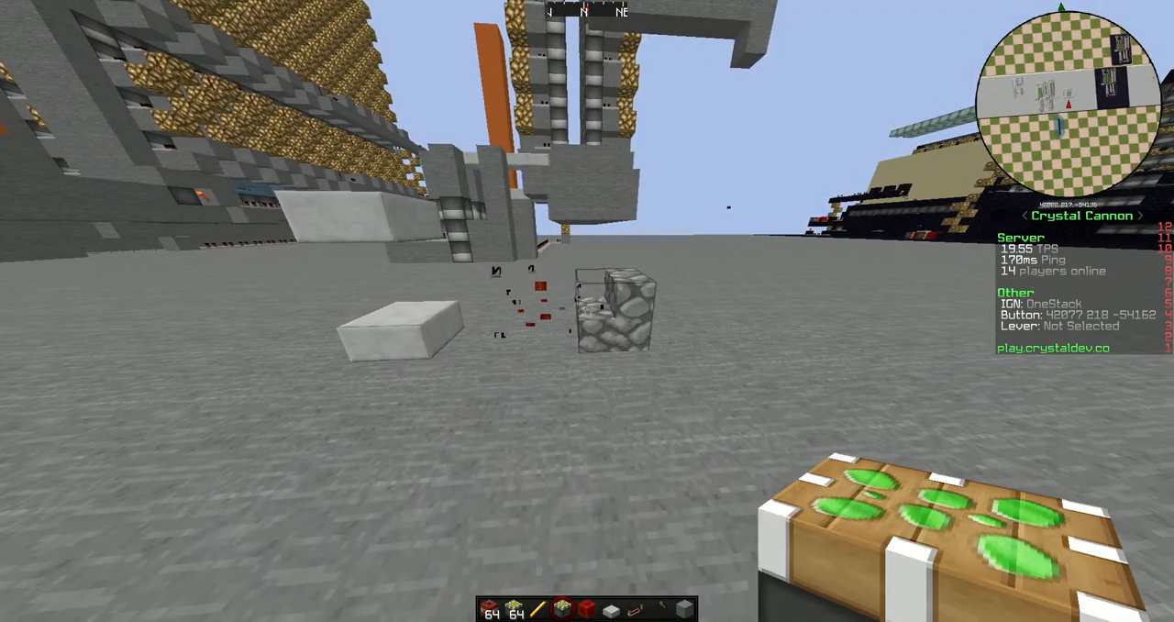
pyautogui.moveTo(587, 311)
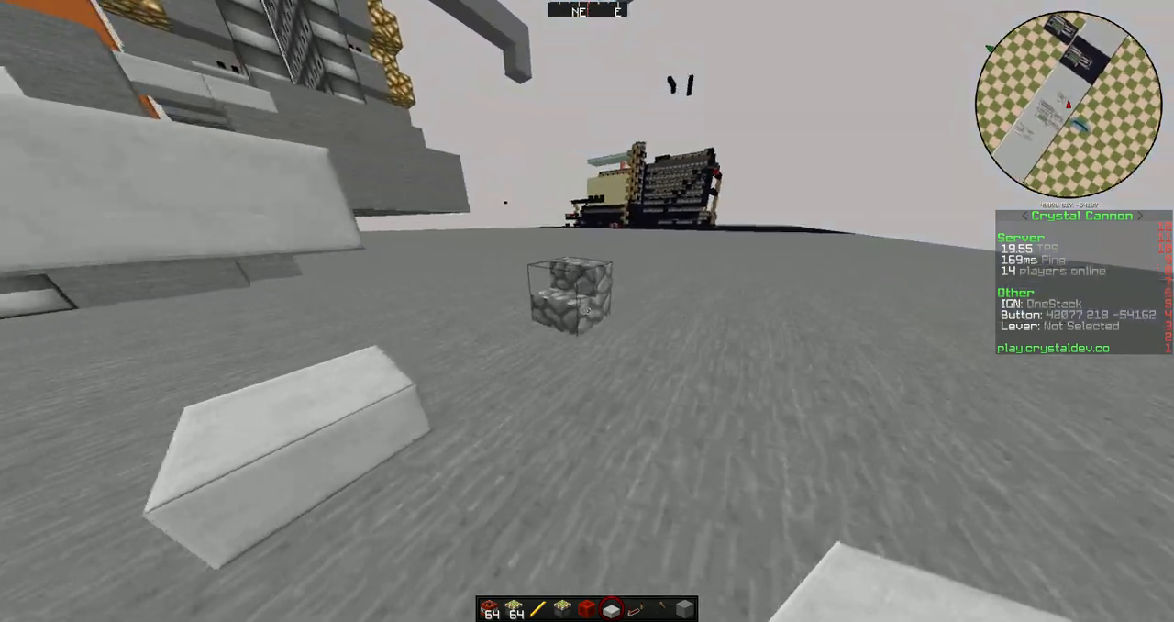
# Search 'cob' and 'fli' to take cobblestone and flint and steel into the hotbar
pyautogui.press('e')
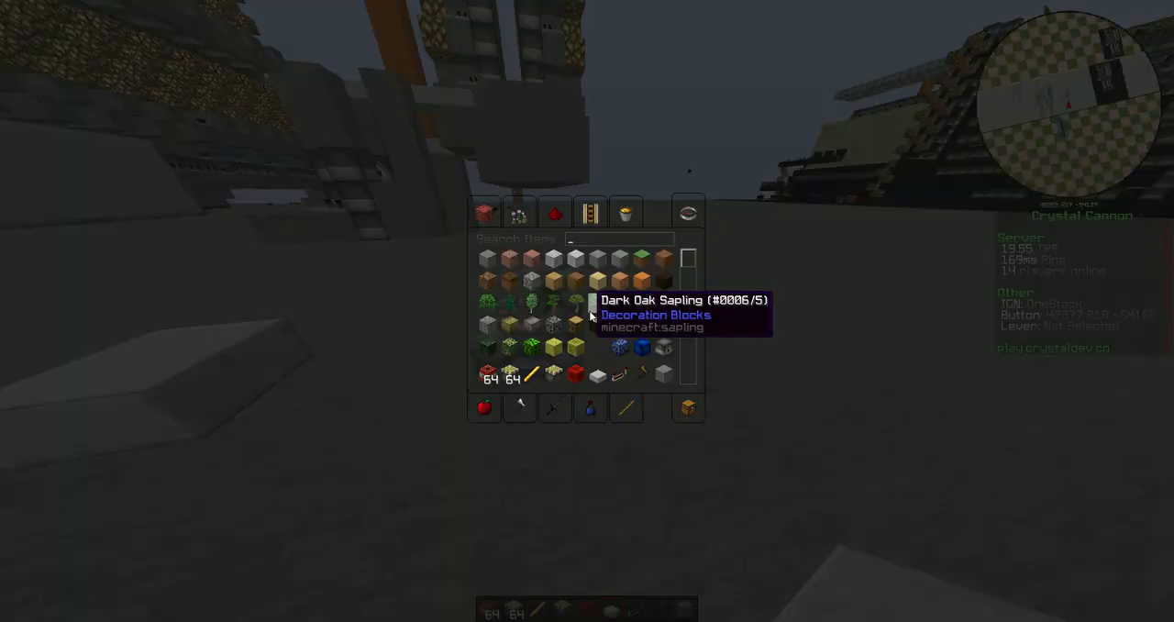
pyautogui.write('cob')
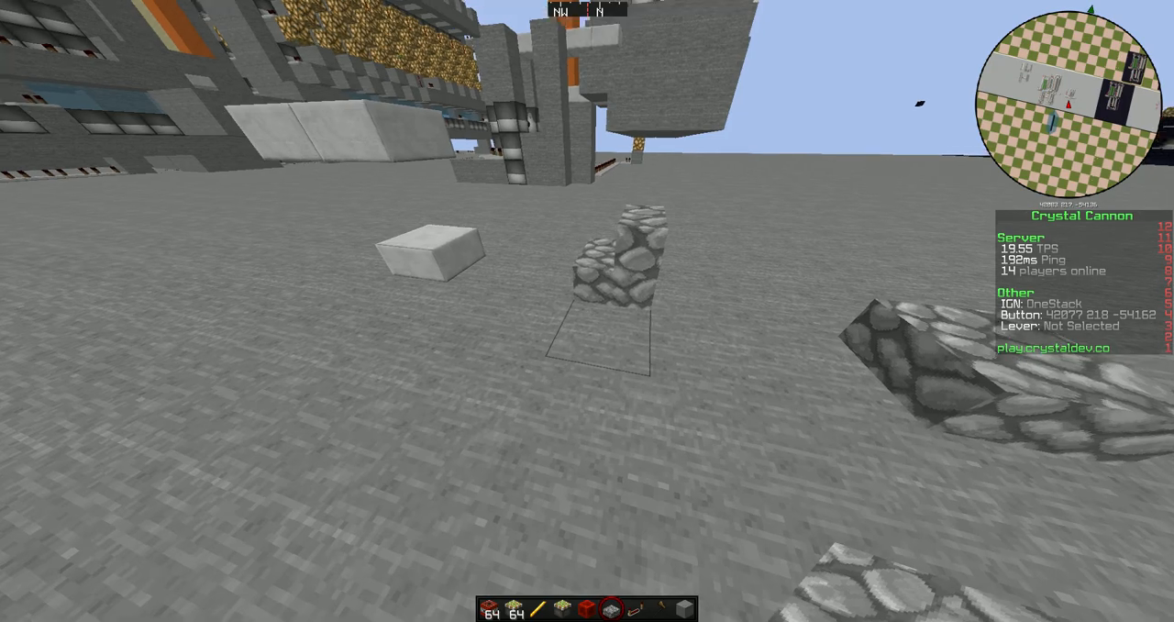
pyautogui.moveTo(587, 311)
pyautogui.write('gli')
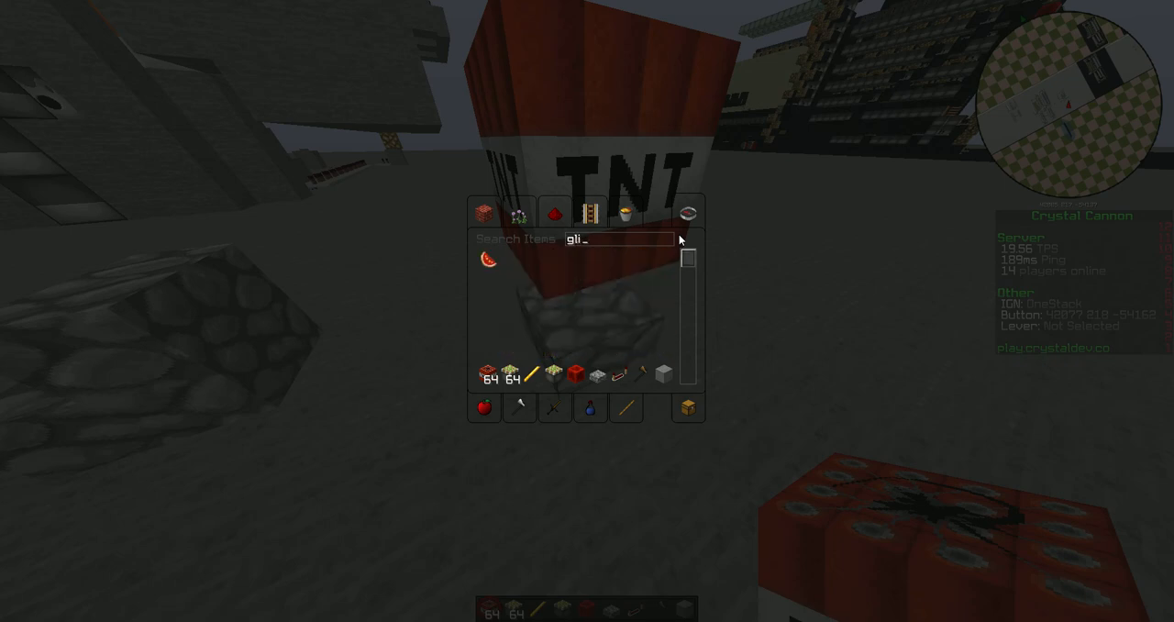
pyautogui.write('fli')
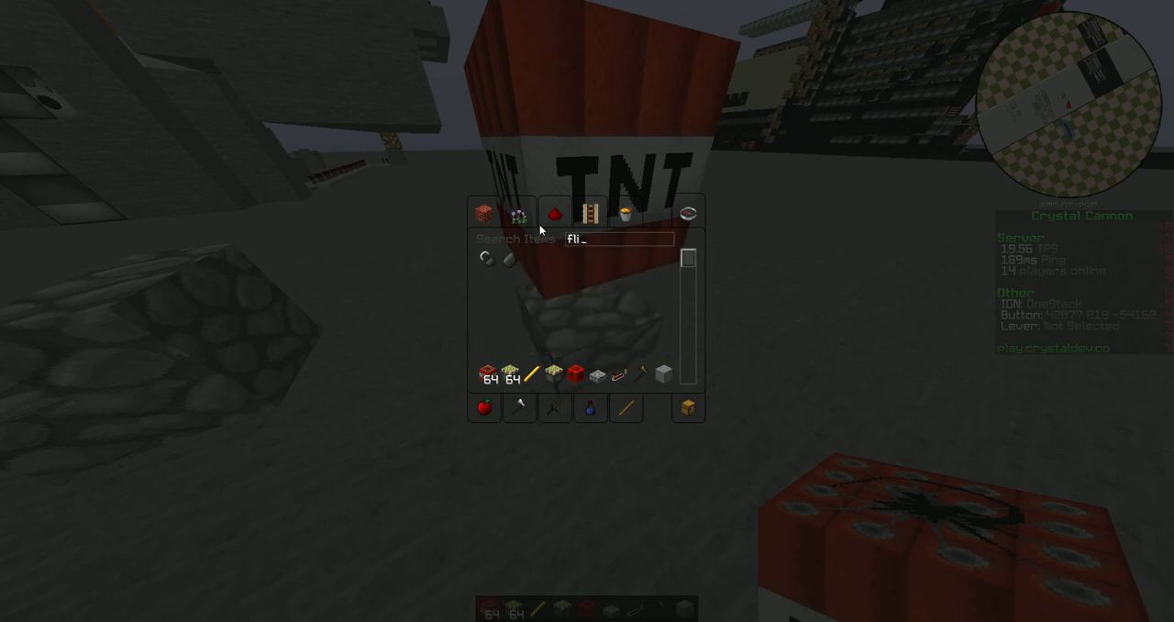
pyautogui.press('Escape')
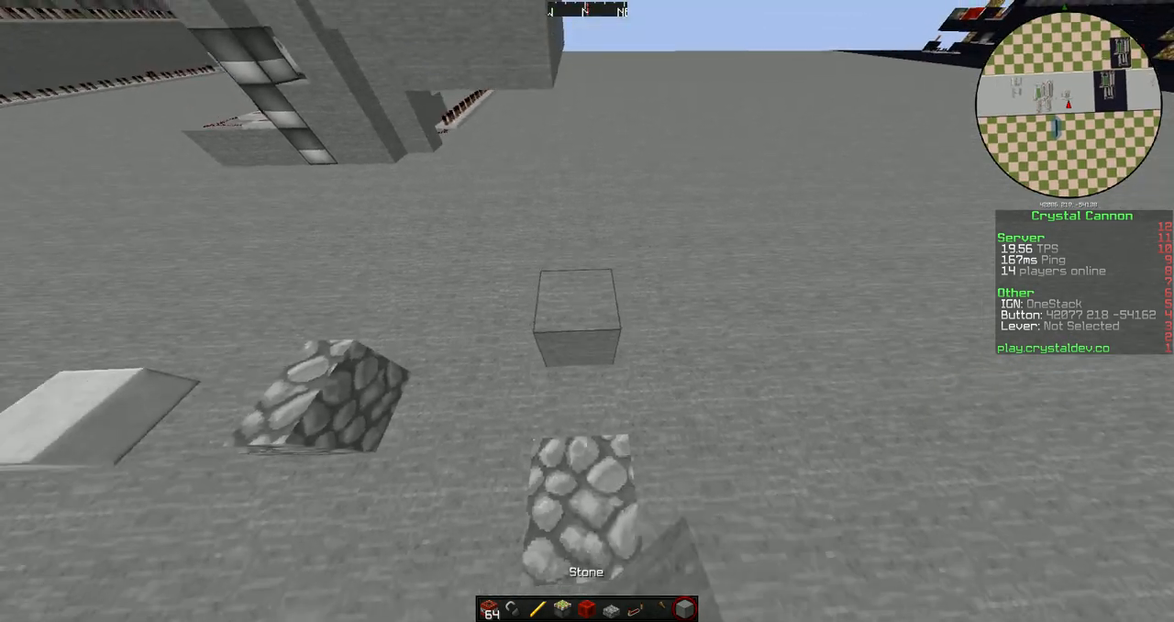
# Search 'pis' in the creative inventory and grab a stack of sand for the barrel
pyautogui.press('e')
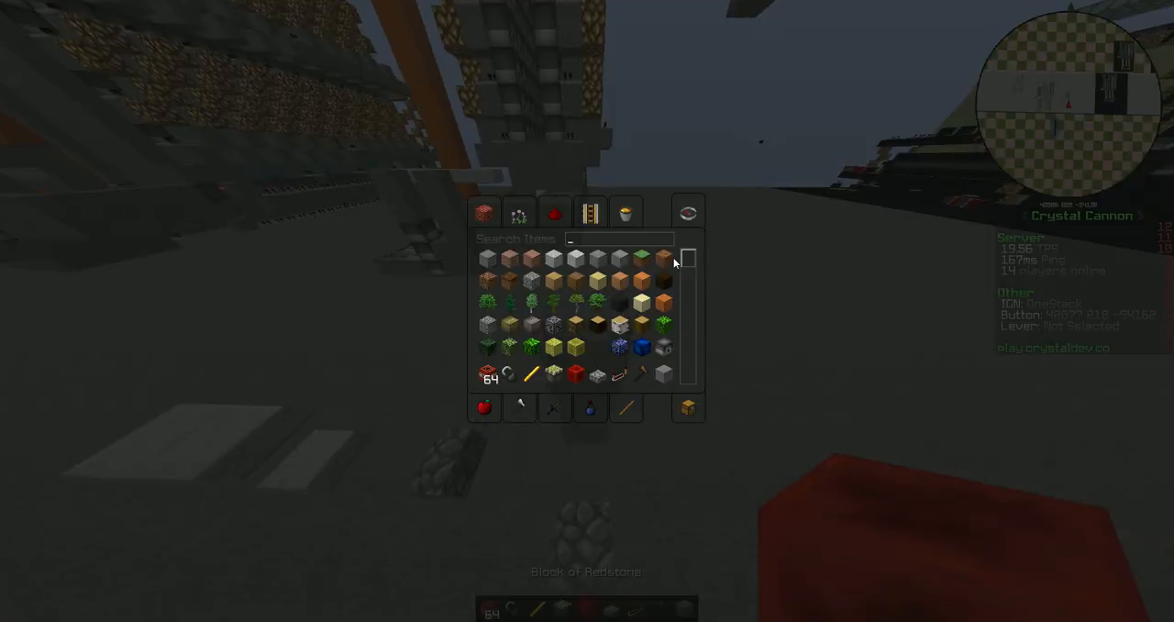
pyautogui.write('pis')
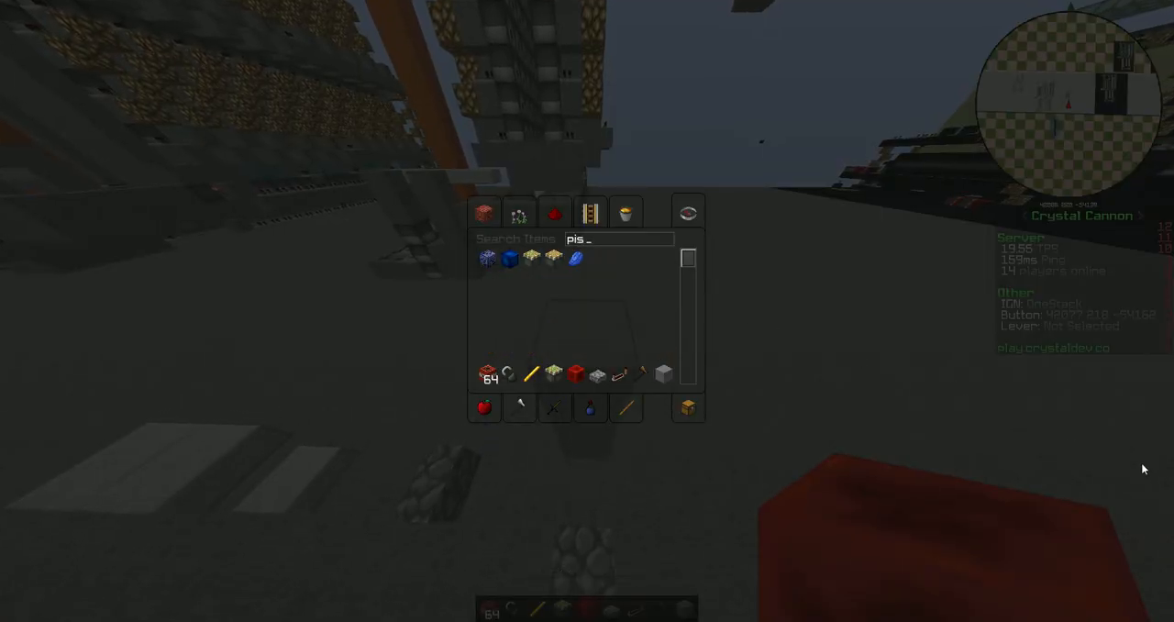
pyautogui.press('Escape')
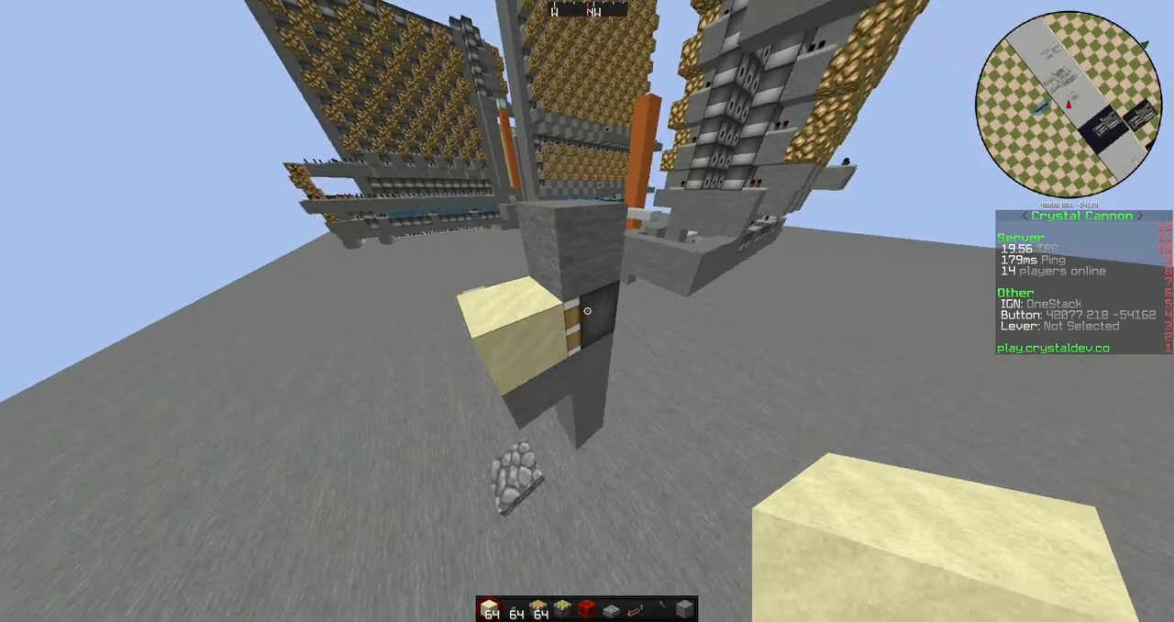
pyautogui.moveTo(587, 311)
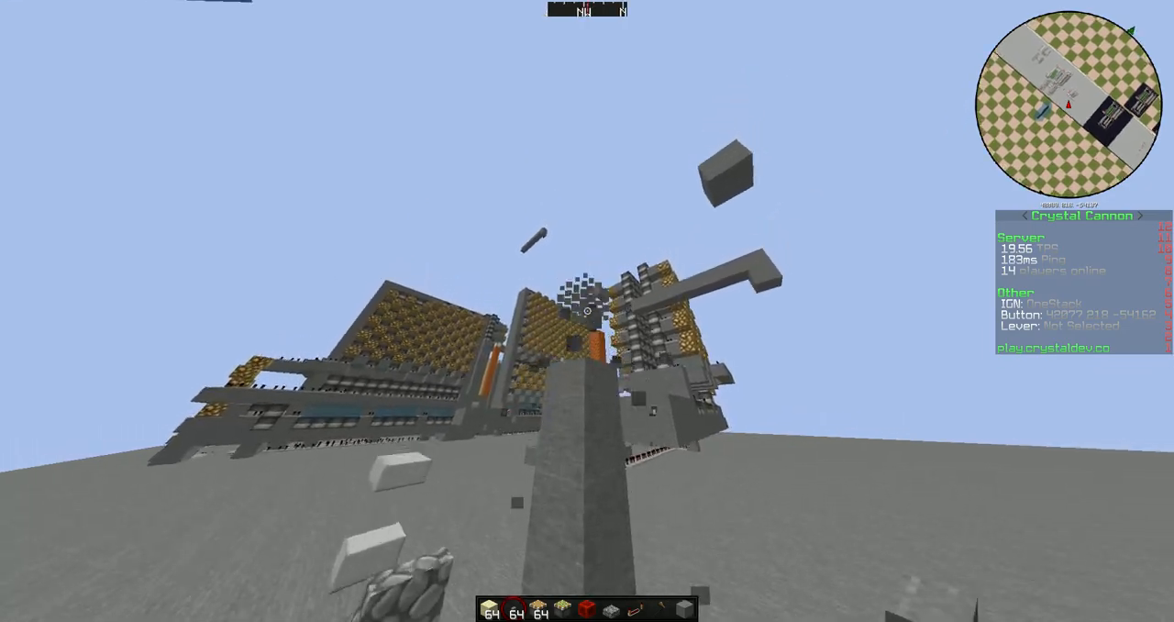
pyautogui.moveTo(587, 311)
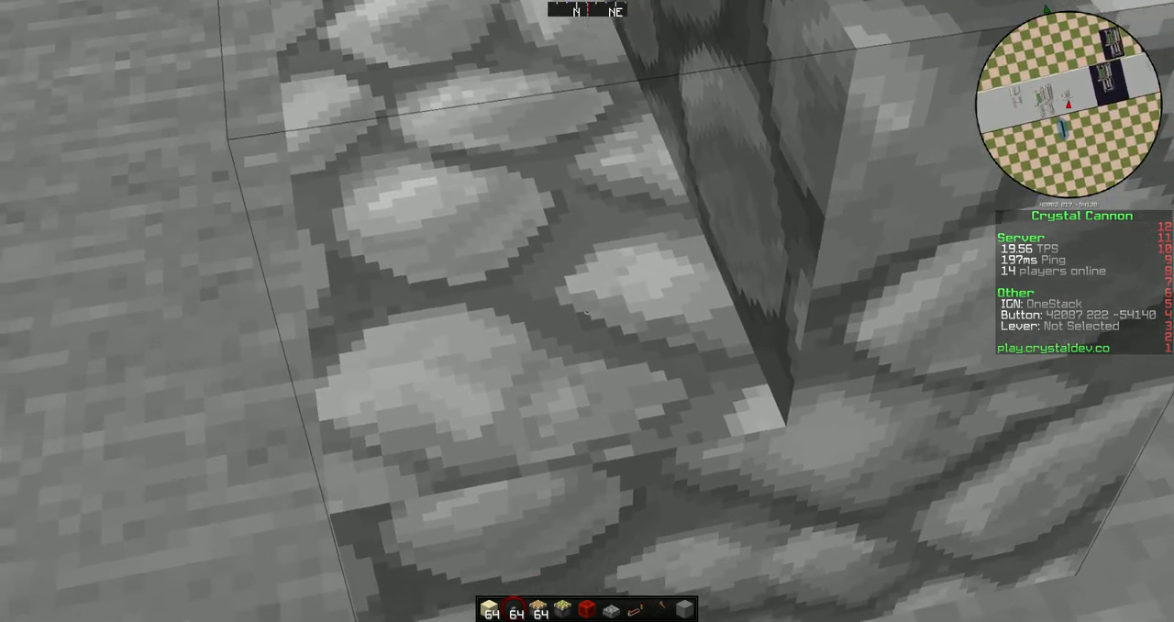
pyautogui.moveTo(587, 310)
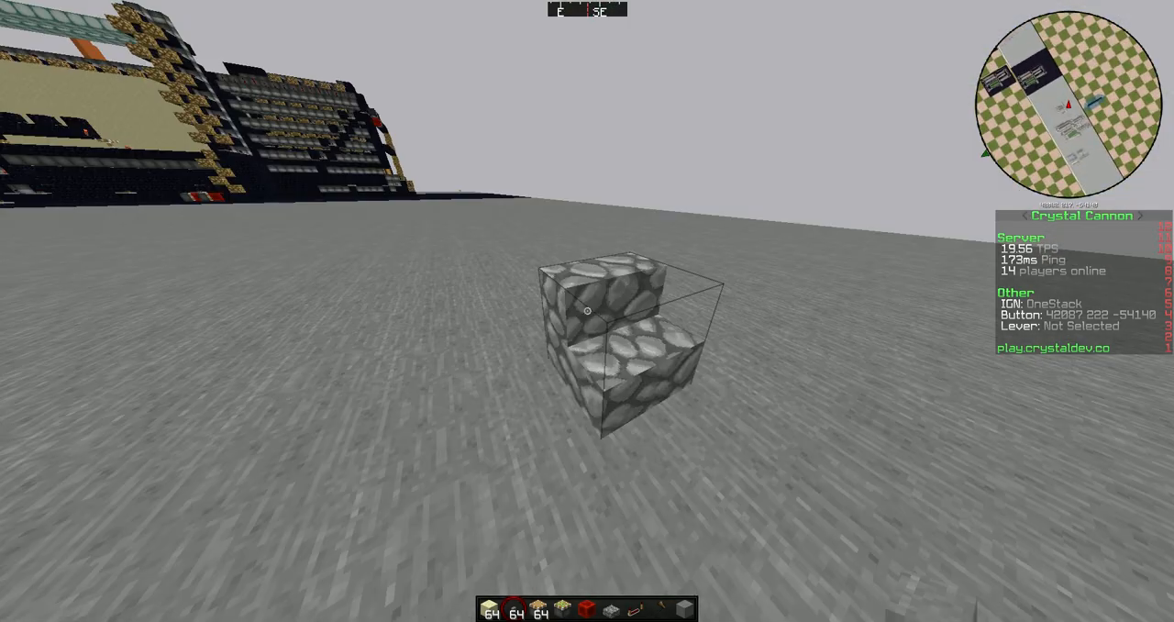
pyautogui.moveTo(587, 311)
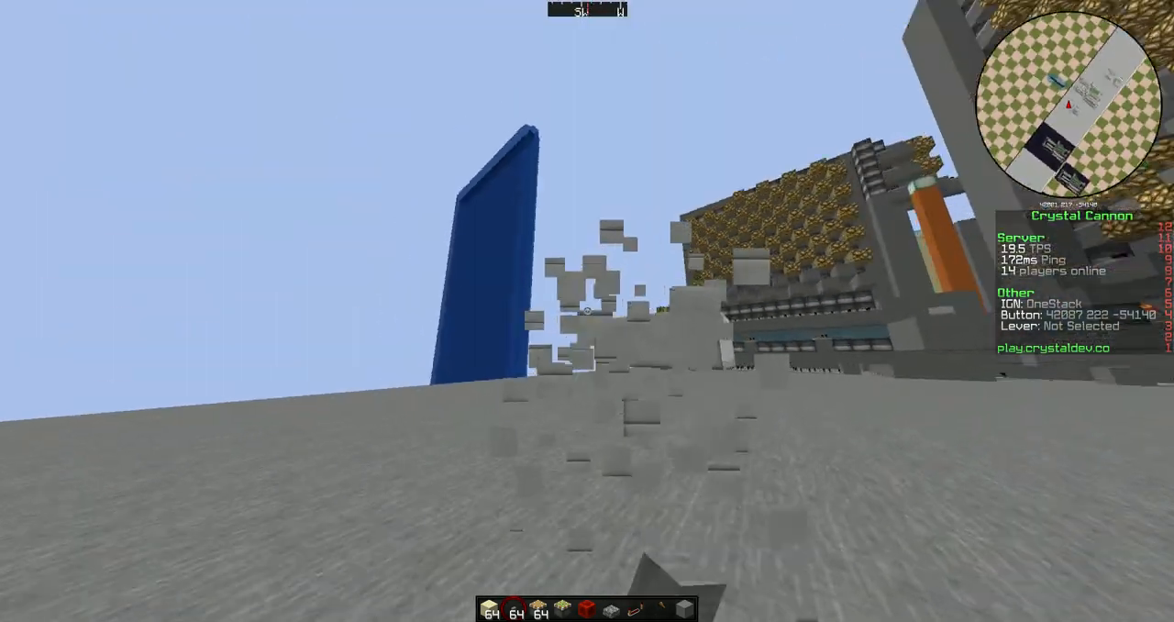
pyautogui.moveTo(587, 311)
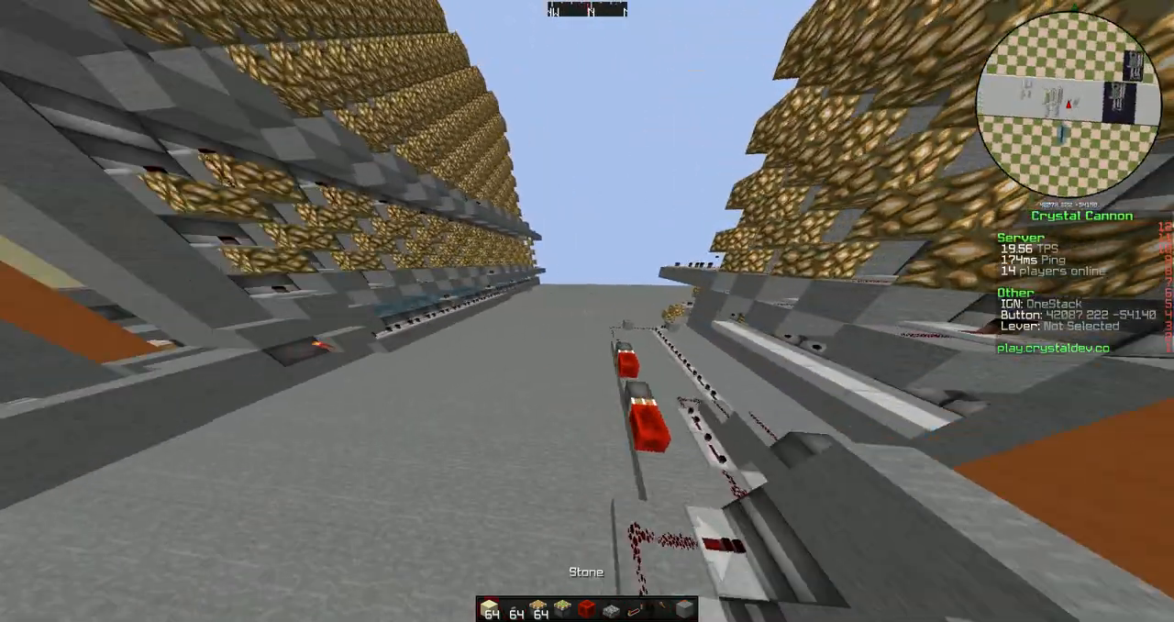
# Take the blaze rod tick counter from the creative inventory into the hotbar
pyautogui.press('e')
pyautogui.write('bl')
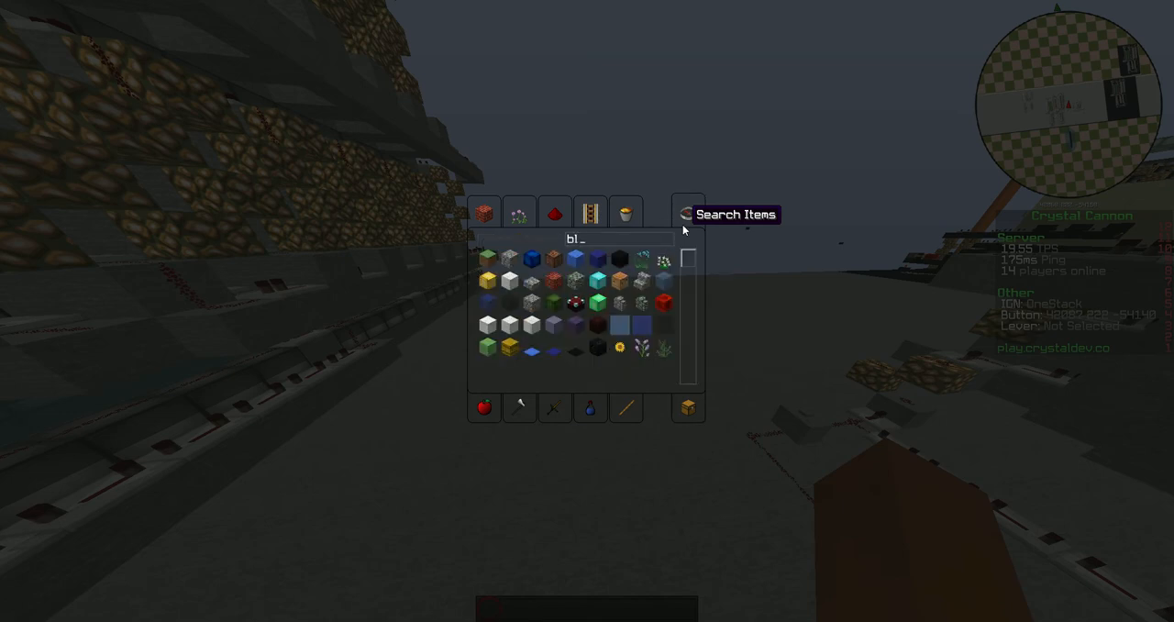
pyautogui.press('Escape')
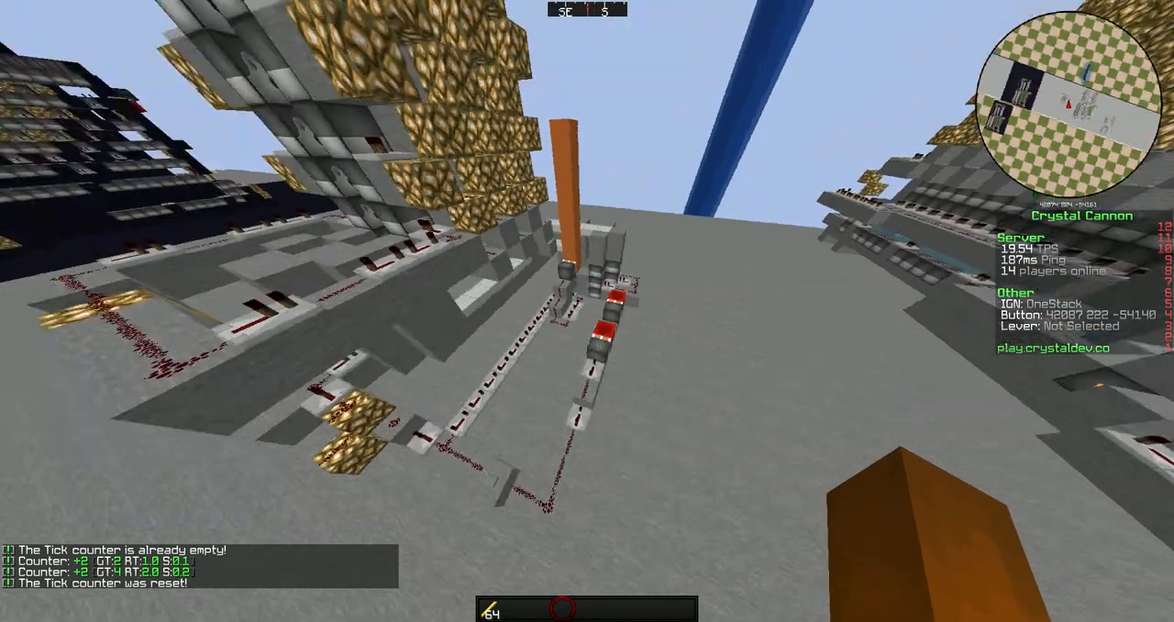
pyautogui.moveTo(587, 310)
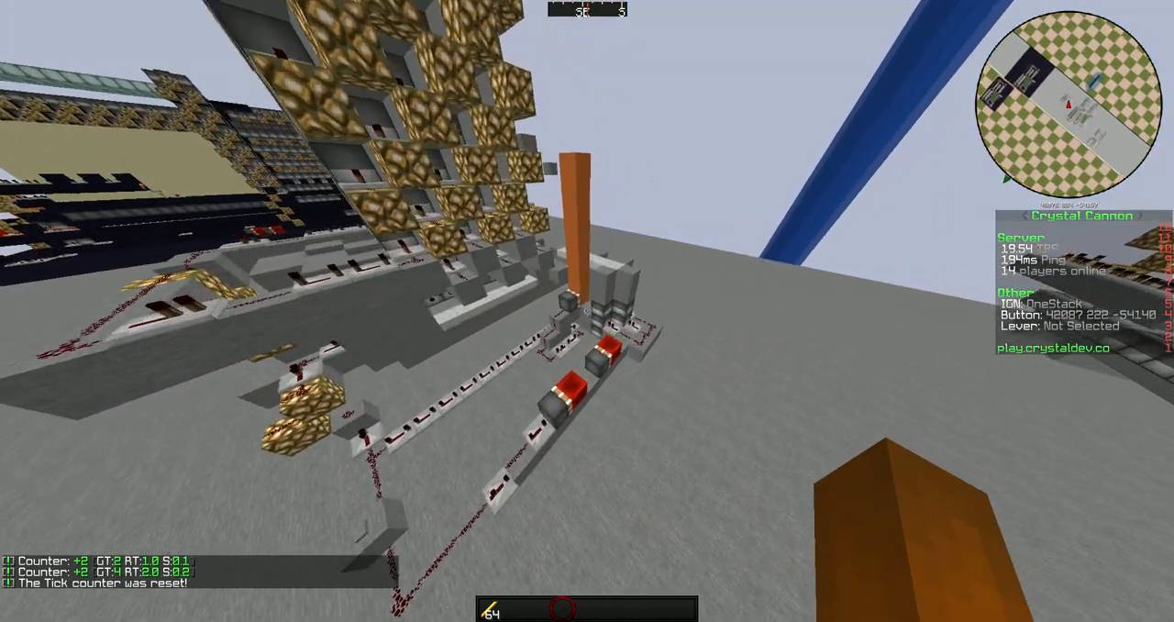
pyautogui.moveTo(587, 311)
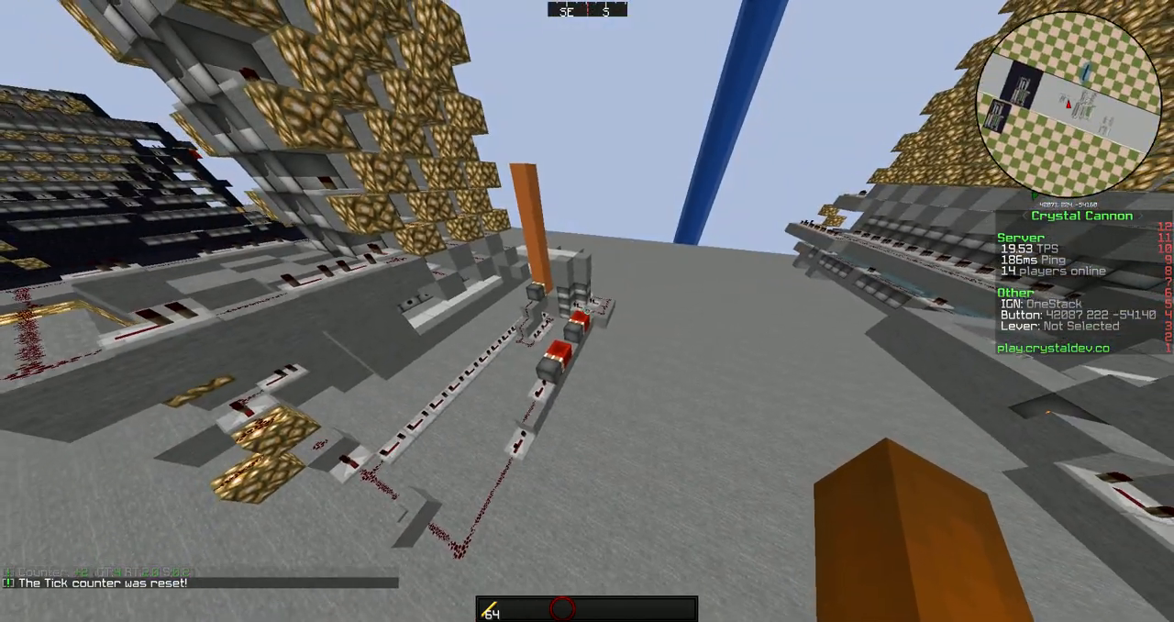
pyautogui.moveTo(587, 311)
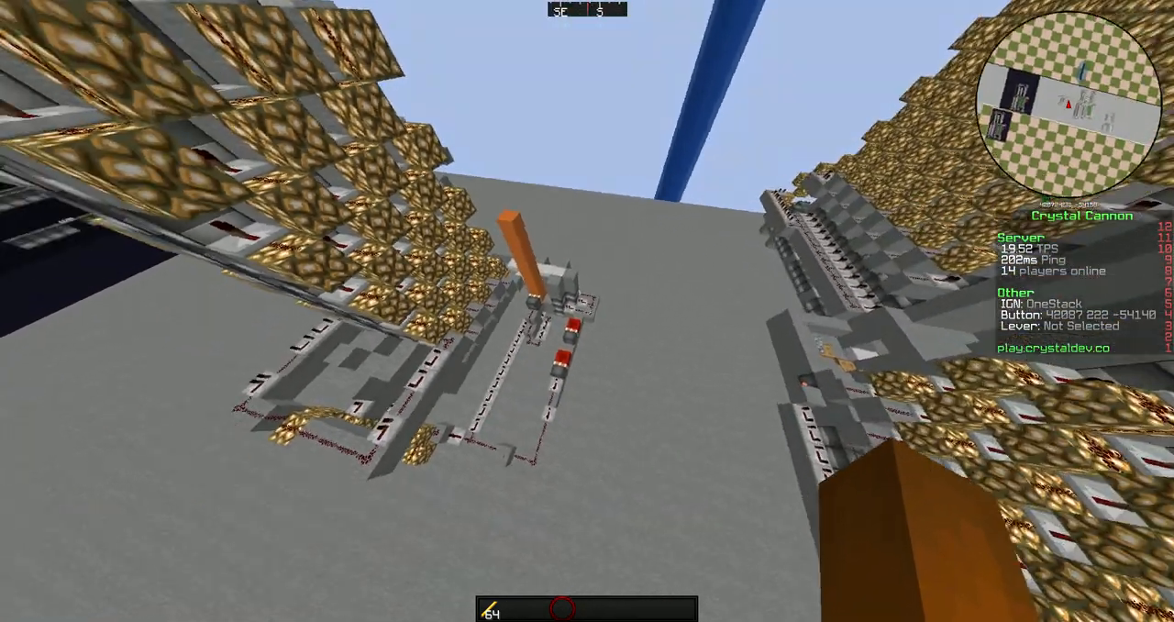
pyautogui.moveTo(586, 311)
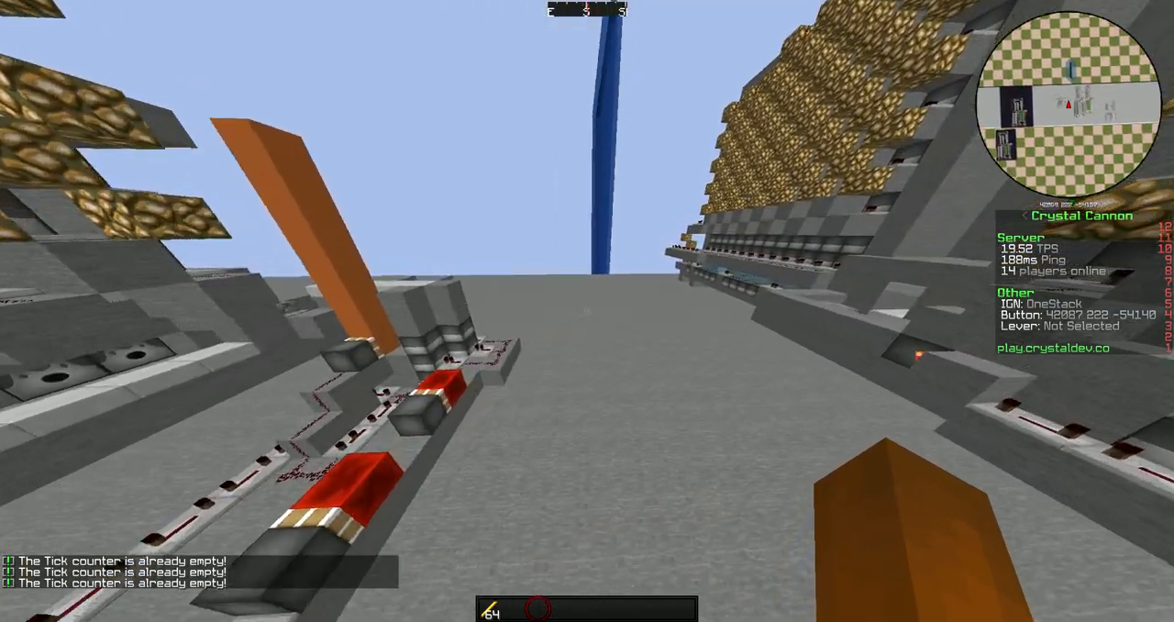
pyautogui.moveTo(587, 311)
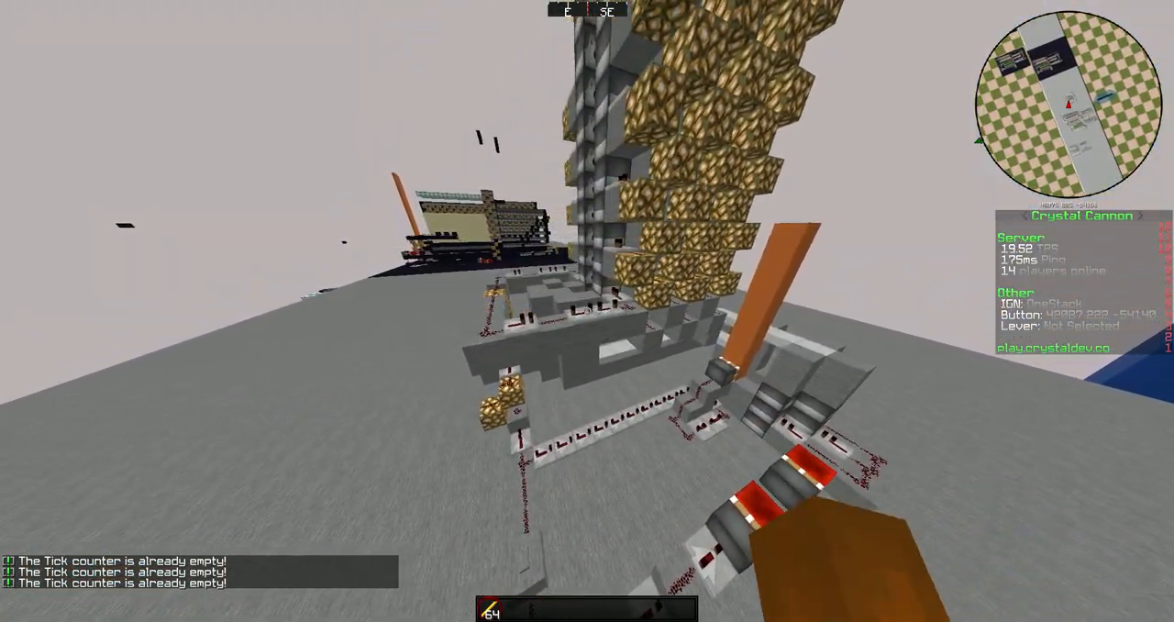
pyautogui.moveTo(587, 311)
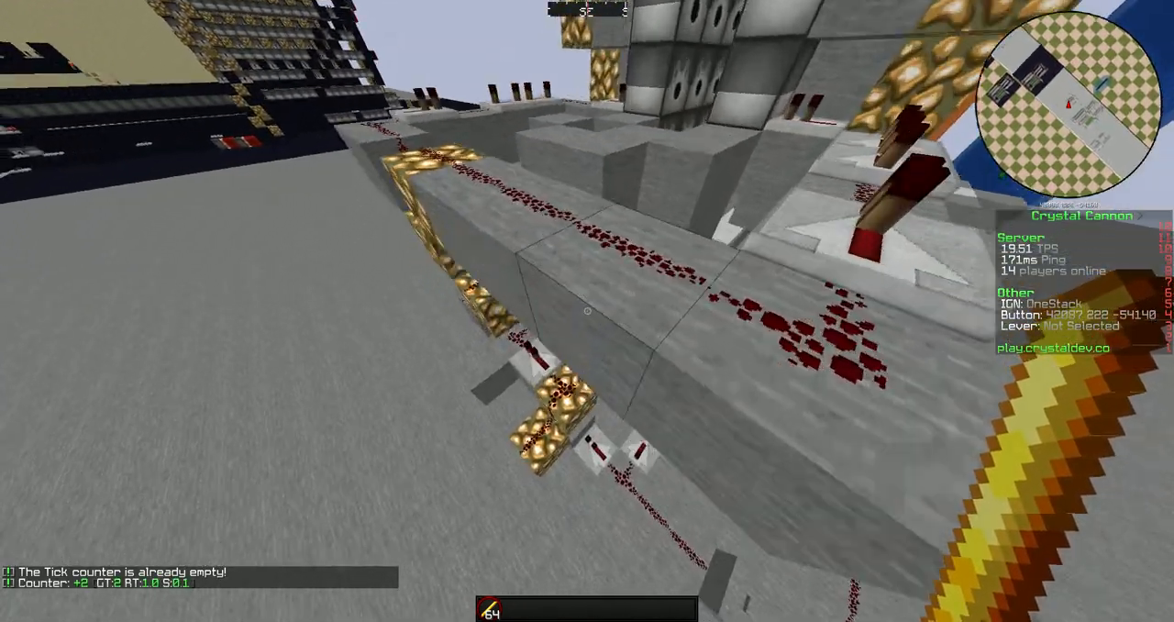
pyautogui.moveTo(587, 310)
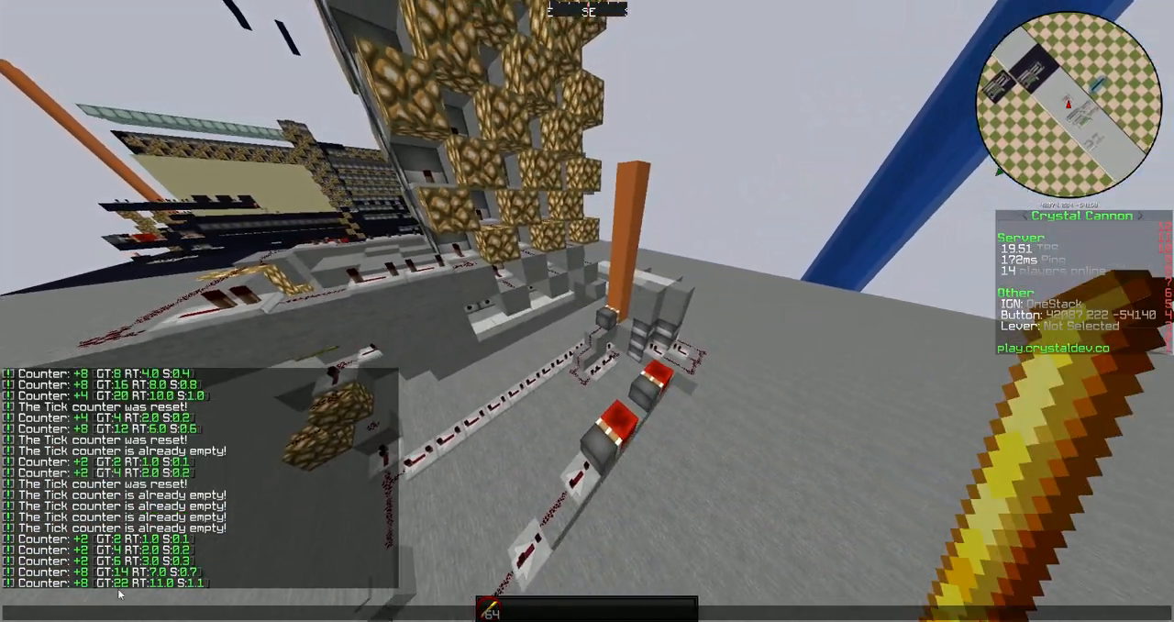
pyautogui.moveTo(586, 311)
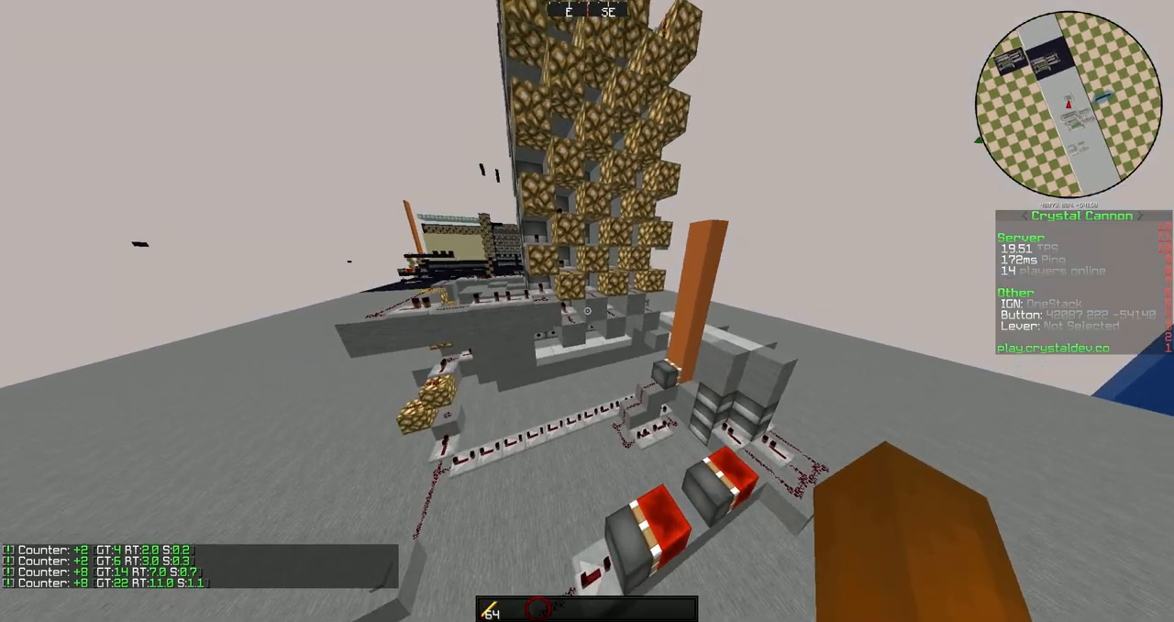
pyautogui.moveTo(587, 311)
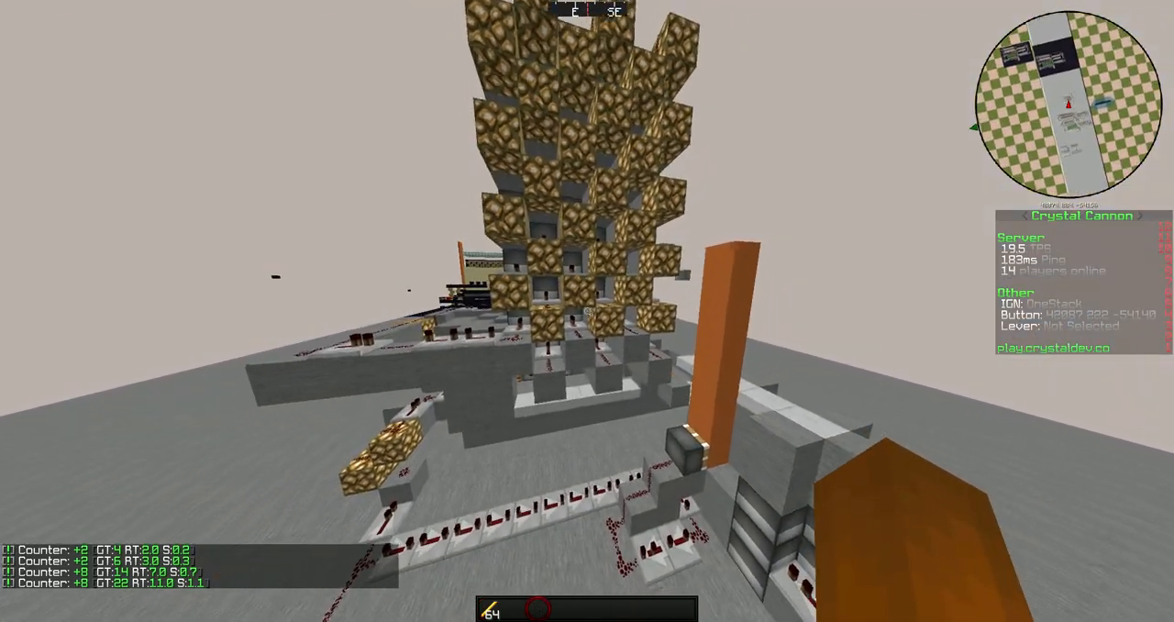
pyautogui.moveTo(587, 311)
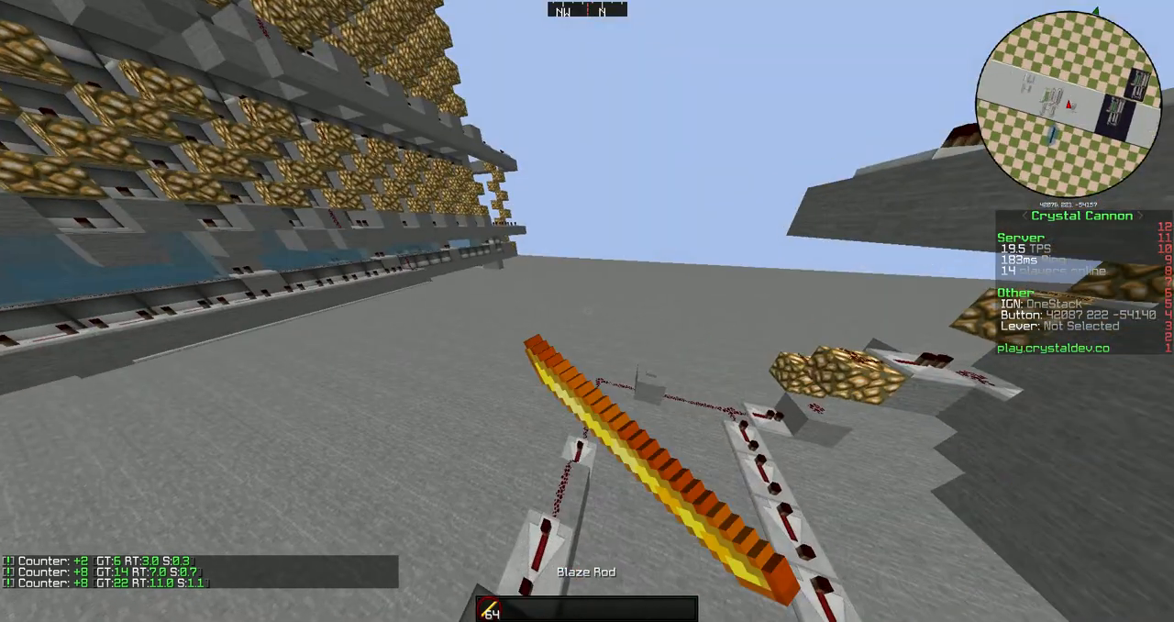
pyautogui.moveTo(587, 311)
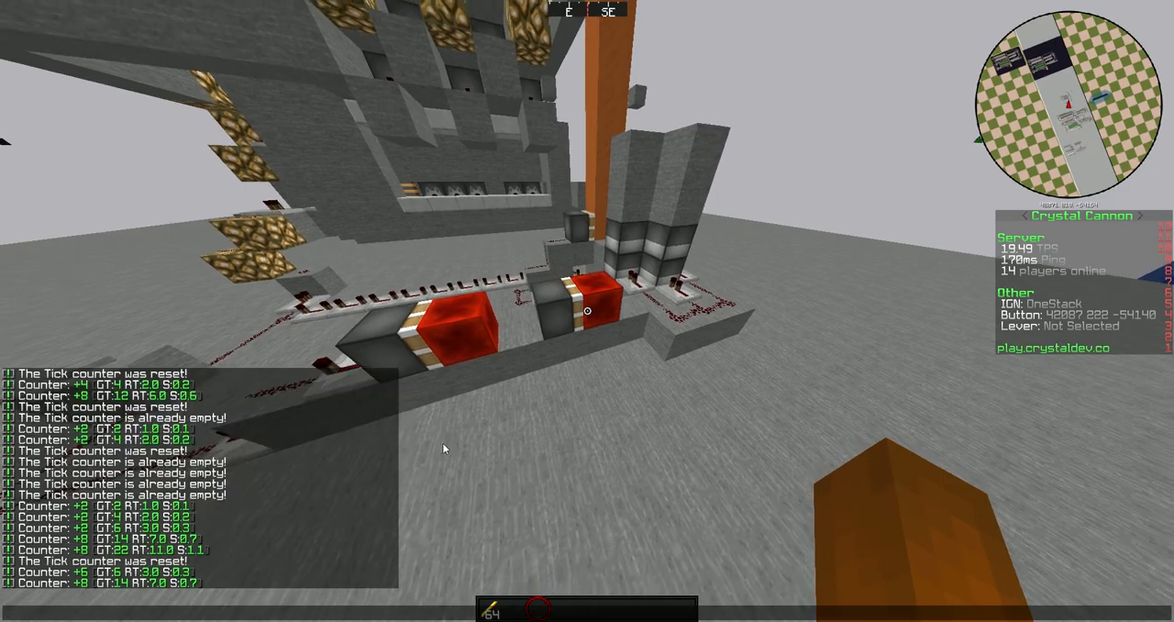
pyautogui.moveTo(586, 311)
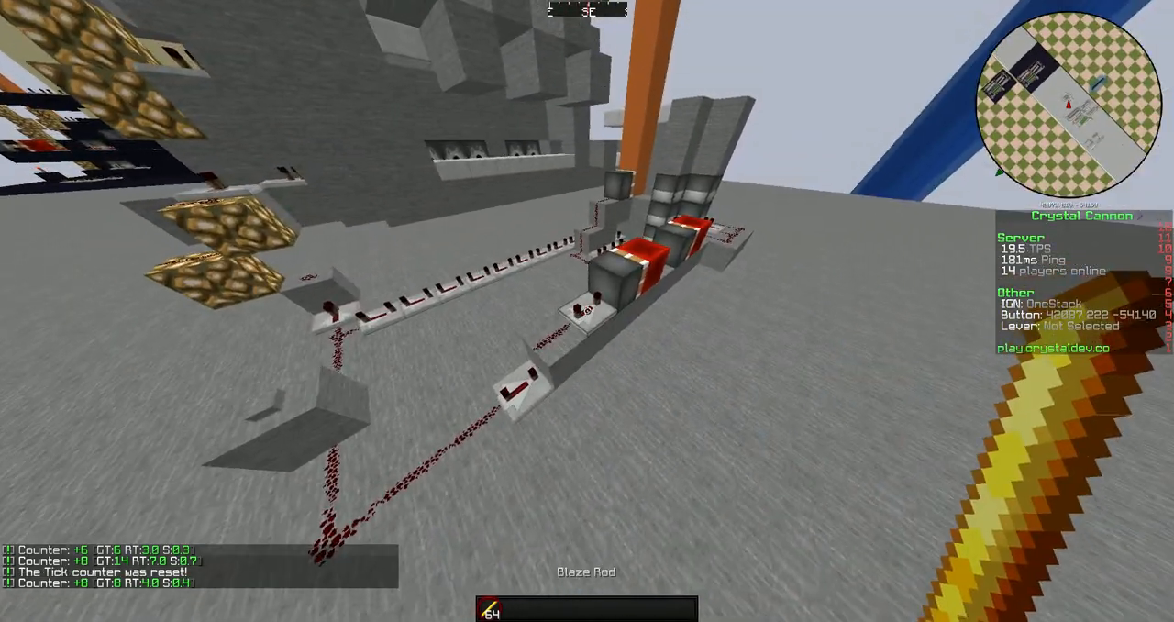
pyautogui.moveTo(587, 310)
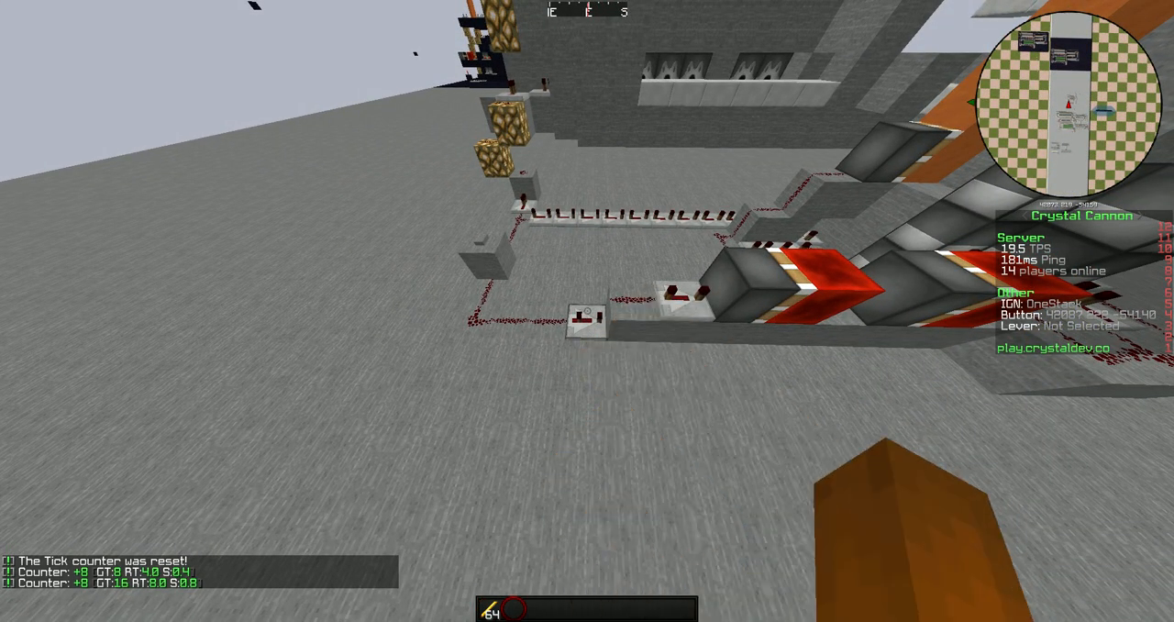
pyautogui.moveTo(587, 311)
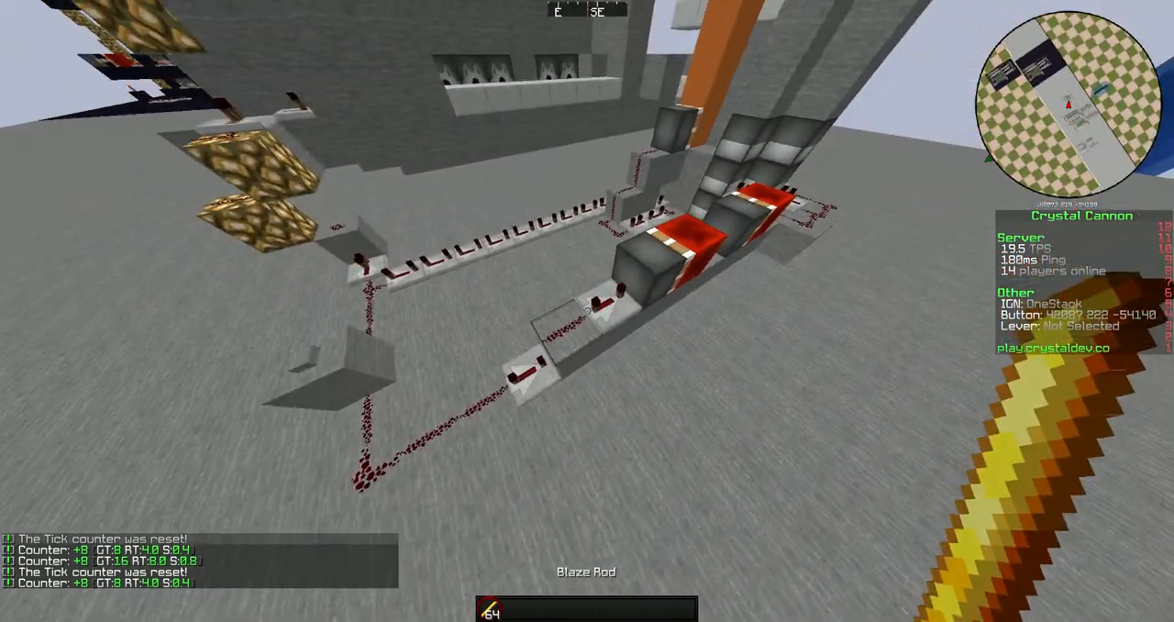
pyautogui.moveTo(587, 311)
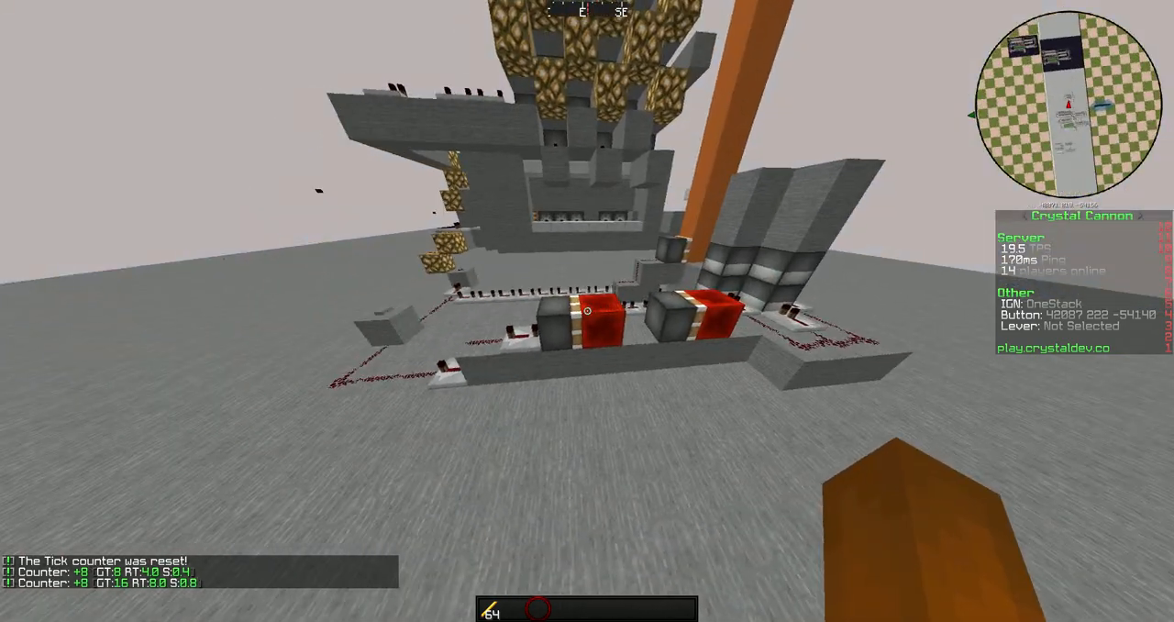
pyautogui.moveTo(587, 311)
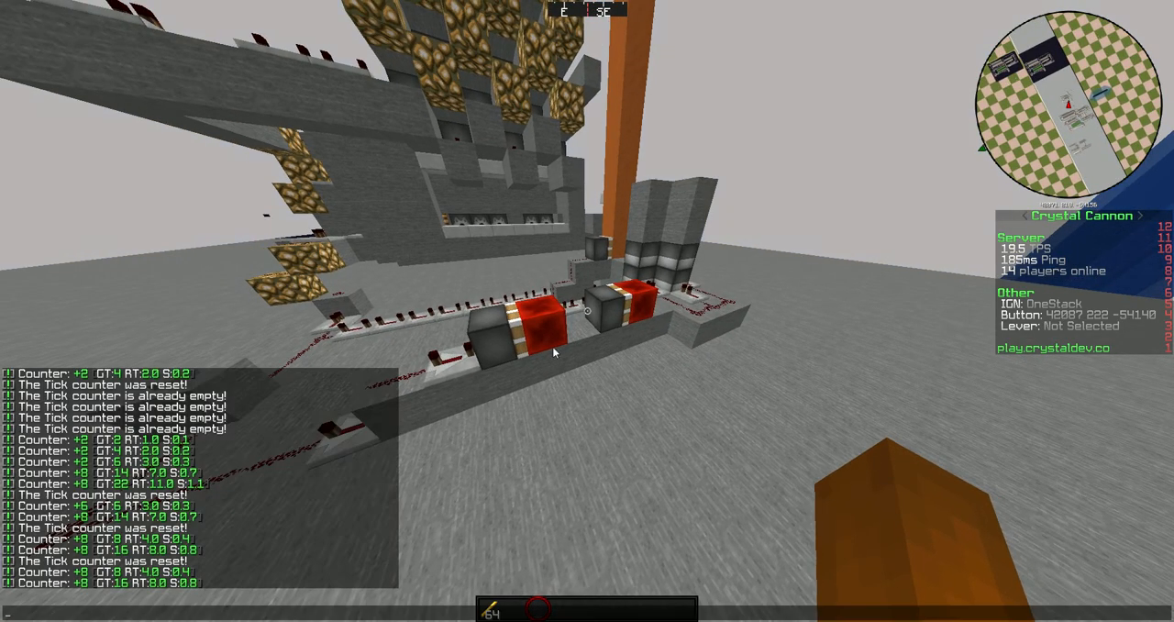
pyautogui.moveTo(587, 311)
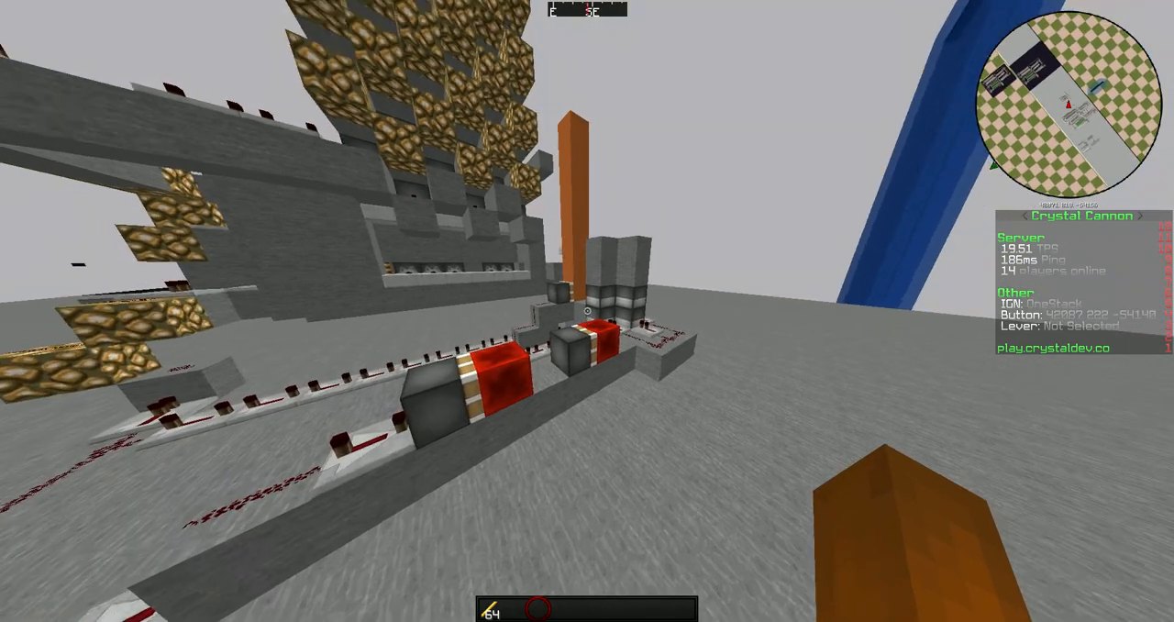
pyautogui.moveTo(587, 310)
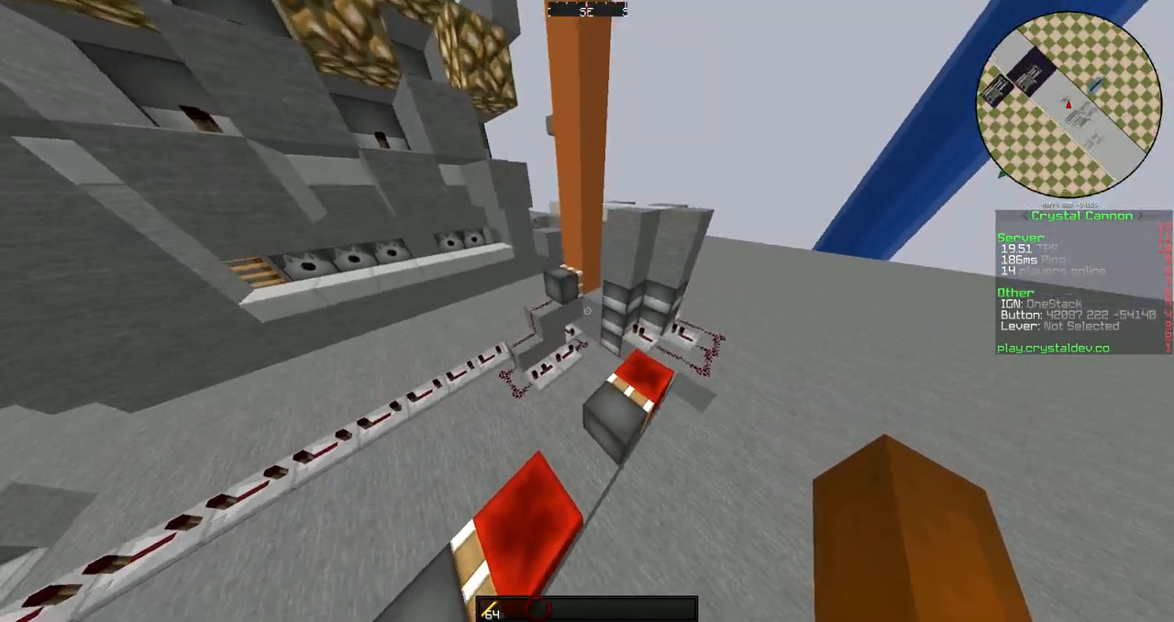
pyautogui.moveTo(587, 311)
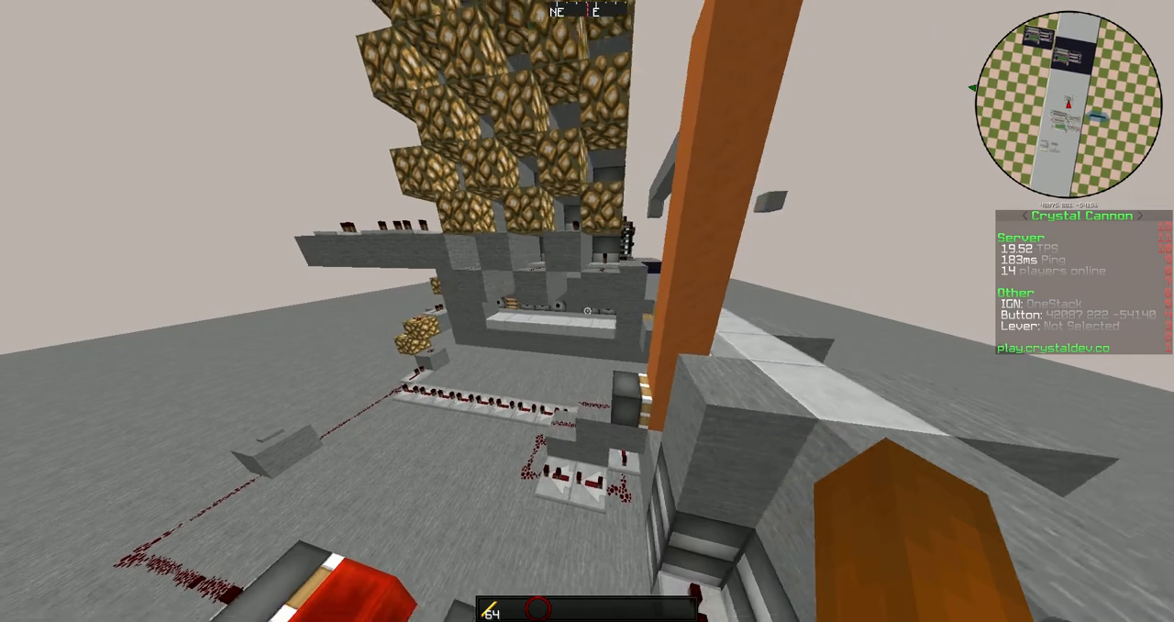
pyautogui.moveTo(587, 310)
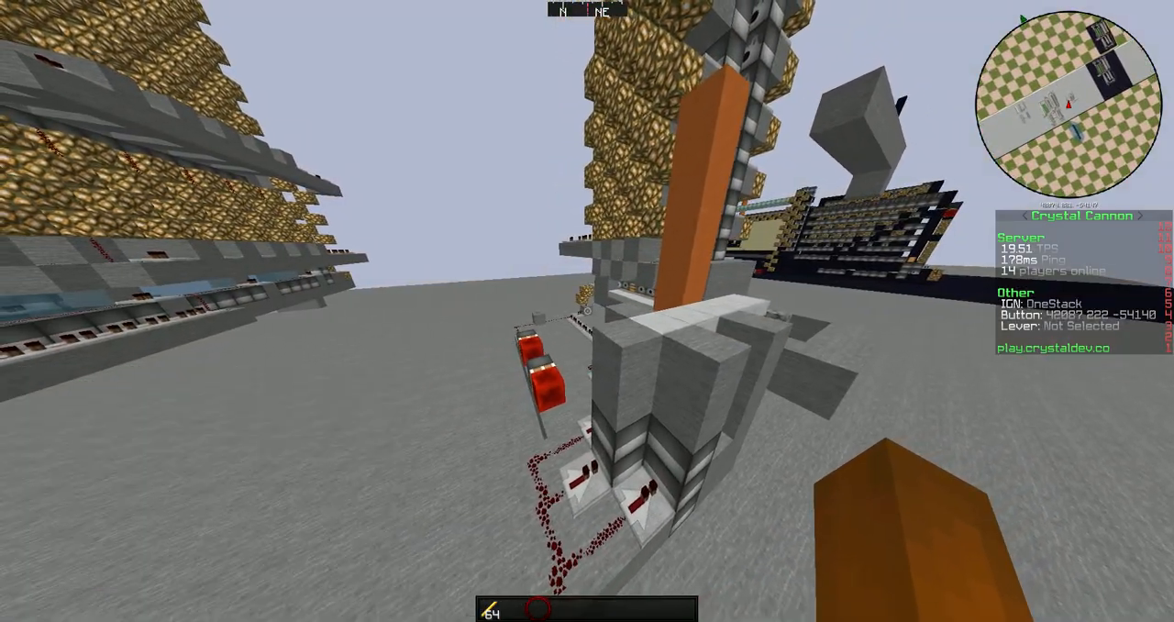
pyautogui.moveTo(587, 311)
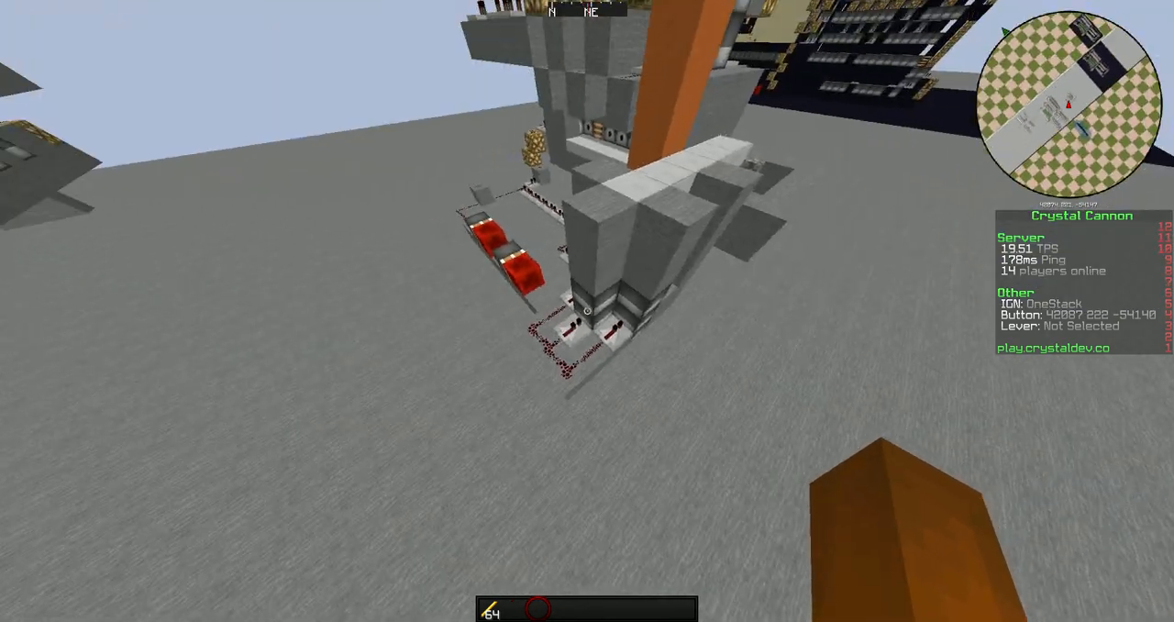
pyautogui.moveTo(587, 311)
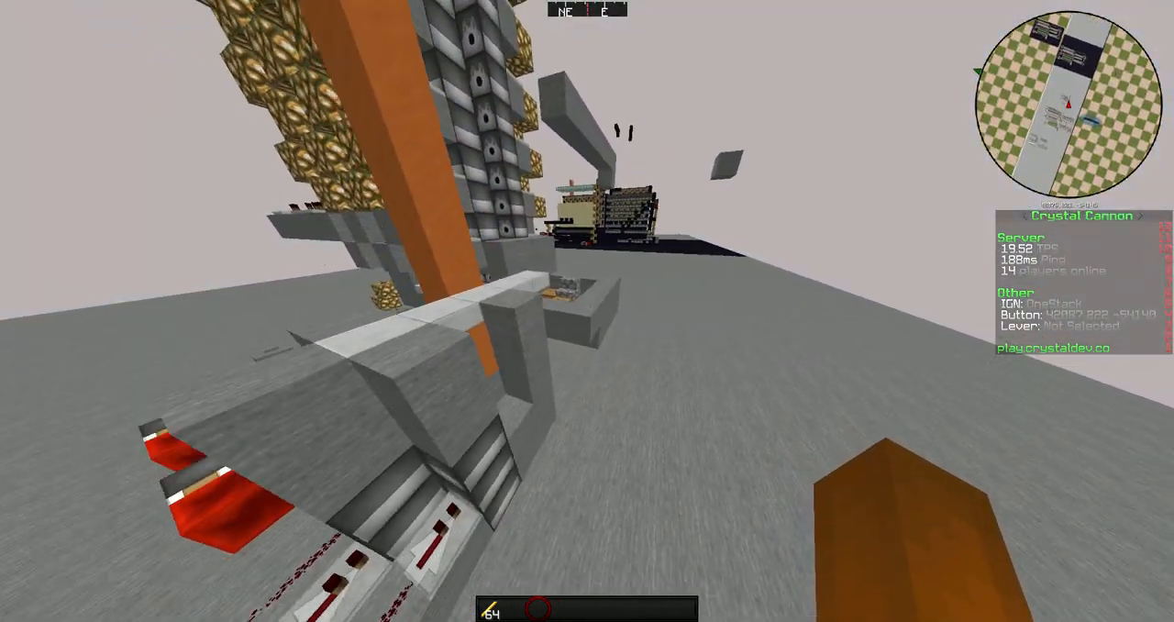
pyautogui.moveTo(587, 311)
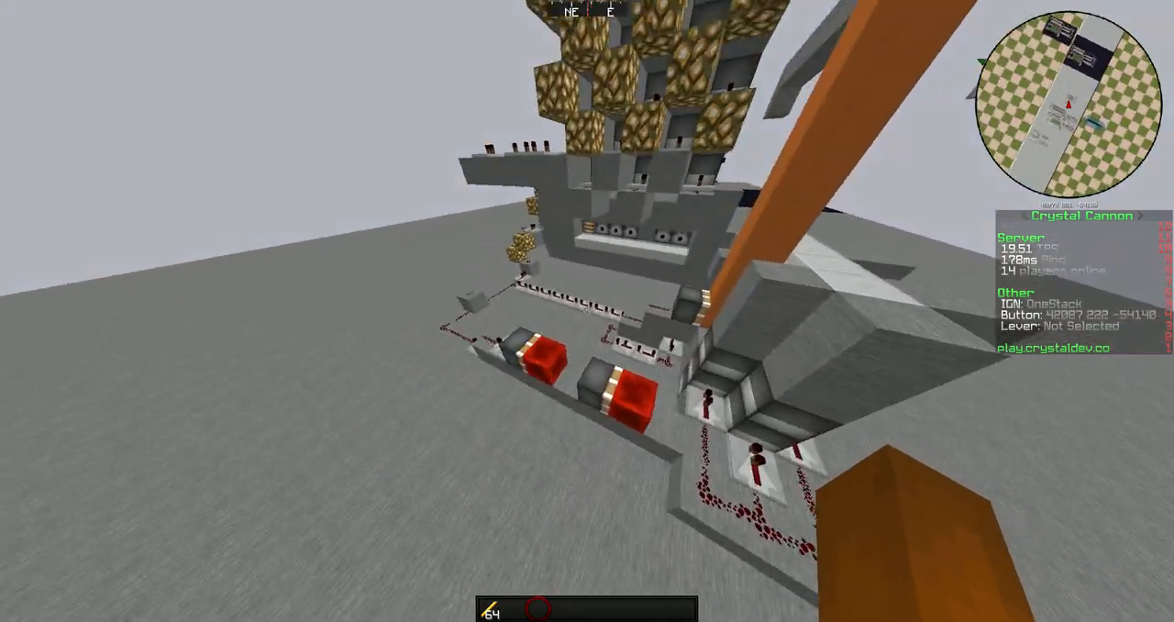
pyautogui.moveTo(587, 311)
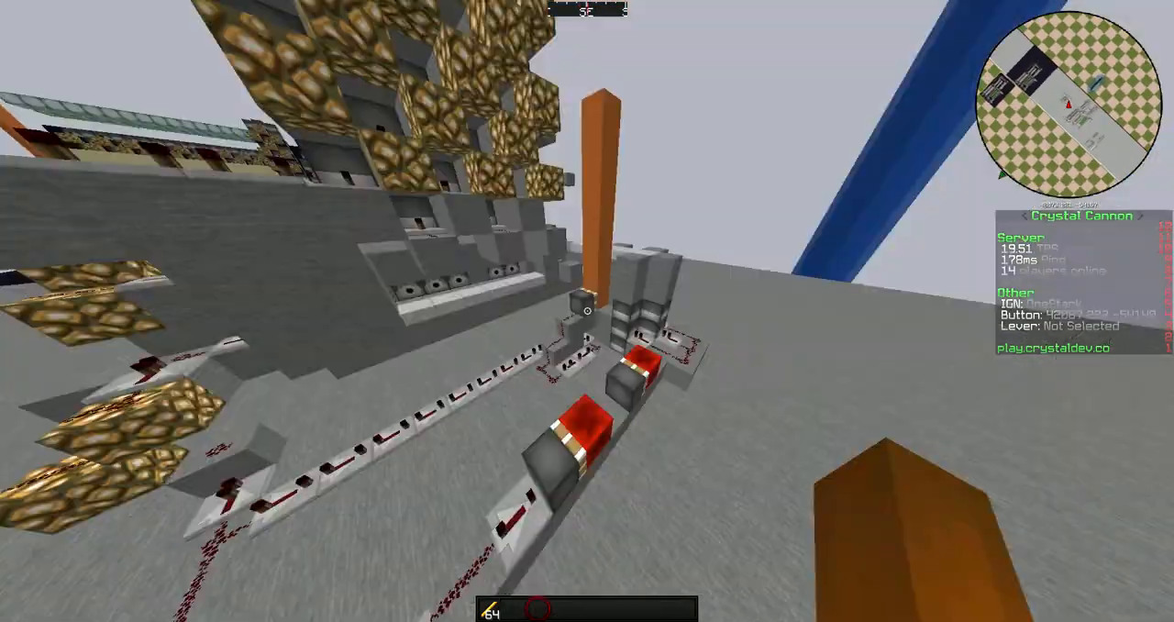
pyautogui.moveTo(587, 311)
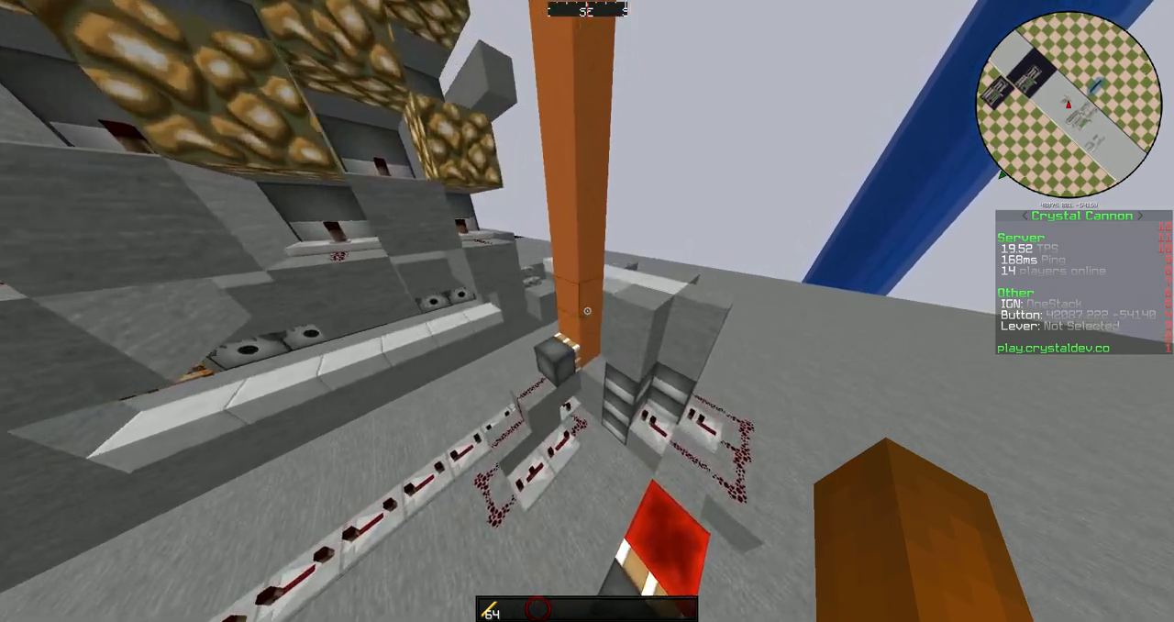
pyautogui.moveTo(587, 311)
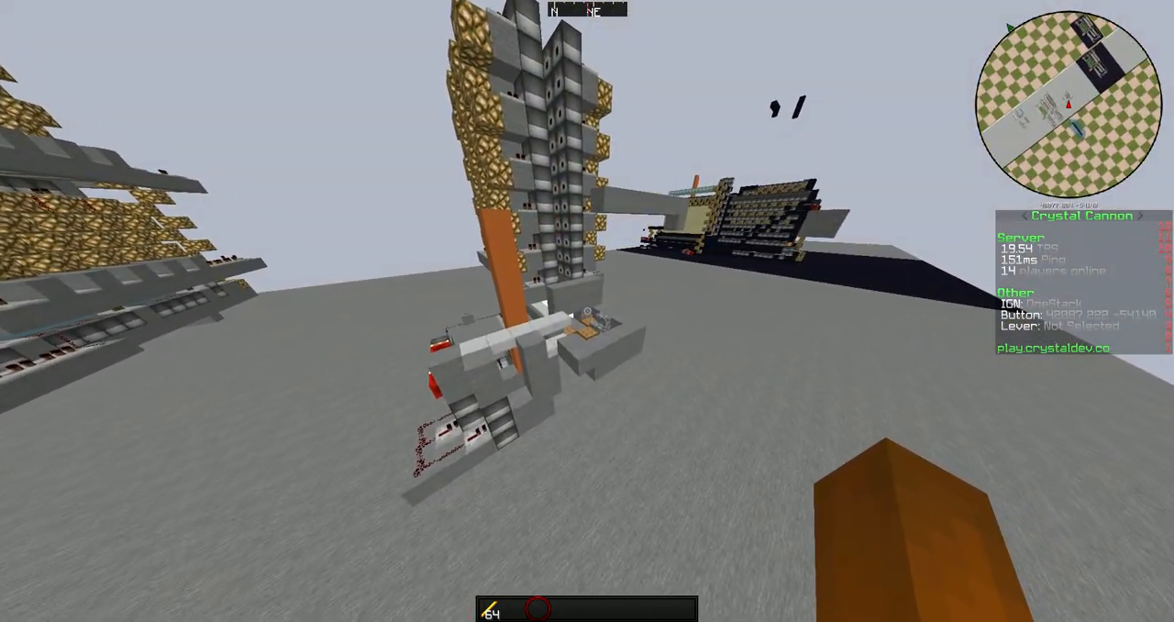
pyautogui.moveTo(586, 311)
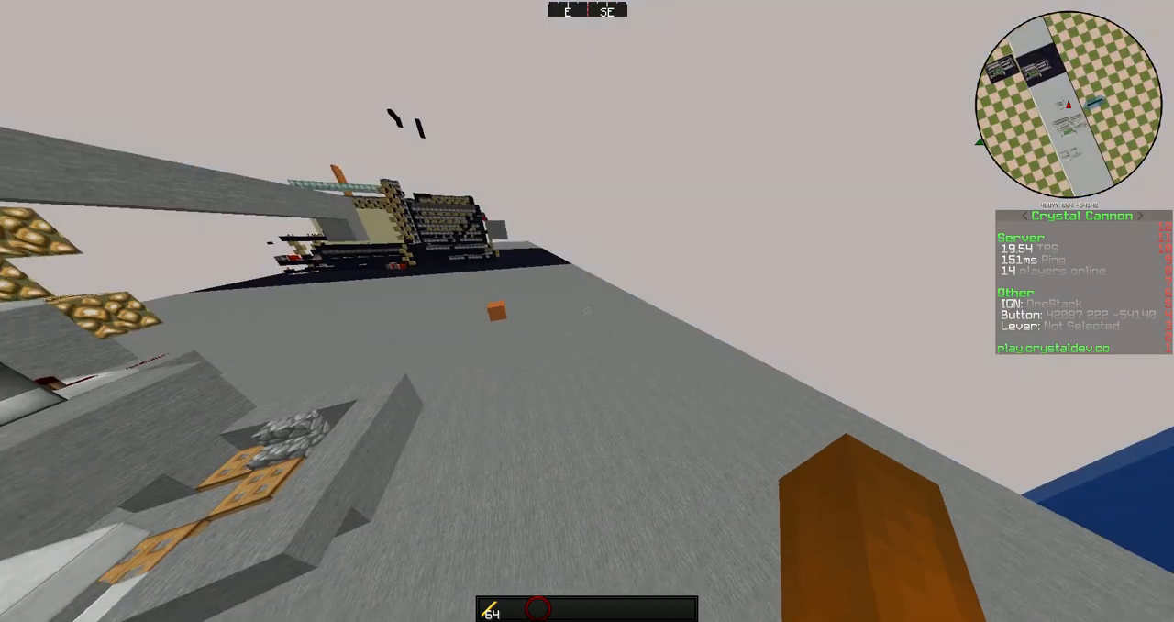
pyautogui.moveTo(587, 311)
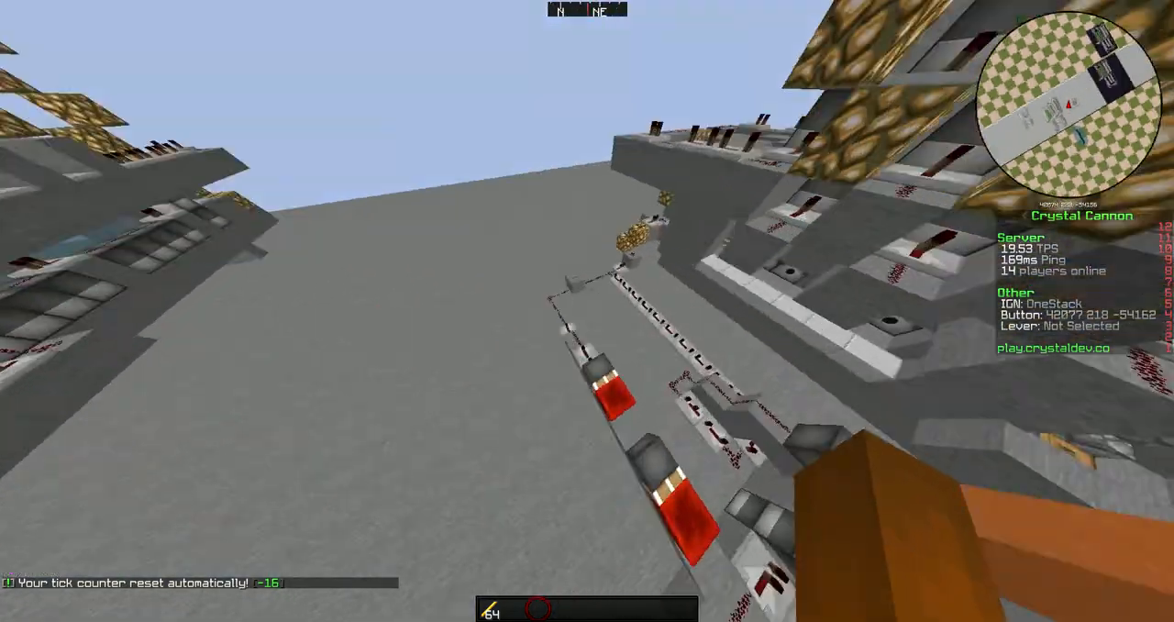
pyautogui.moveTo(586, 310)
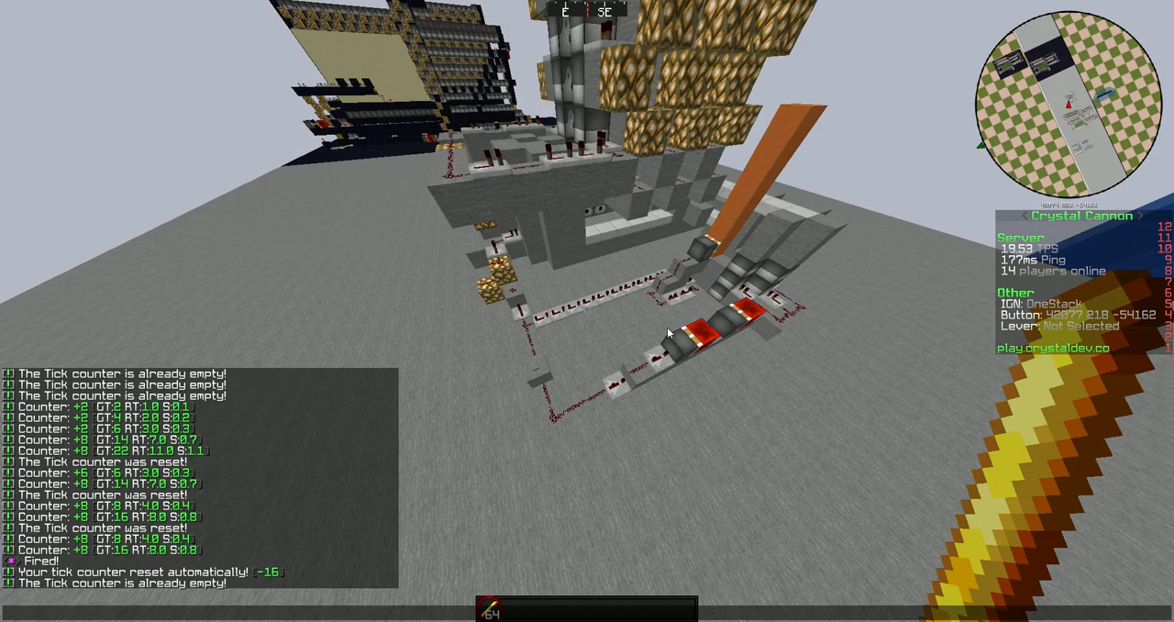
pyautogui.moveTo(587, 311)
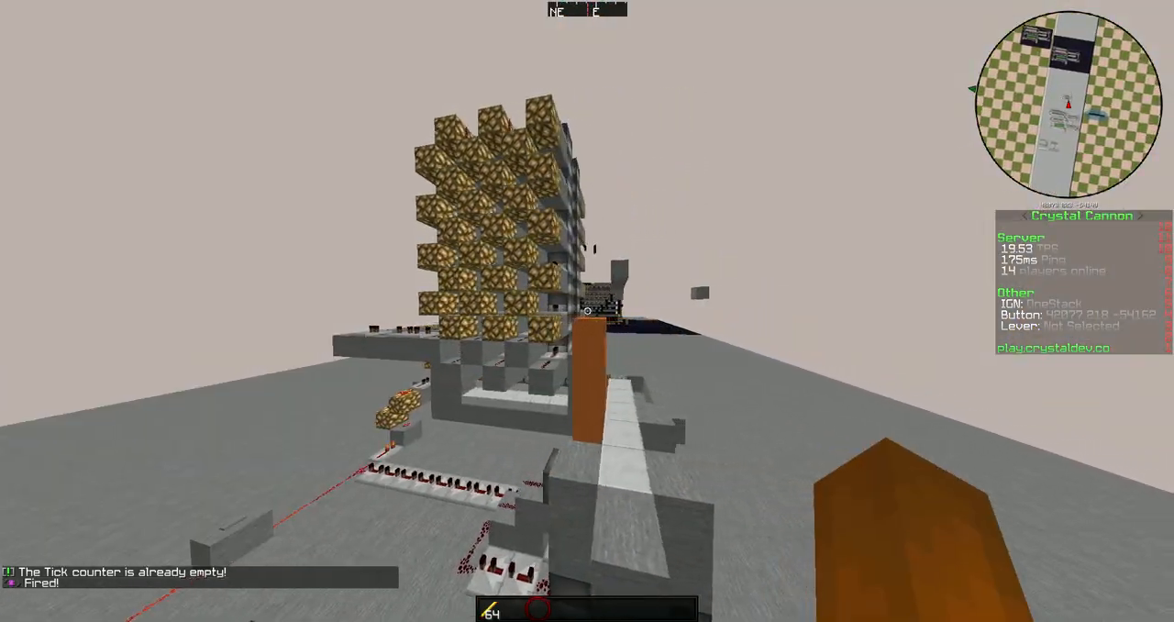
pyautogui.moveTo(587, 310)
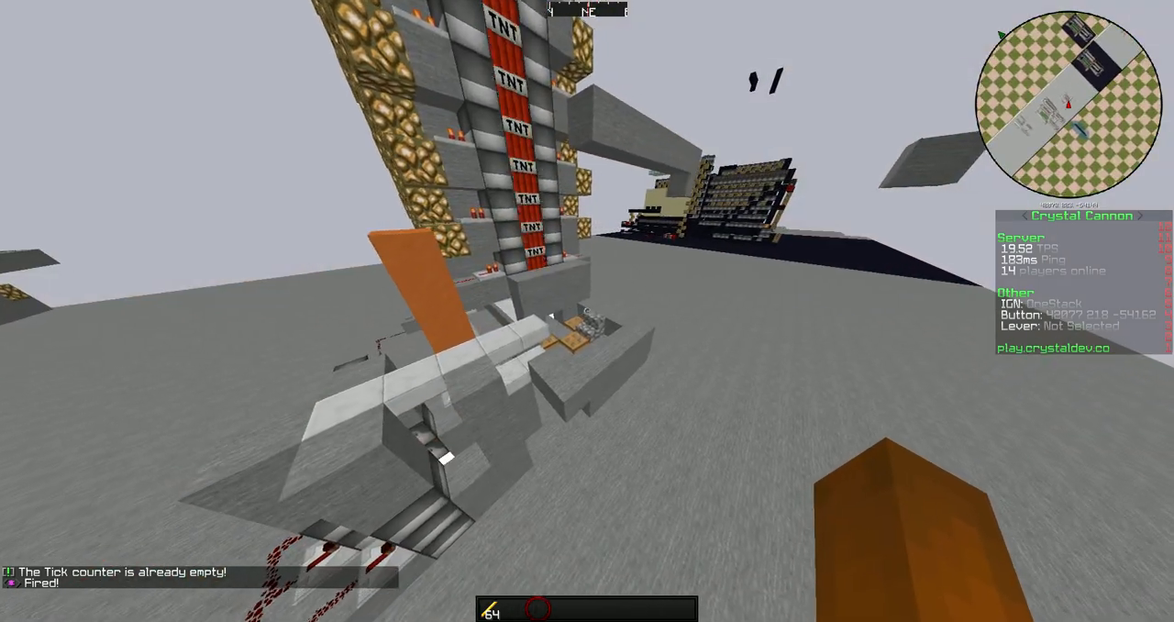
pyautogui.moveTo(587, 311)
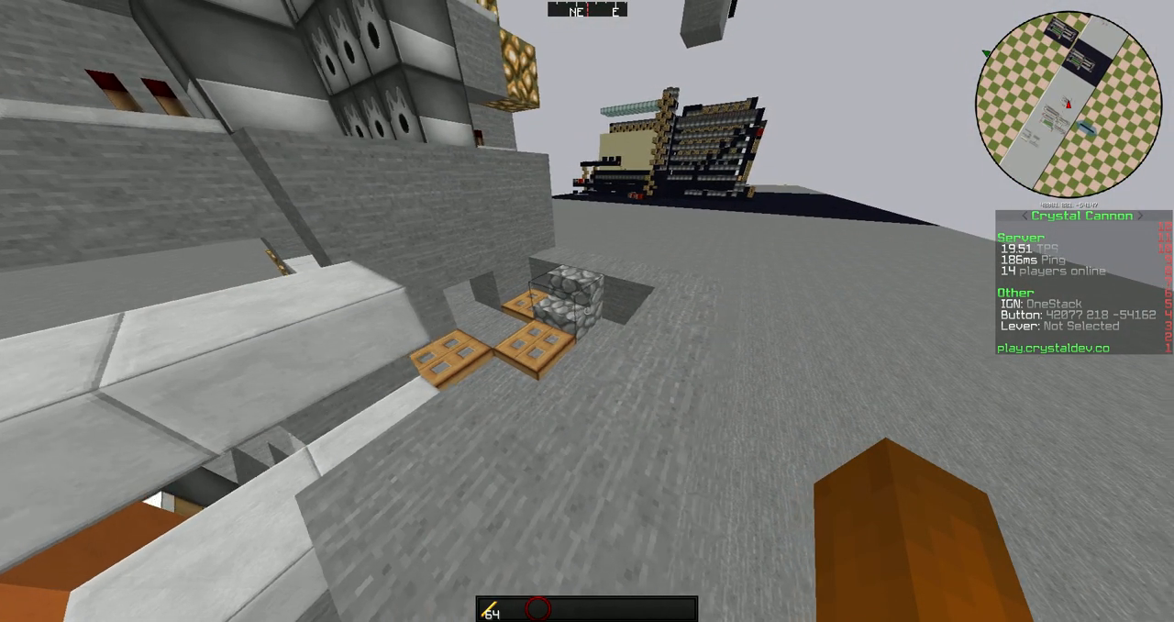
pyautogui.moveTo(587, 310)
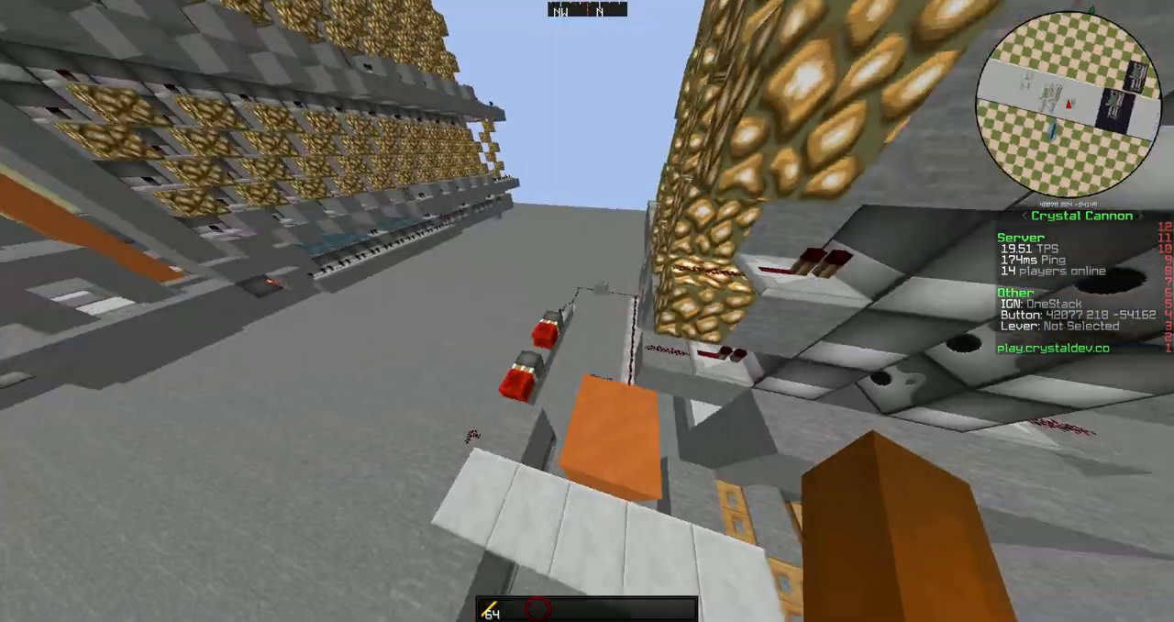
pyautogui.moveTo(587, 311)
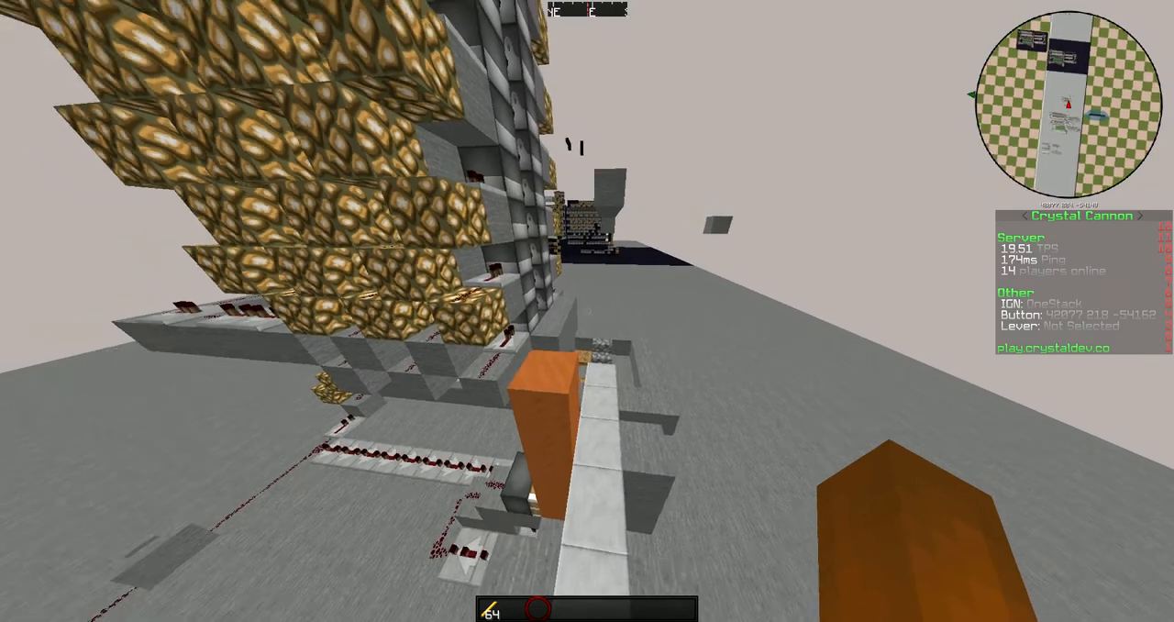
pyautogui.moveTo(586, 310)
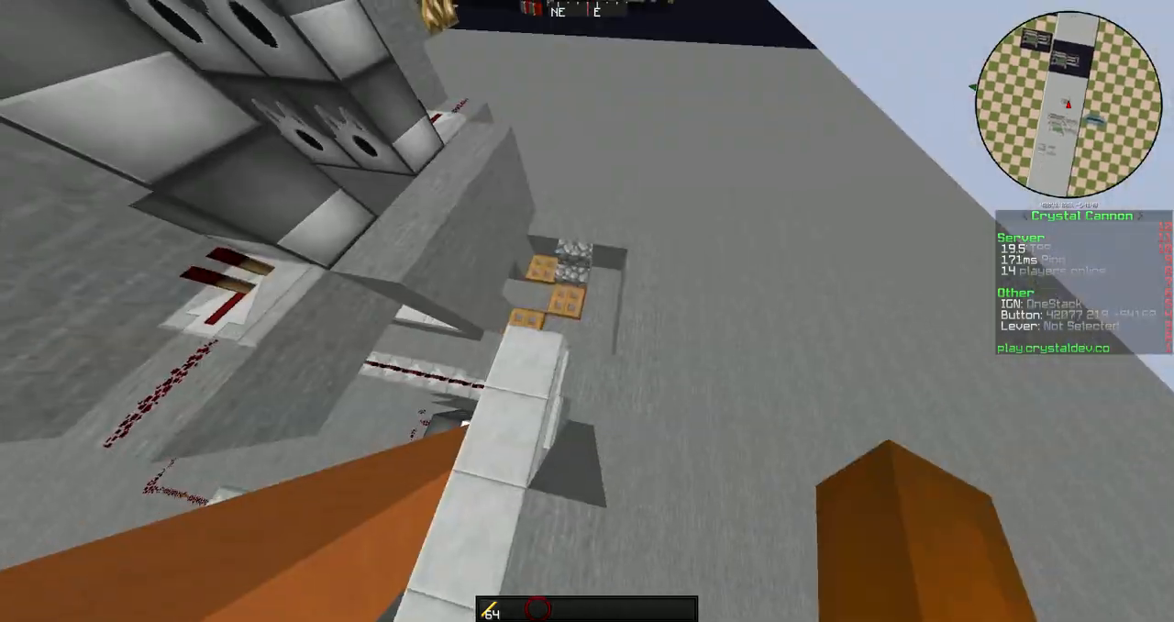
pyautogui.moveTo(587, 311)
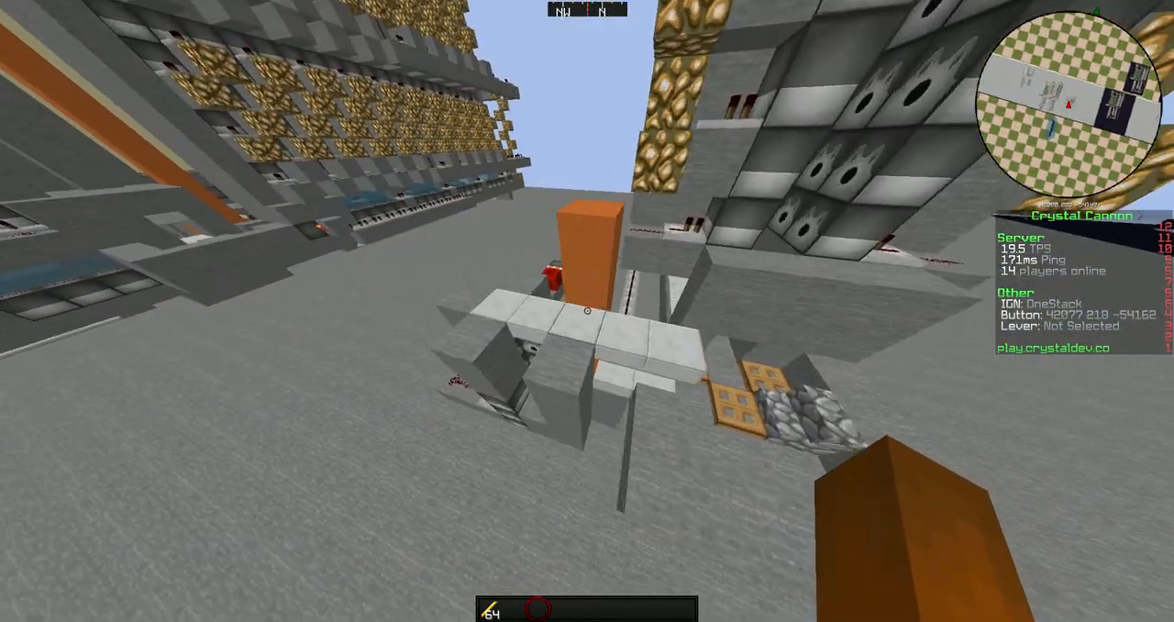
pyautogui.moveTo(587, 311)
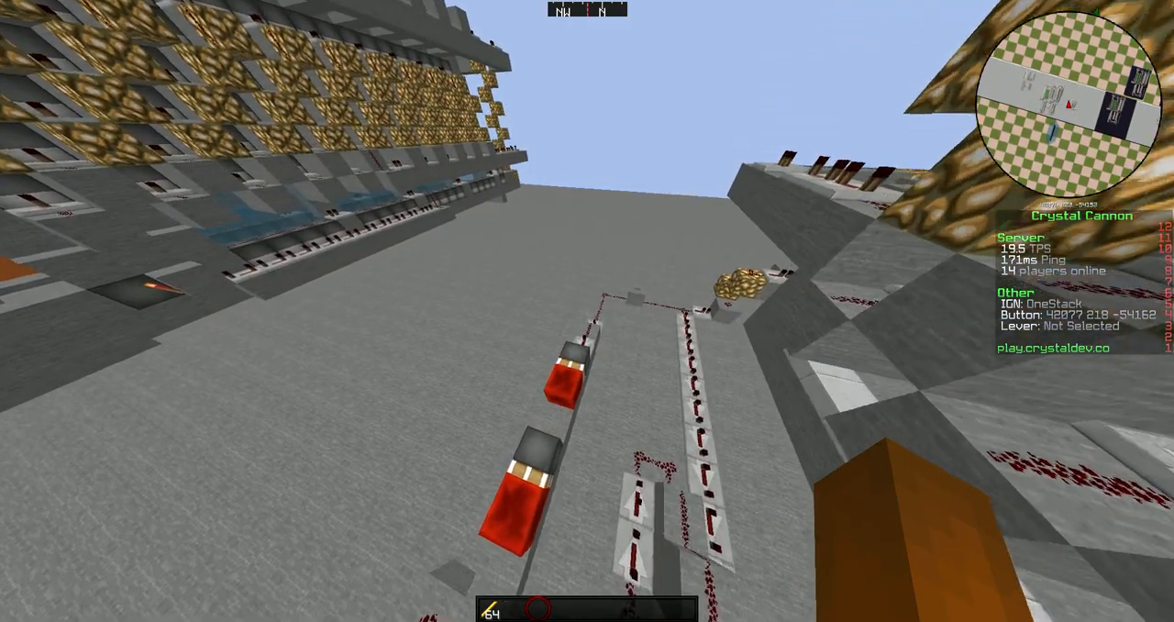
pyautogui.moveTo(587, 311)
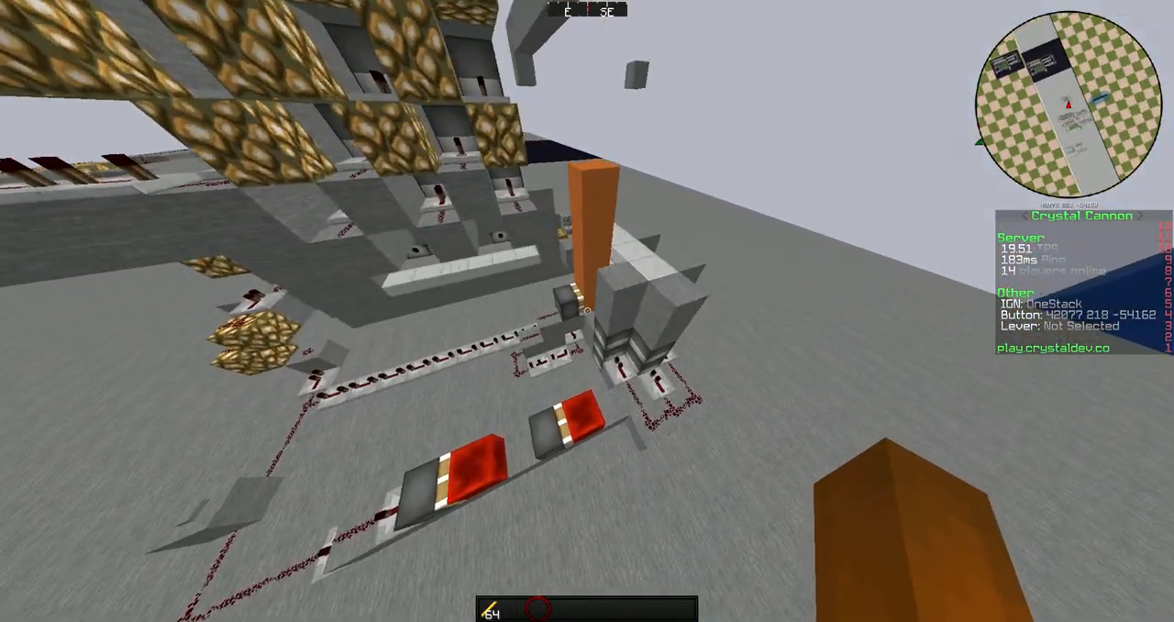
pyautogui.moveTo(587, 311)
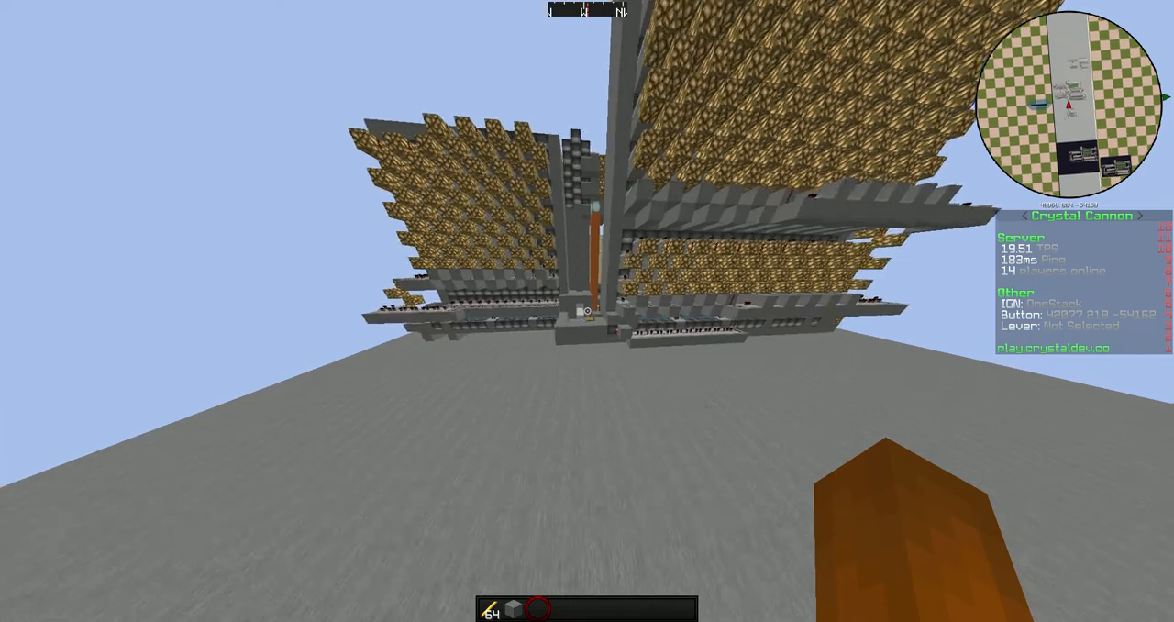
pyautogui.moveTo(587, 311)
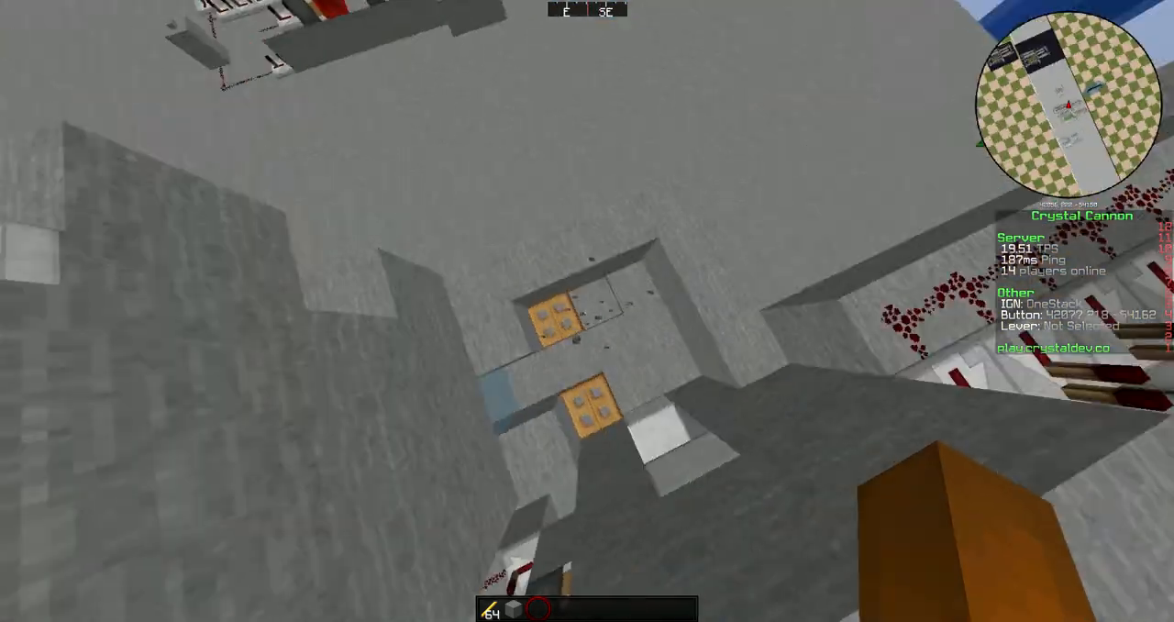
pyautogui.moveTo(587, 310)
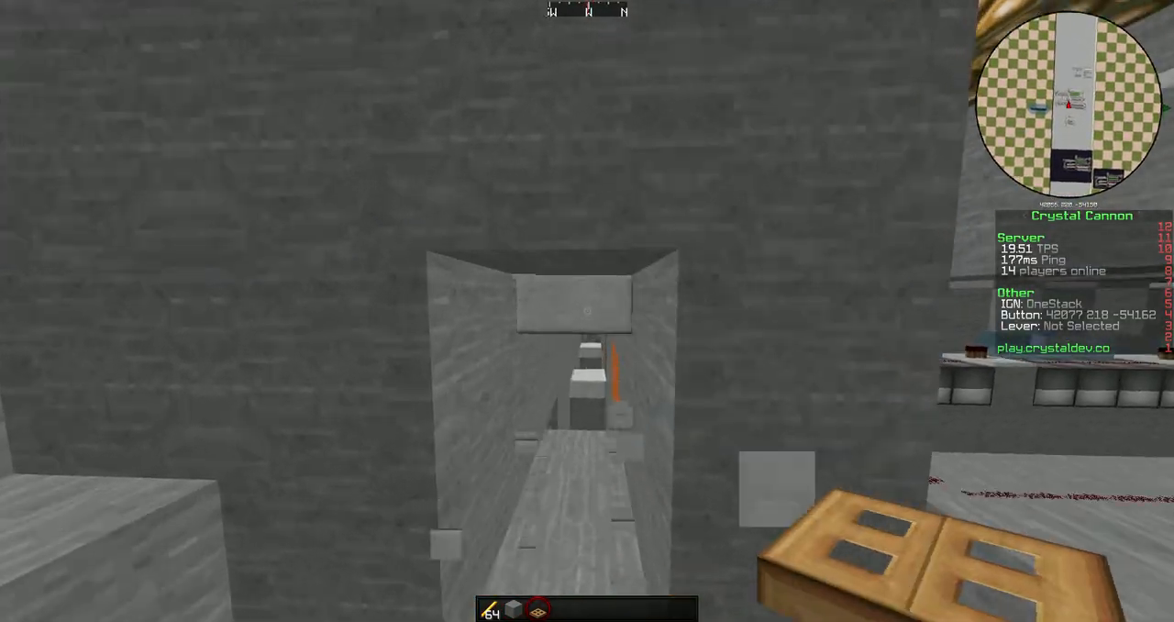
pyautogui.moveTo(587, 311)
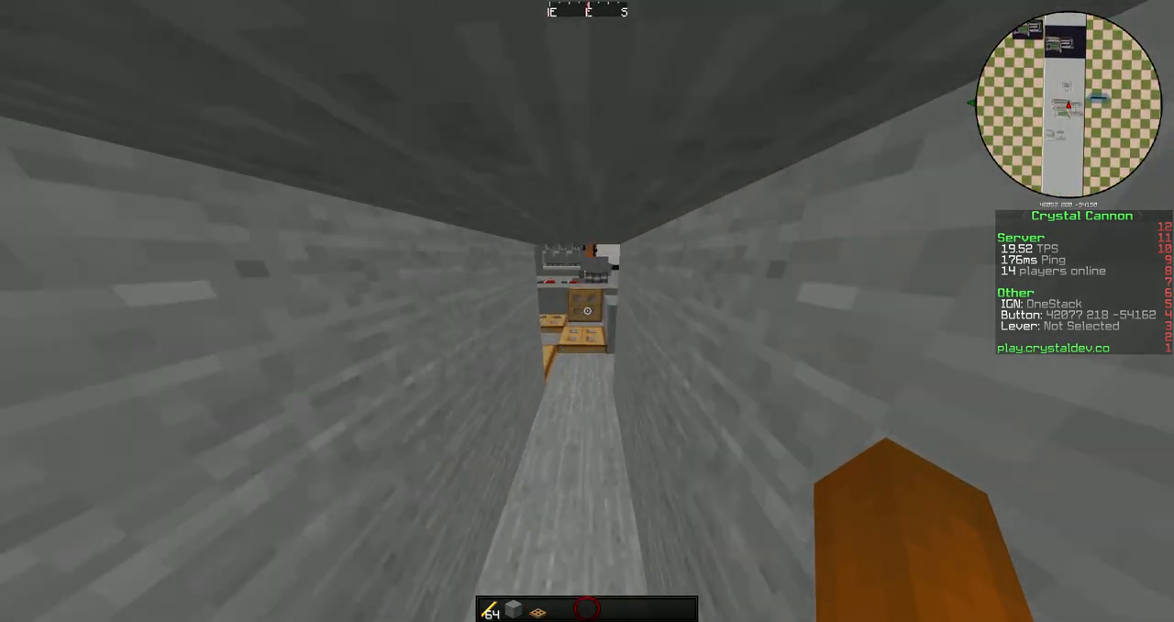
pyautogui.moveTo(587, 311)
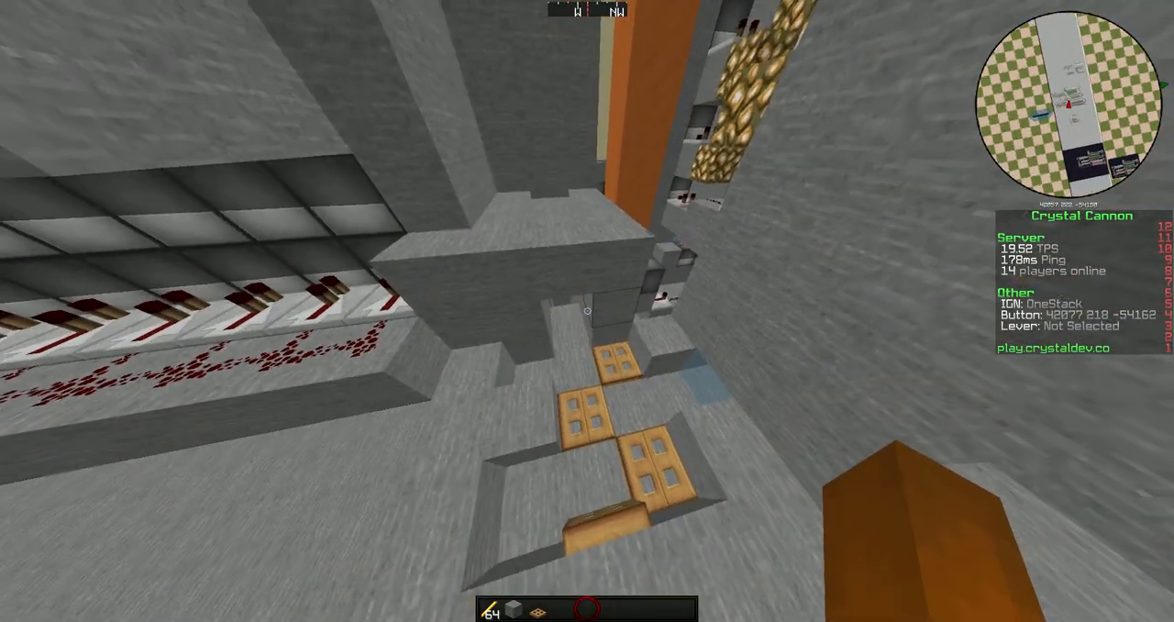
pyautogui.moveTo(586, 311)
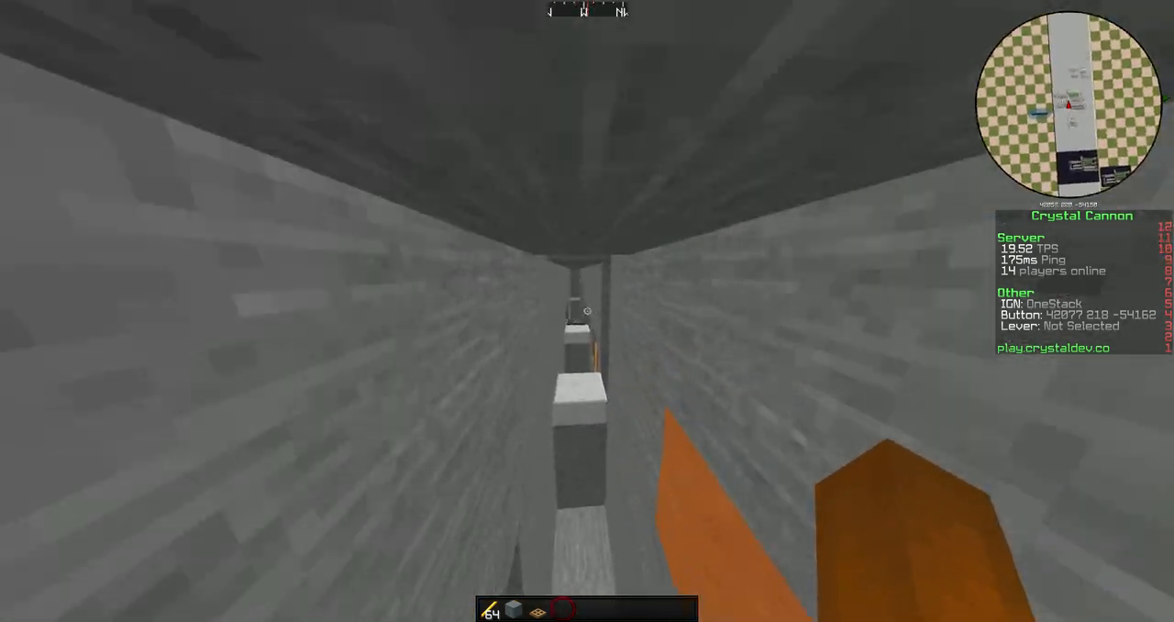
pyautogui.moveTo(587, 311)
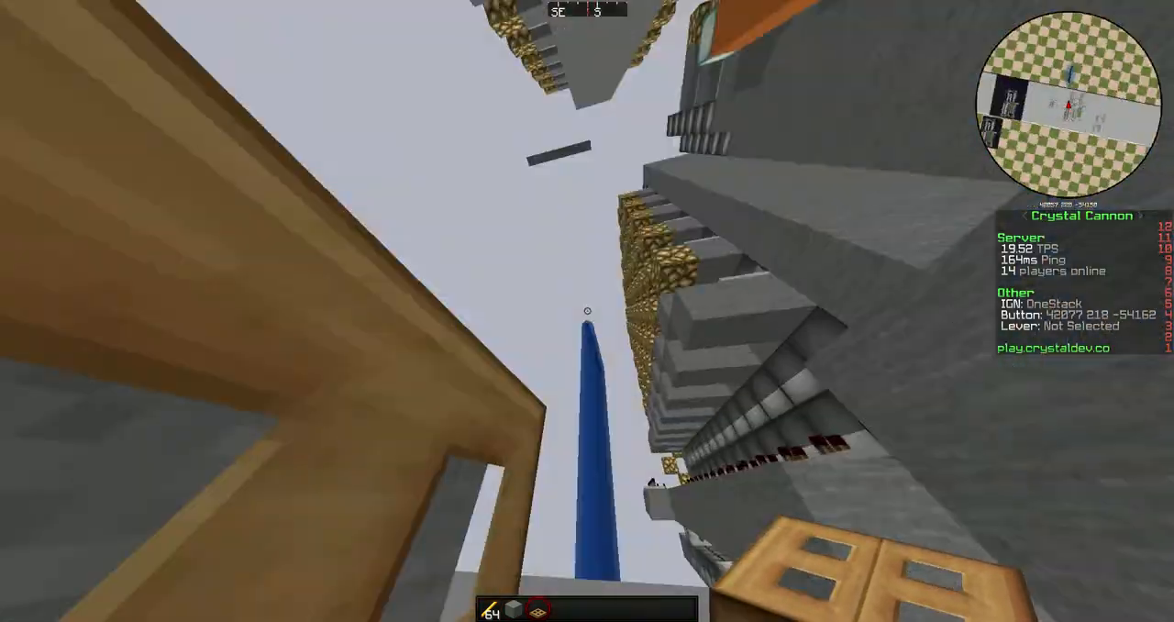
pyautogui.moveTo(587, 311)
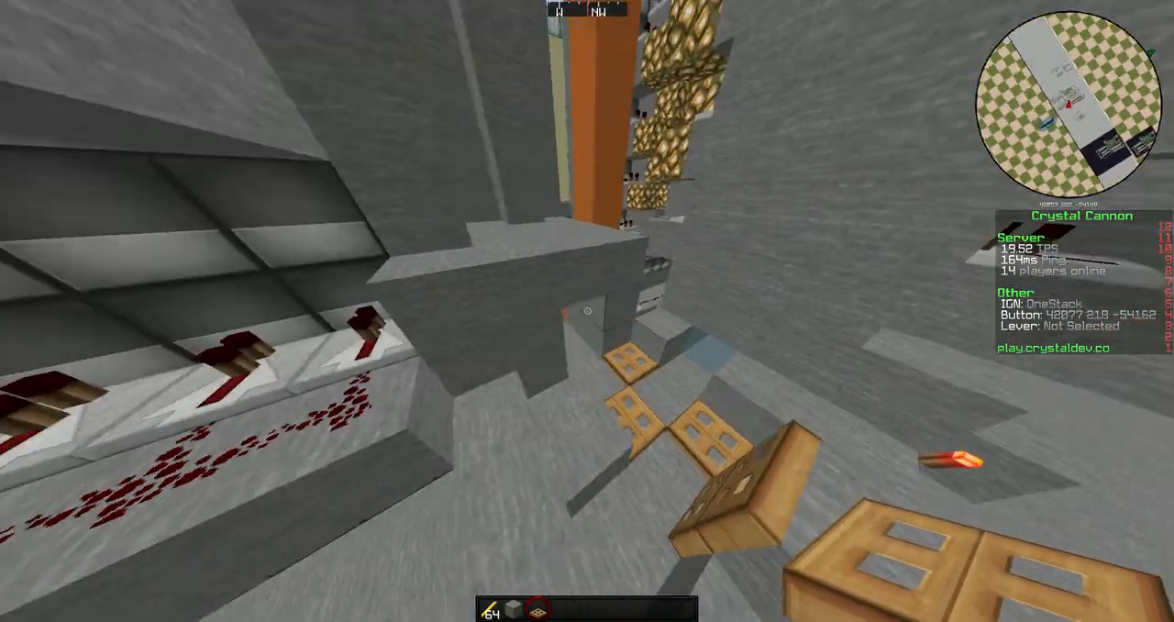
pyautogui.moveTo(587, 311)
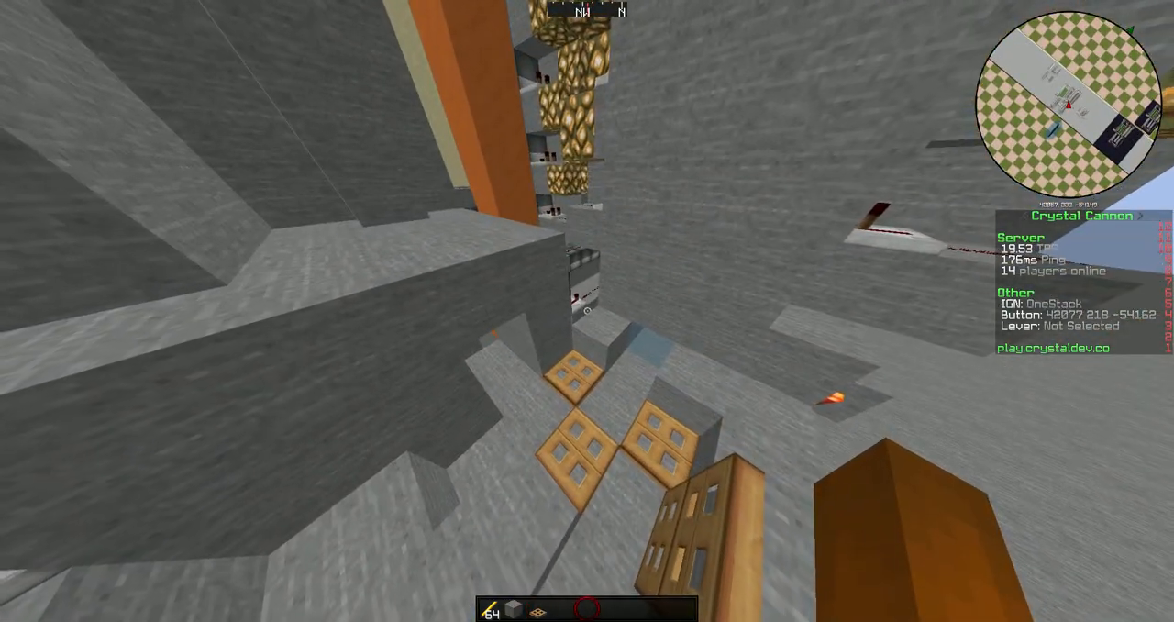
pyautogui.moveTo(587, 311)
pyautogui.write('srt')
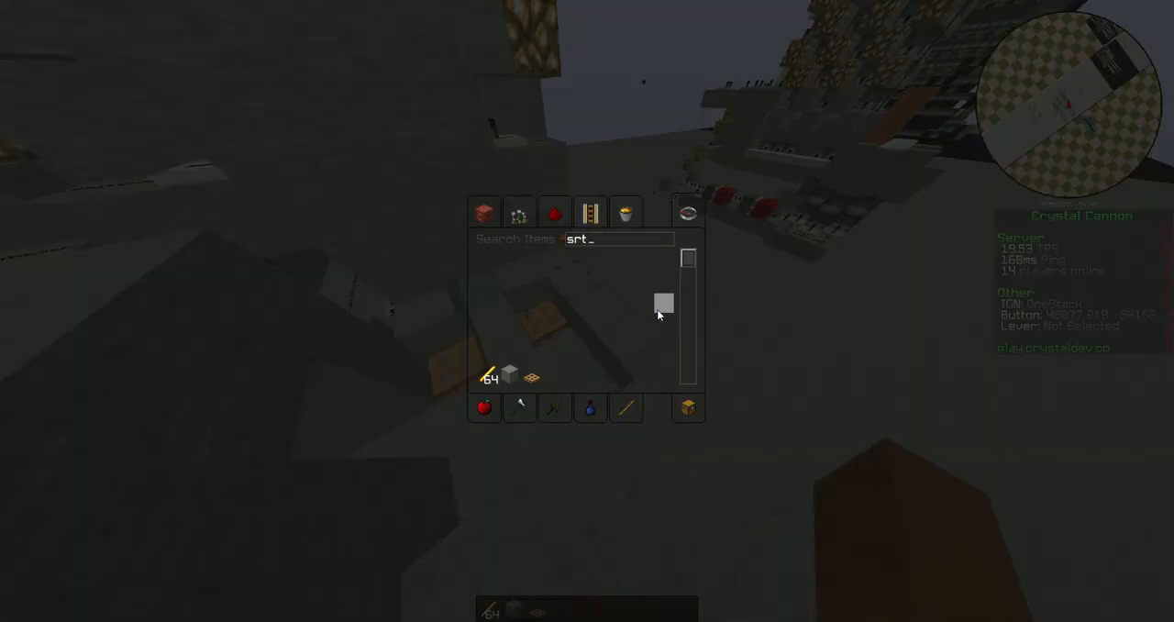
# Search 'sta' and take Cobblestone Stairs for the cannon barrel
pyautogui.write('sta')
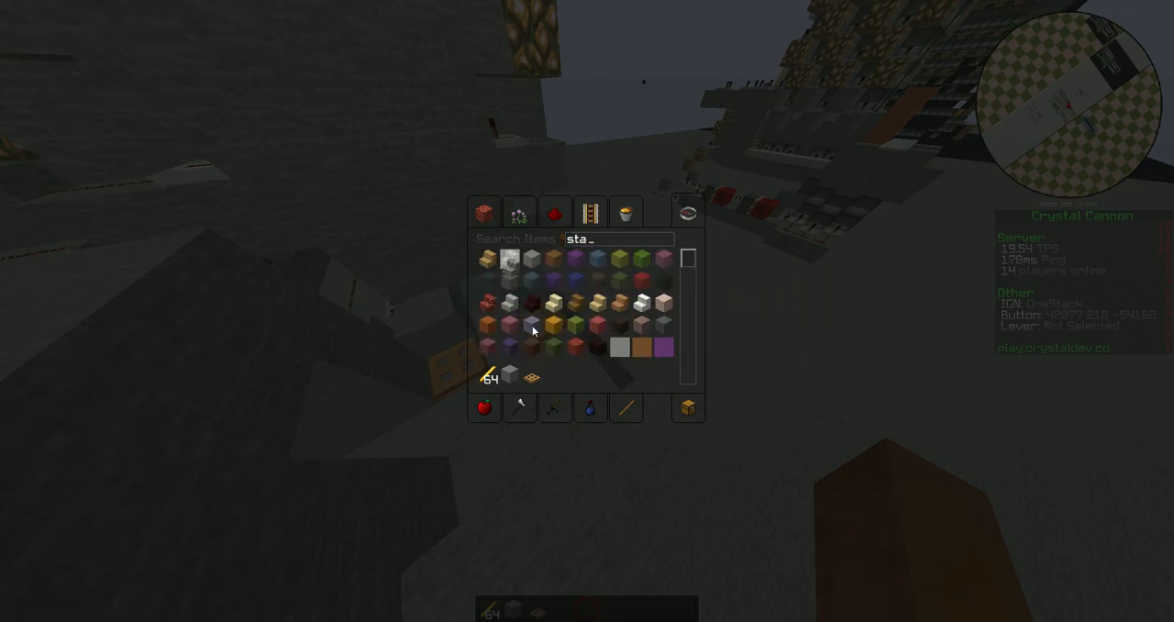
pyautogui.press('Escape')
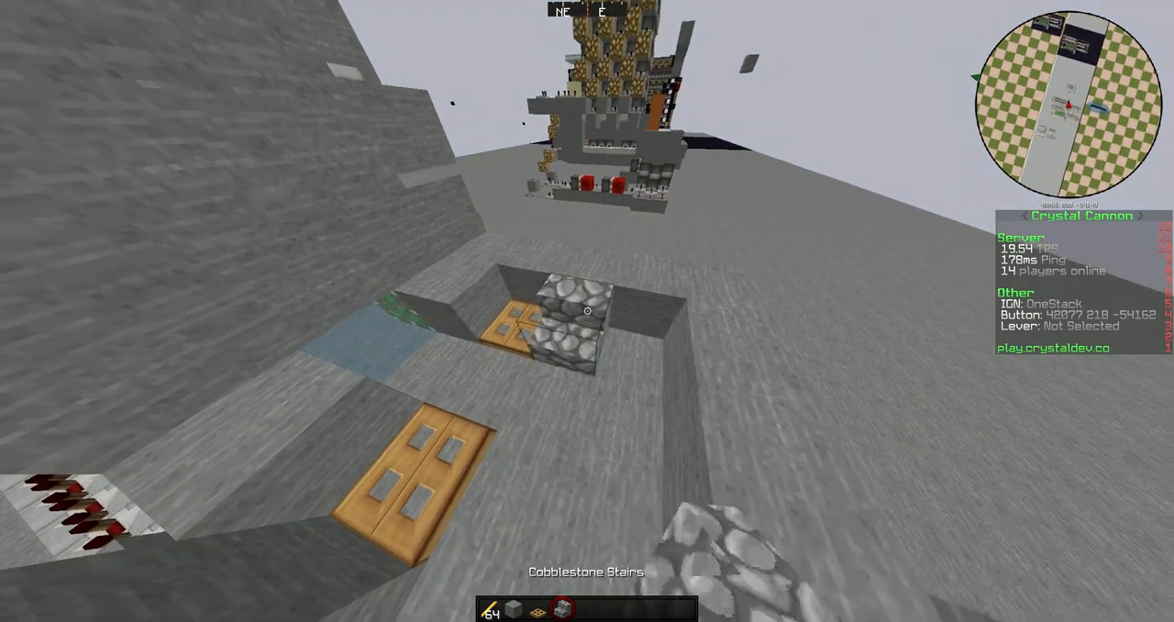
pyautogui.moveTo(587, 311)
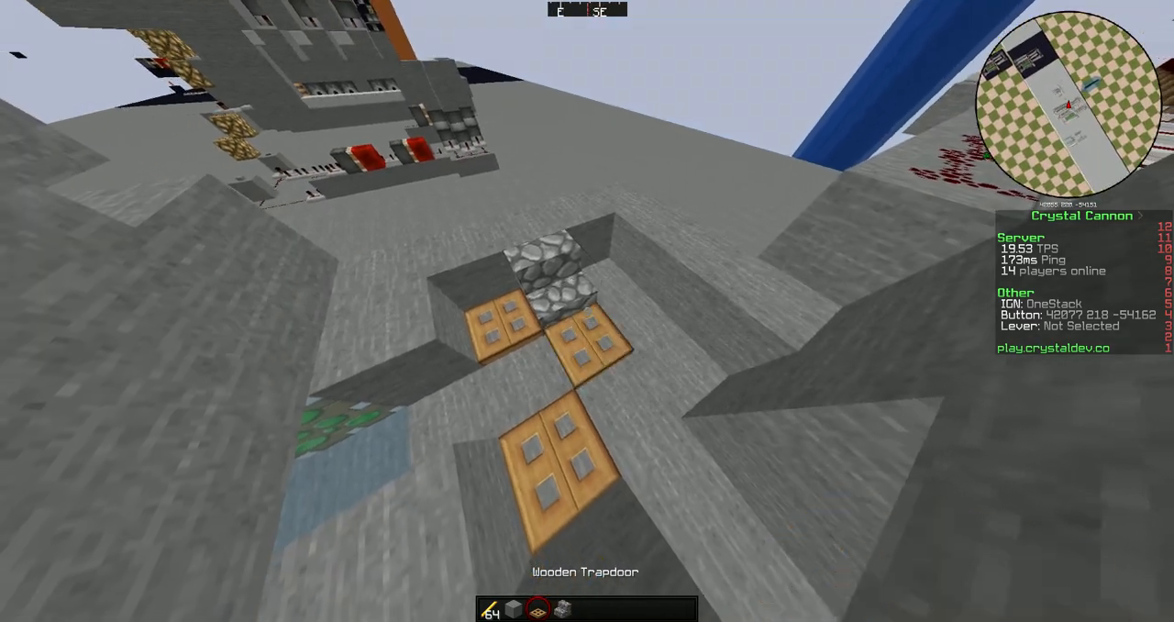
pyautogui.moveTo(586, 310)
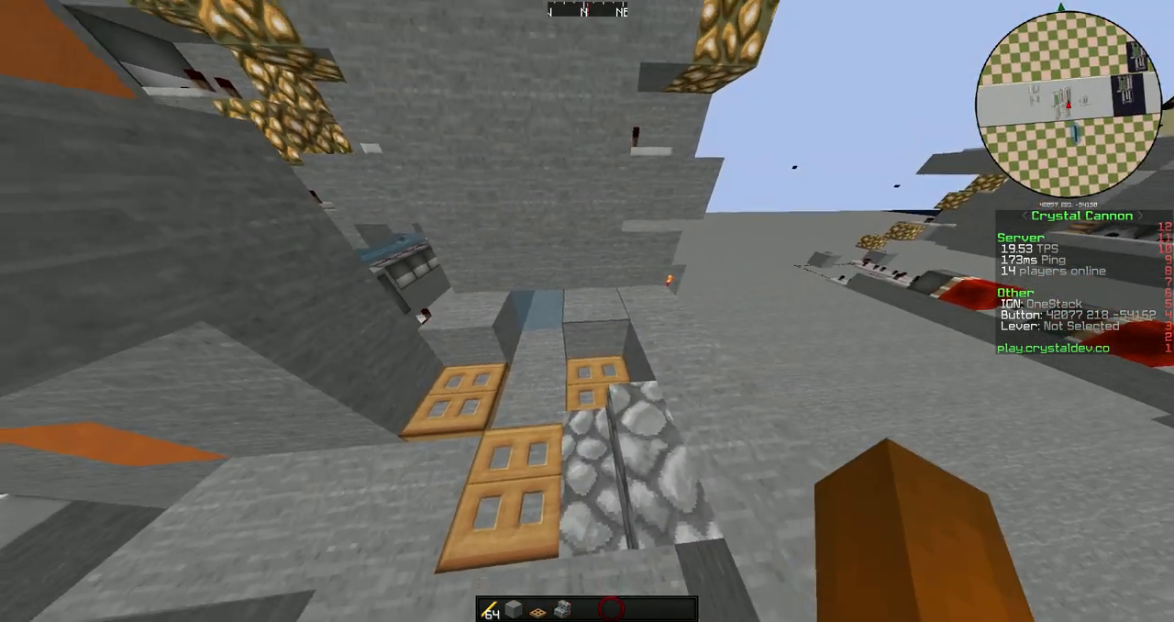
pyautogui.moveTo(587, 310)
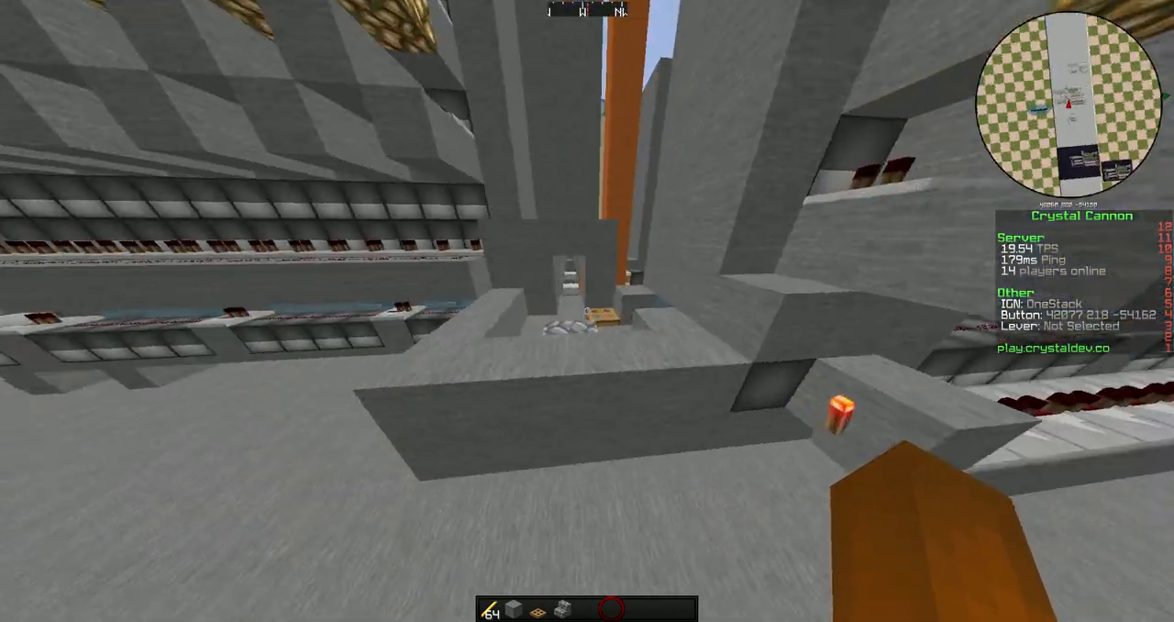
pyautogui.moveTo(586, 311)
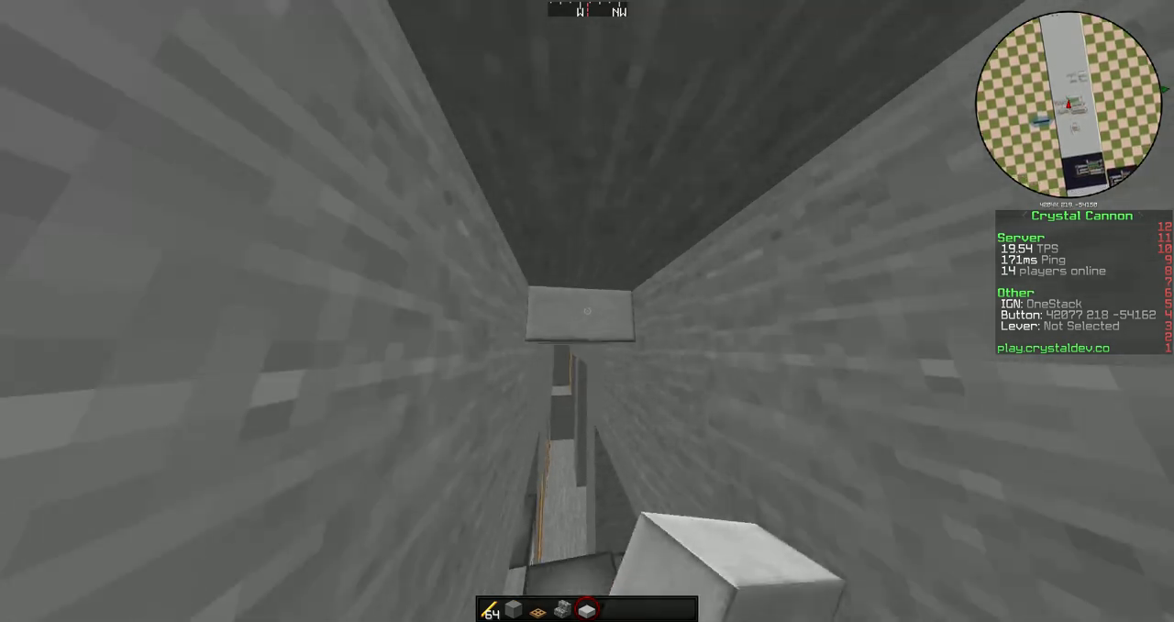
pyautogui.moveTo(587, 311)
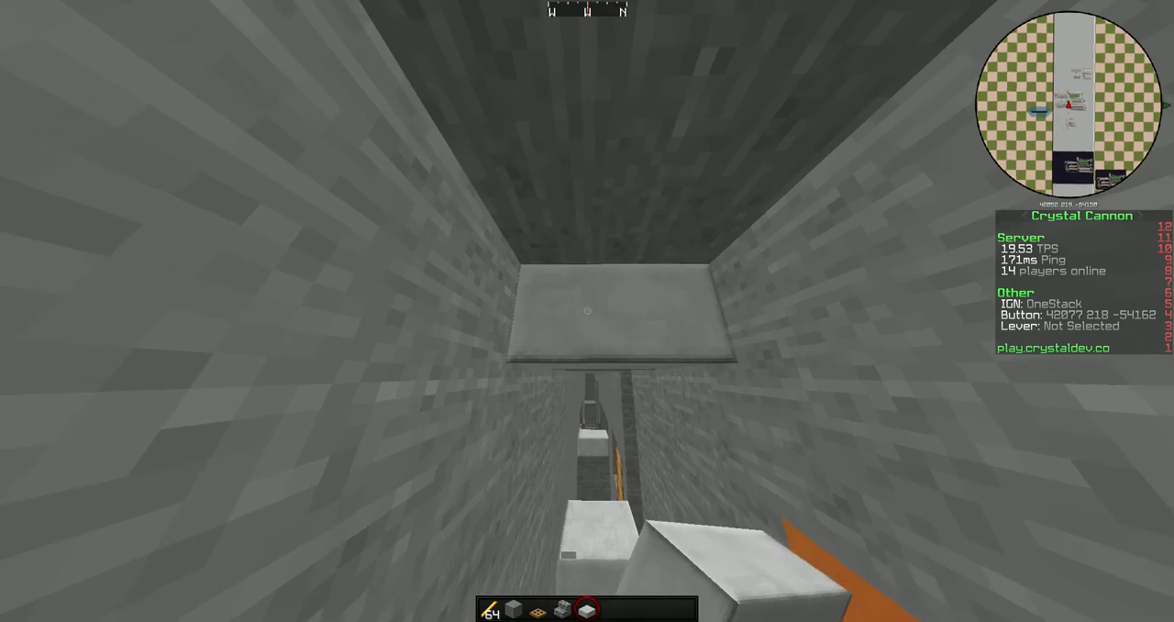
pyautogui.moveTo(587, 311)
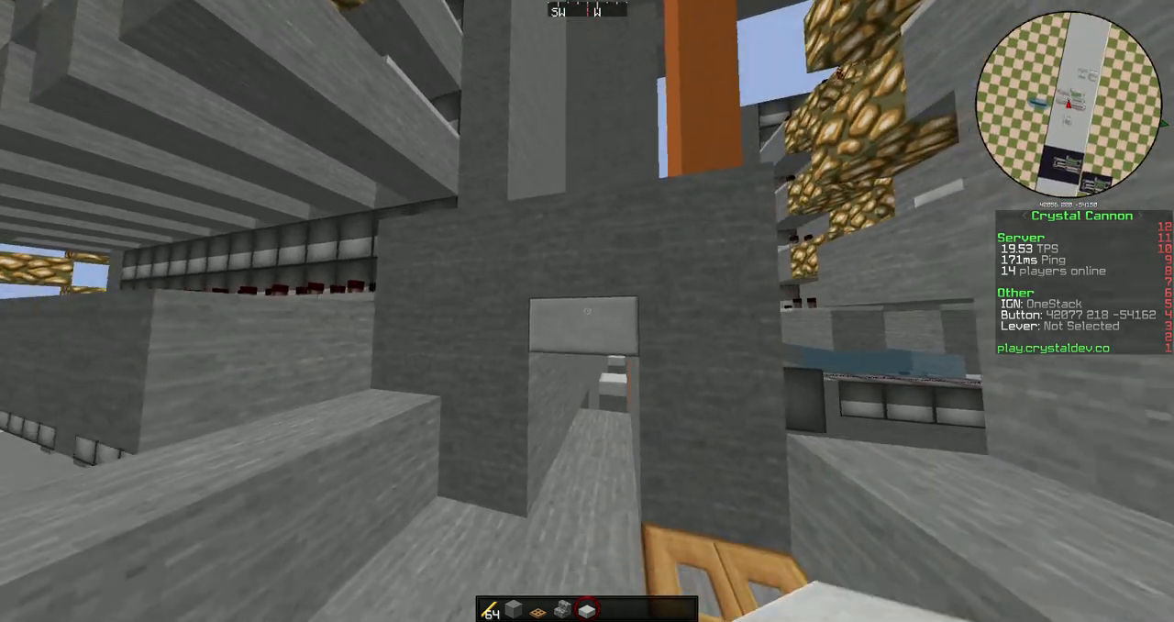
pyautogui.moveTo(587, 311)
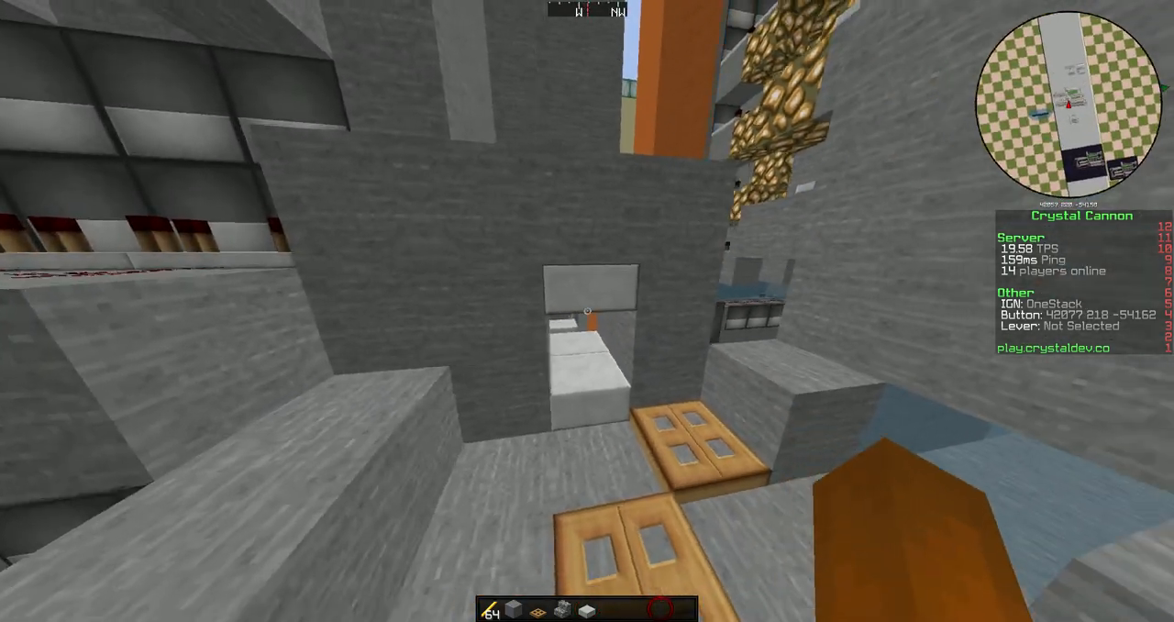
pyautogui.moveTo(586, 311)
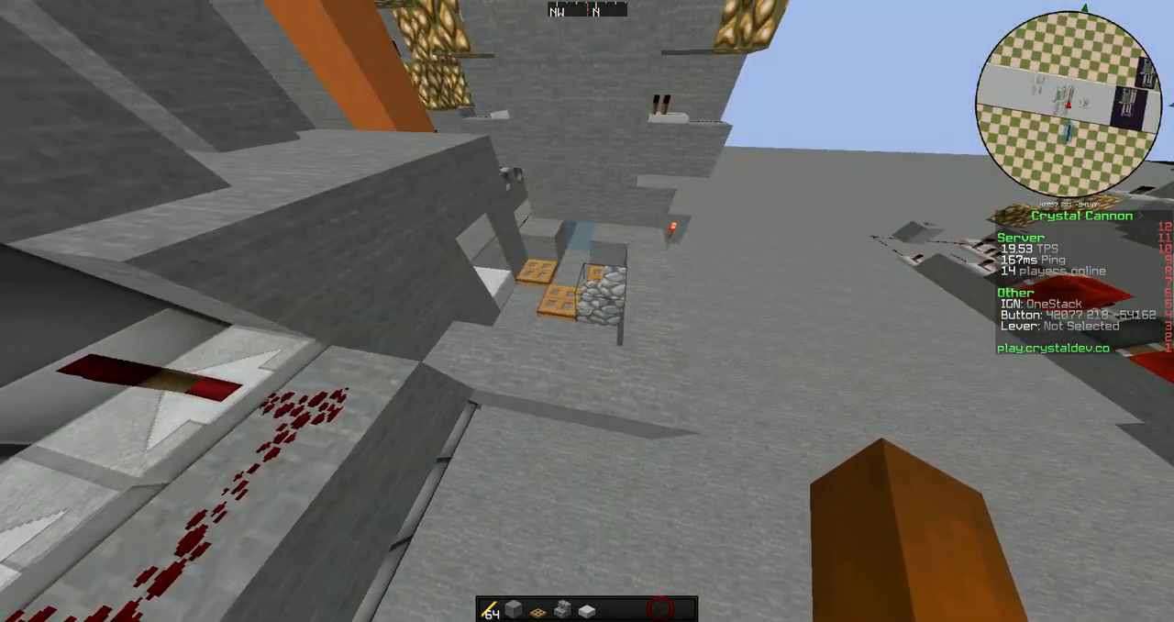
pyautogui.moveTo(586, 311)
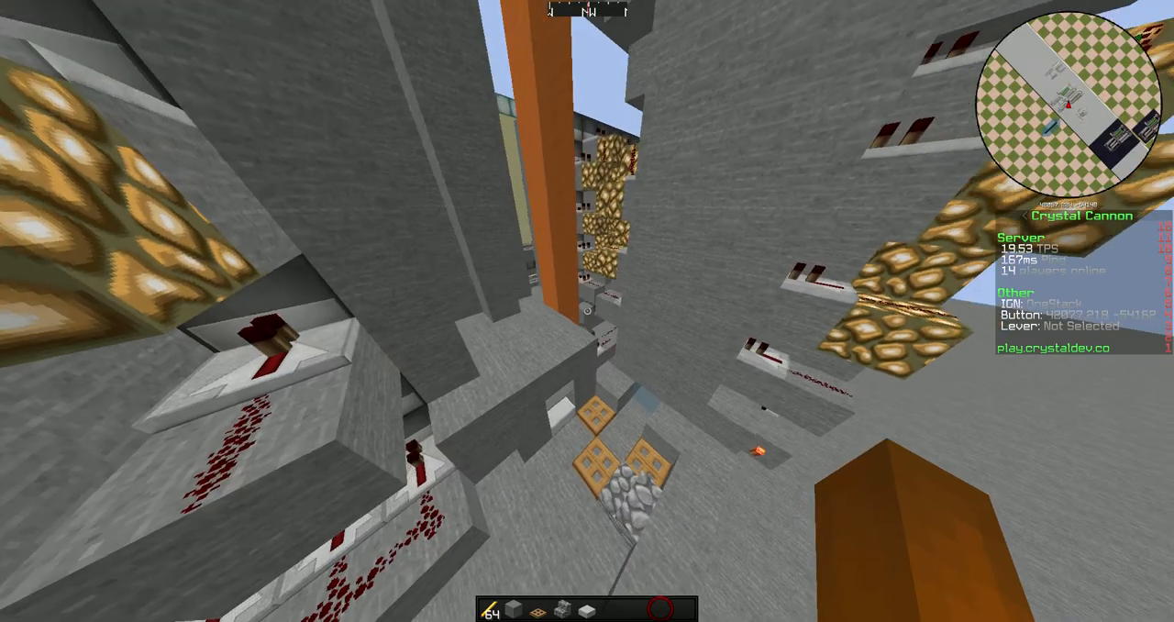
pyautogui.moveTo(587, 311)
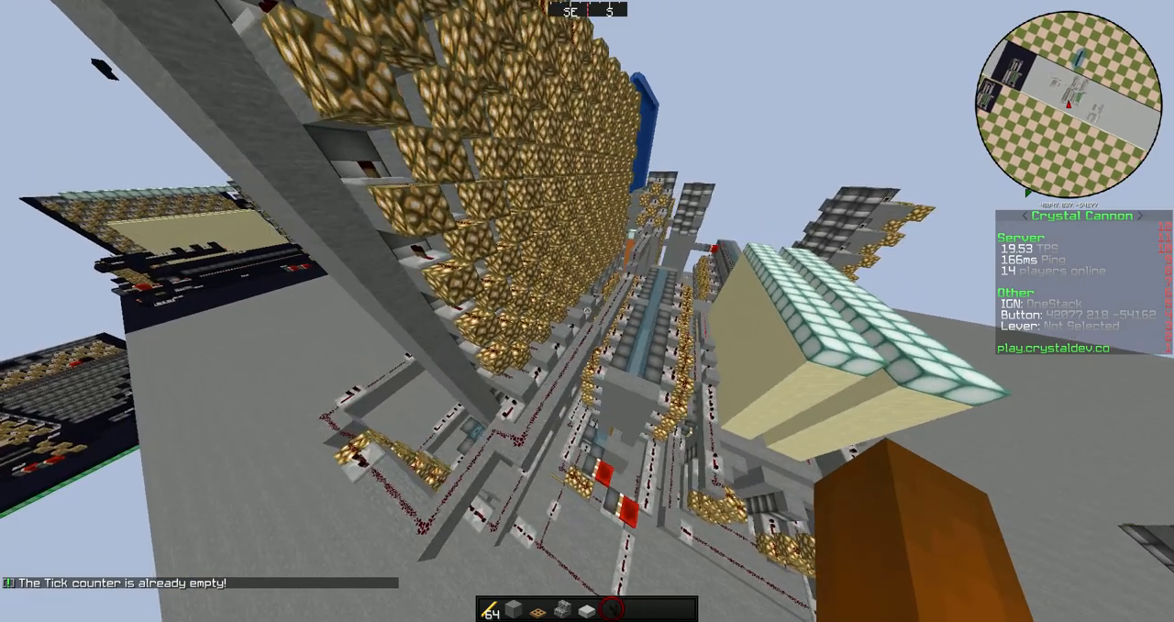
pyautogui.moveTo(587, 311)
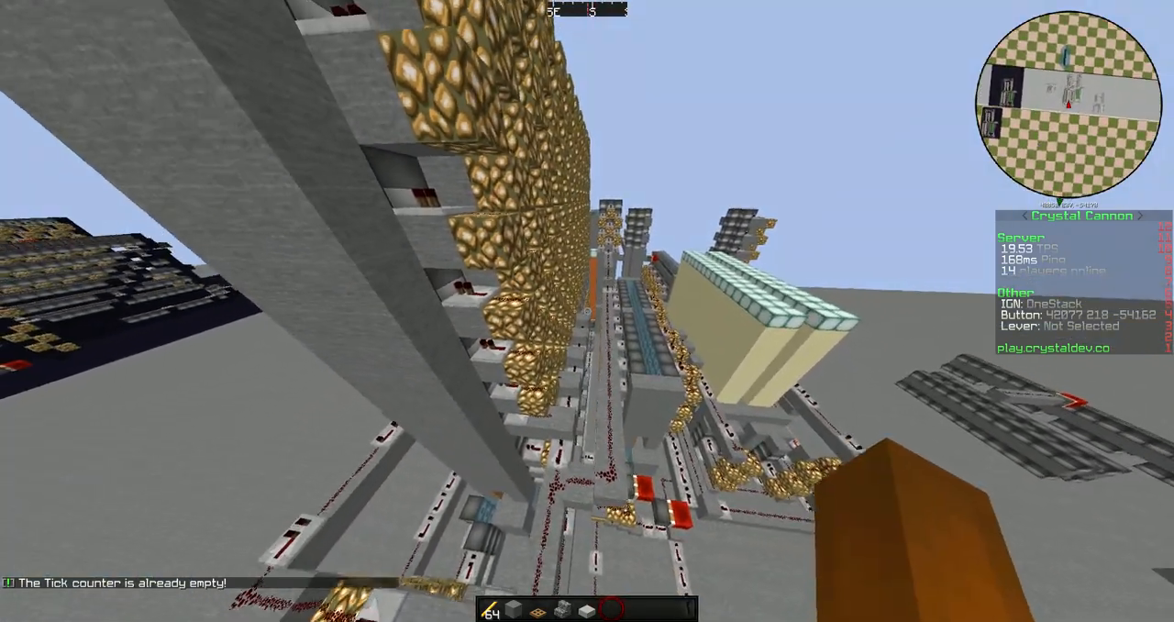
pyautogui.moveTo(586, 311)
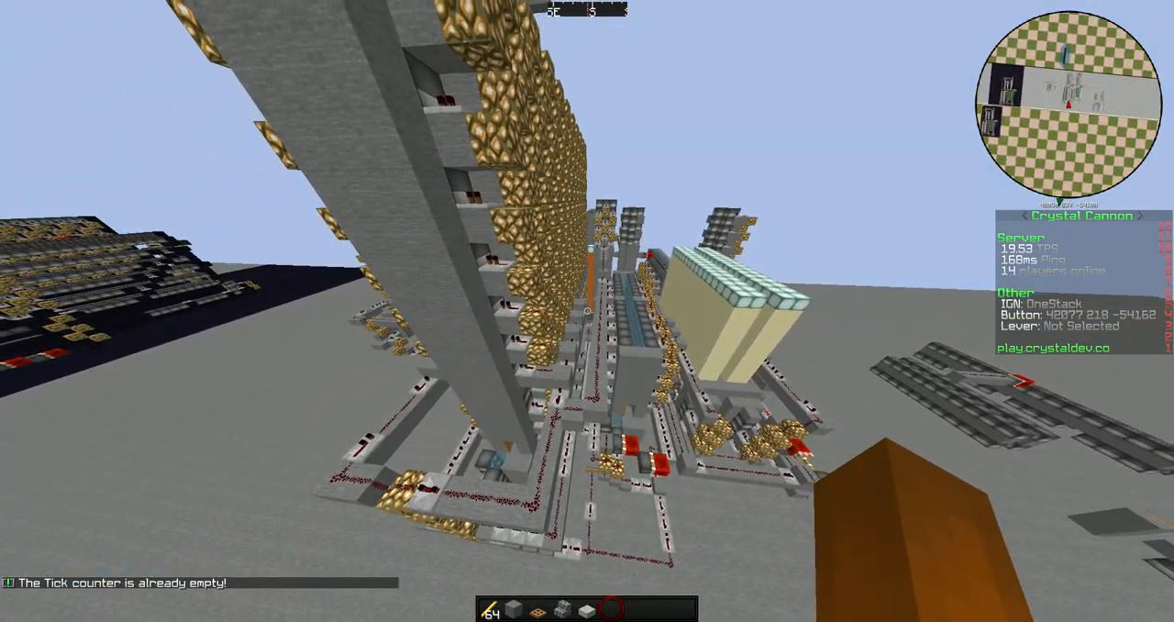
pyautogui.moveTo(587, 311)
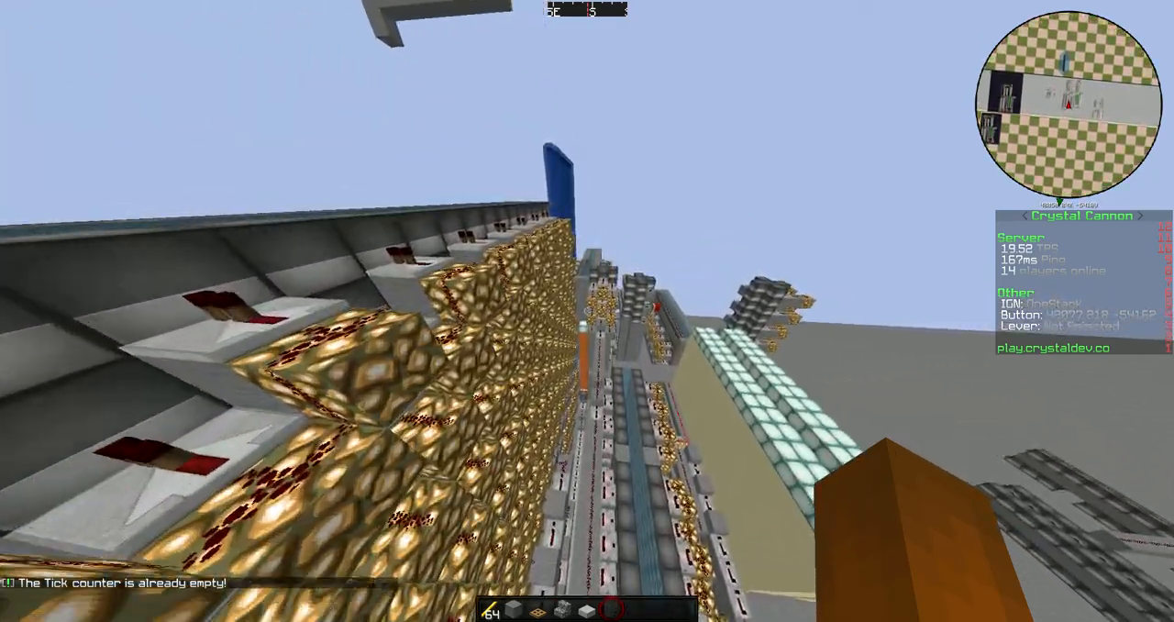
pyautogui.moveTo(587, 311)
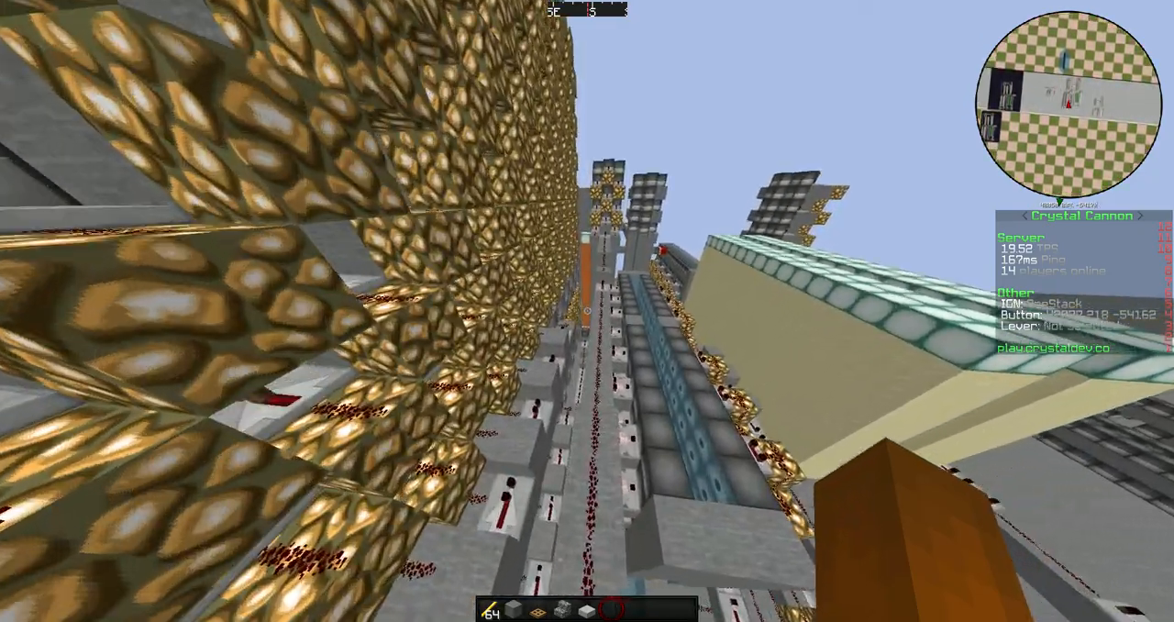
pyautogui.moveTo(587, 311)
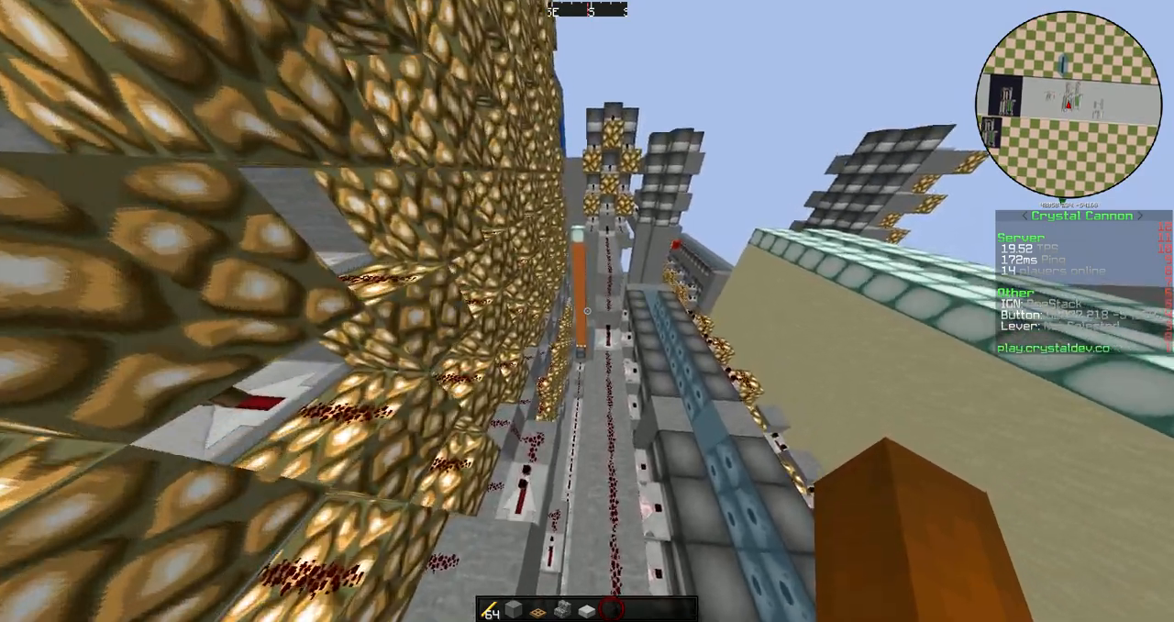
pyautogui.moveTo(587, 311)
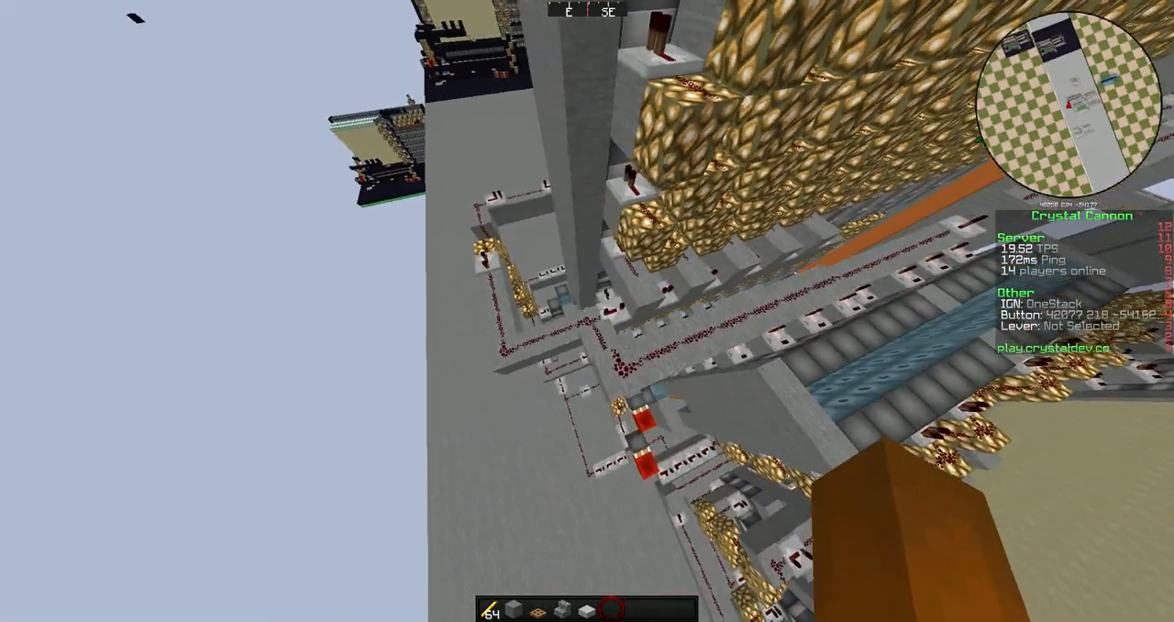
pyautogui.moveTo(586, 311)
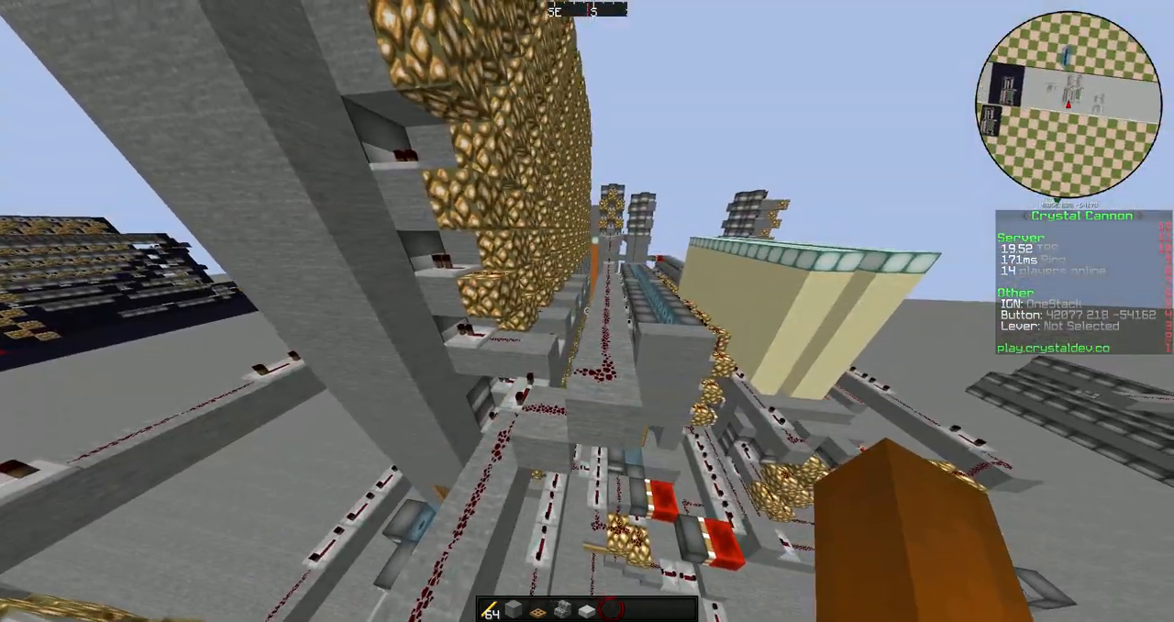
pyautogui.moveTo(586, 311)
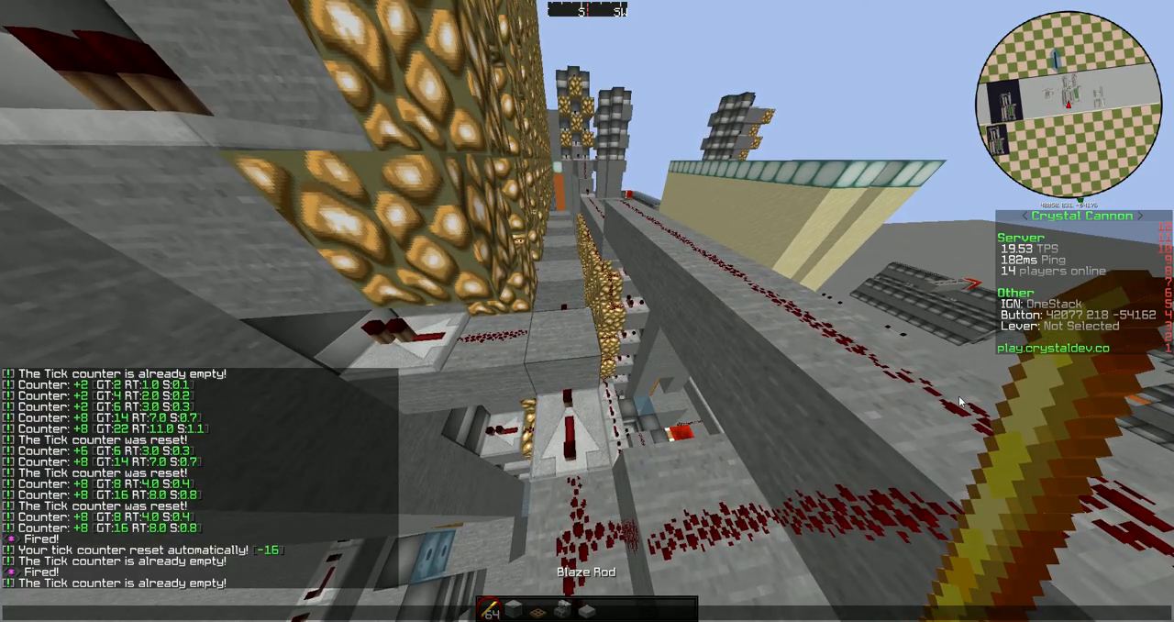
pyautogui.moveTo(587, 311)
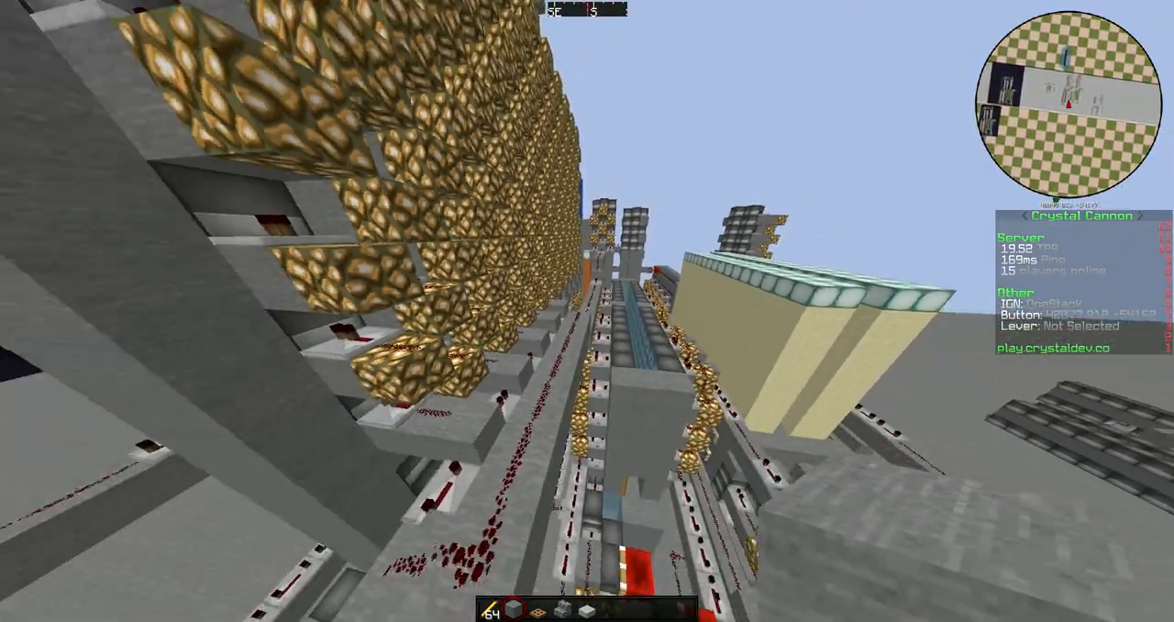
pyautogui.moveTo(587, 311)
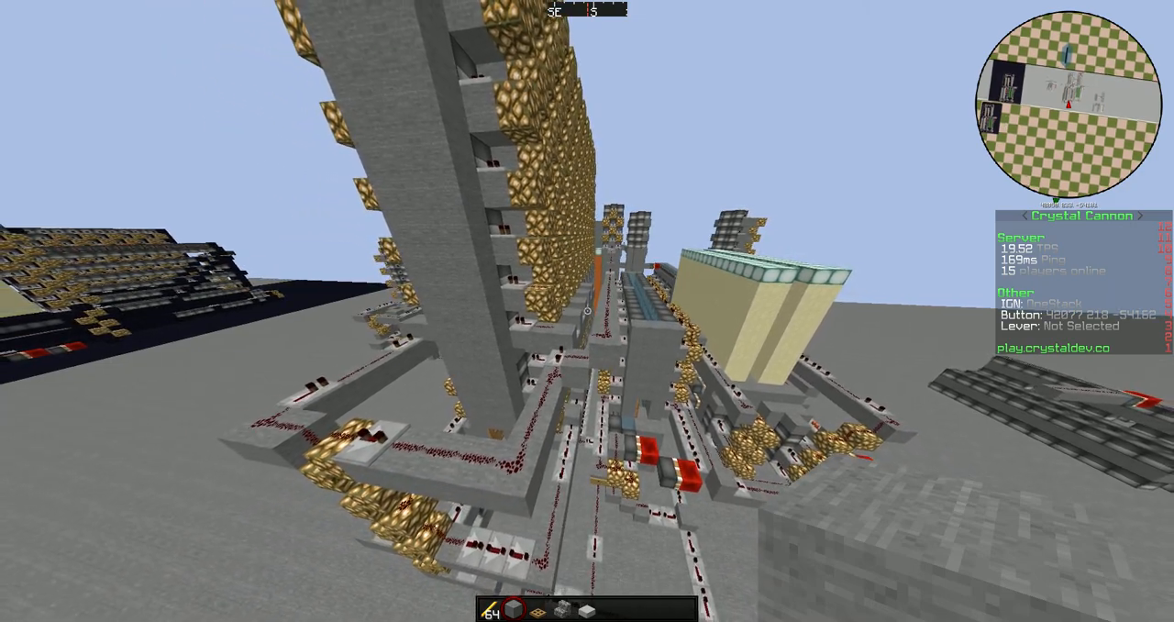
pyautogui.moveTo(586, 311)
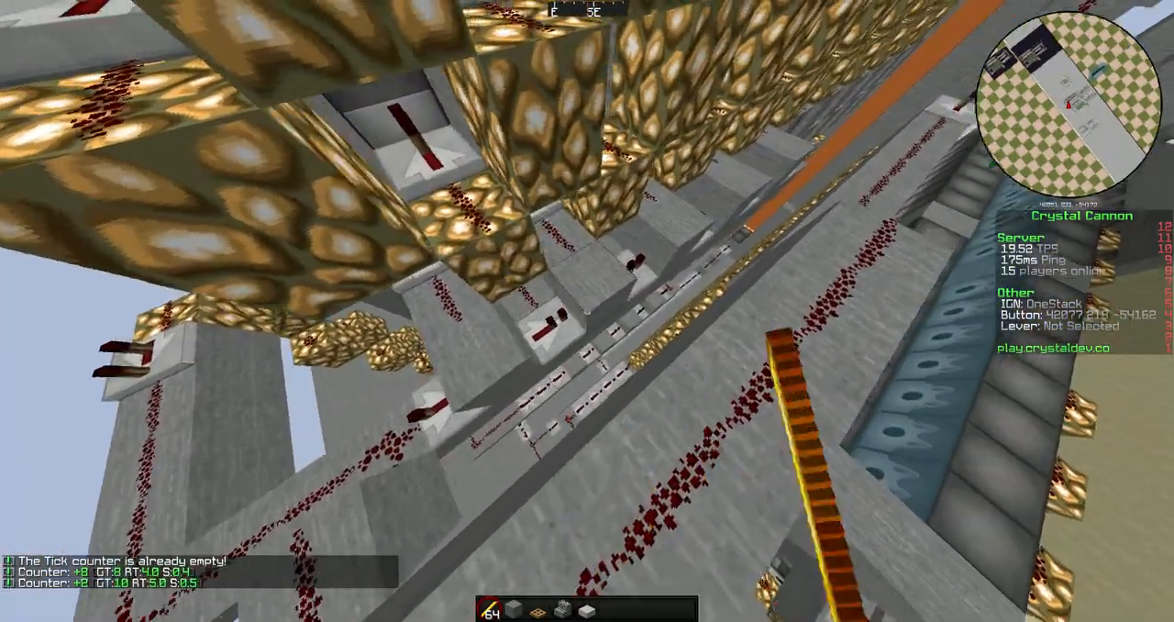
pyautogui.moveTo(587, 311)
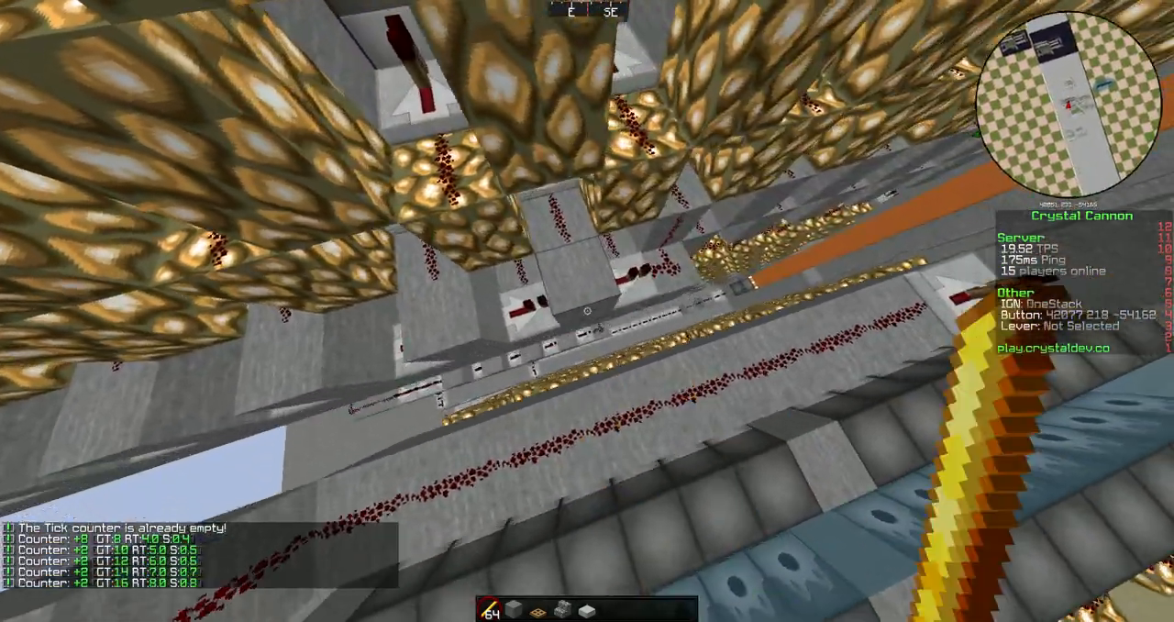
pyautogui.moveTo(587, 311)
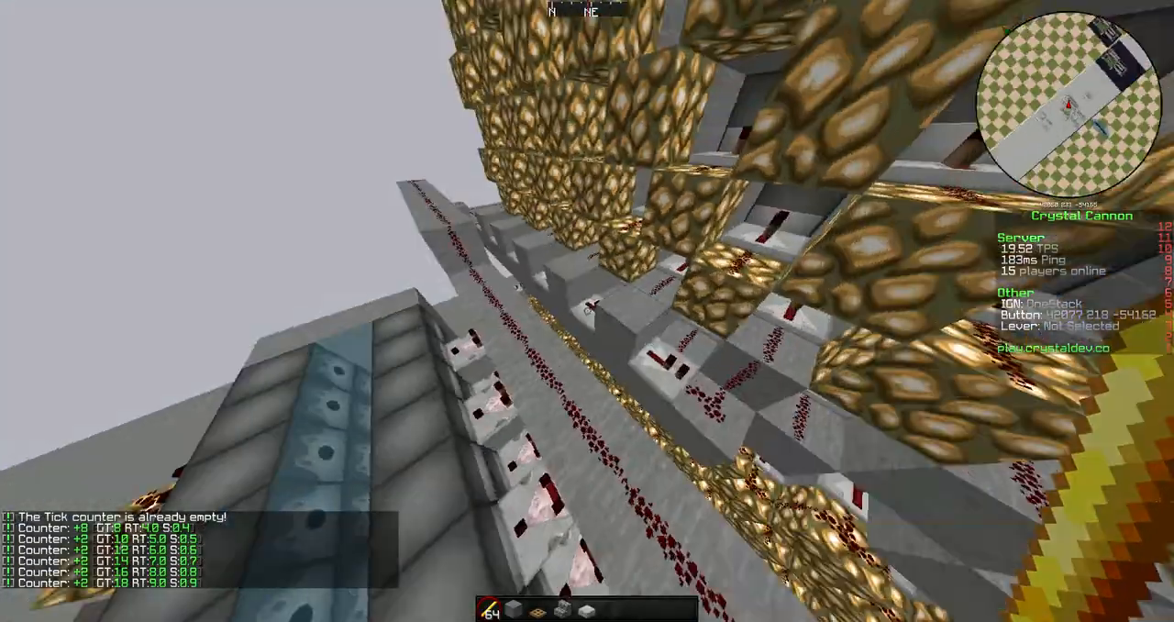
pyautogui.moveTo(586, 311)
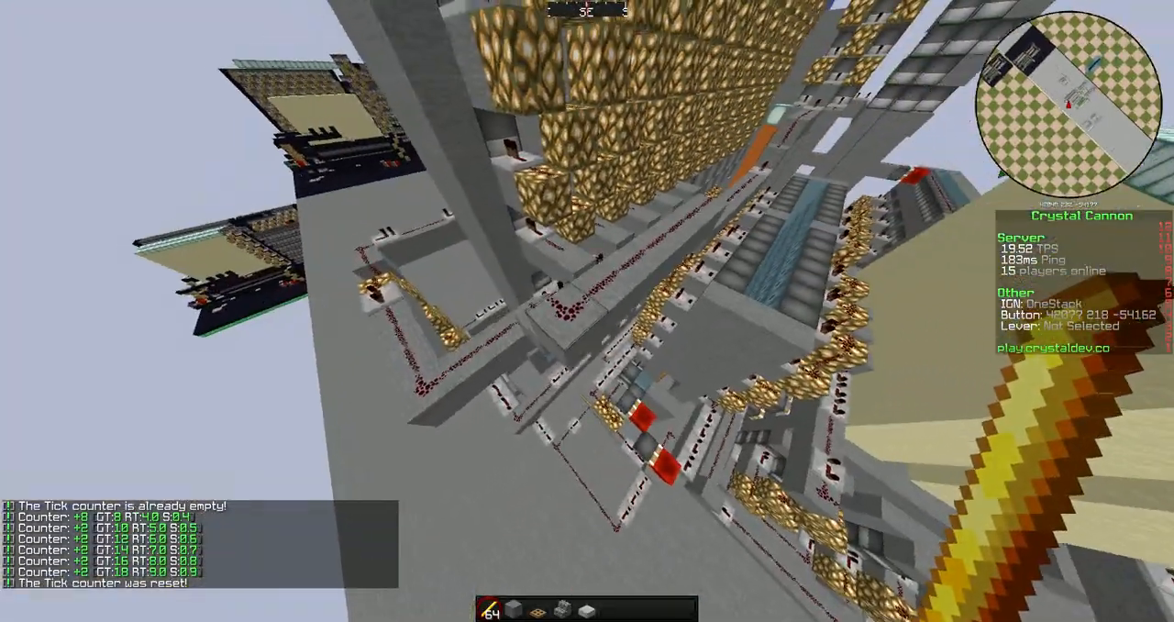
pyautogui.moveTo(587, 311)
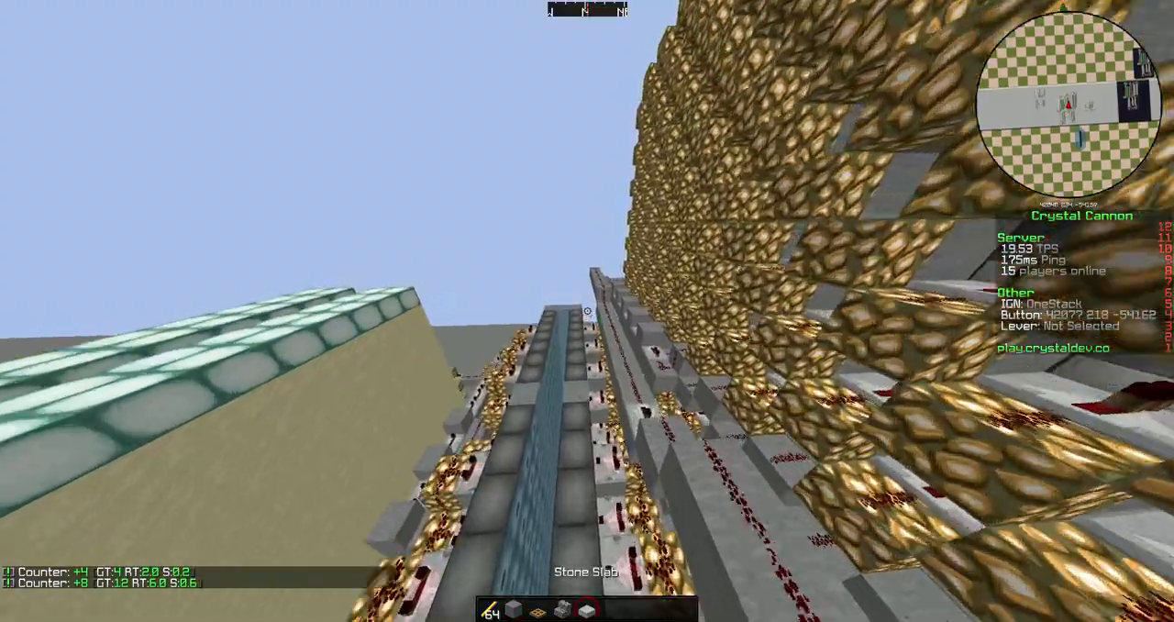
# Search 're' and take sticky pistons and redstone blocks into the hotbar
pyautogui.press('e')
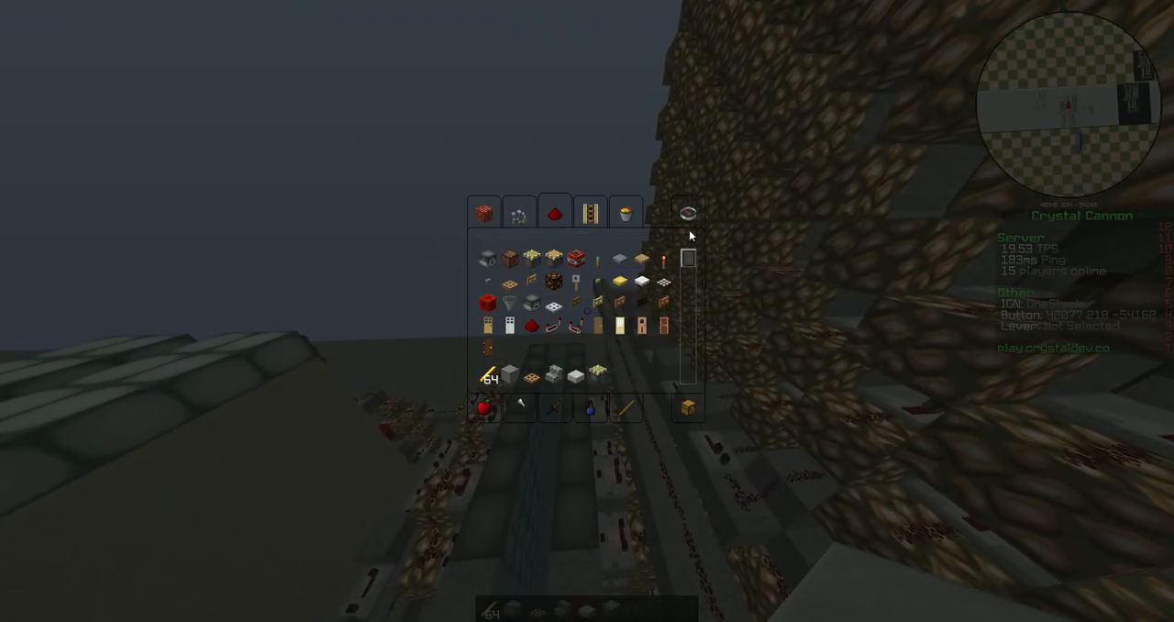
pyautogui.write('re')
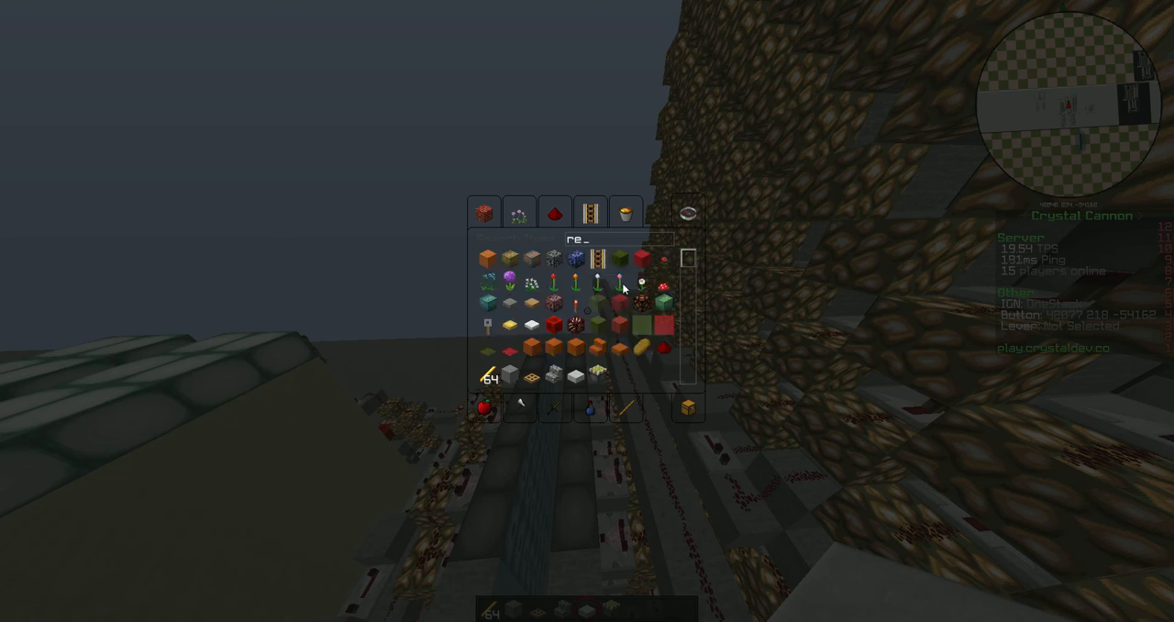
pyautogui.press('Escape')
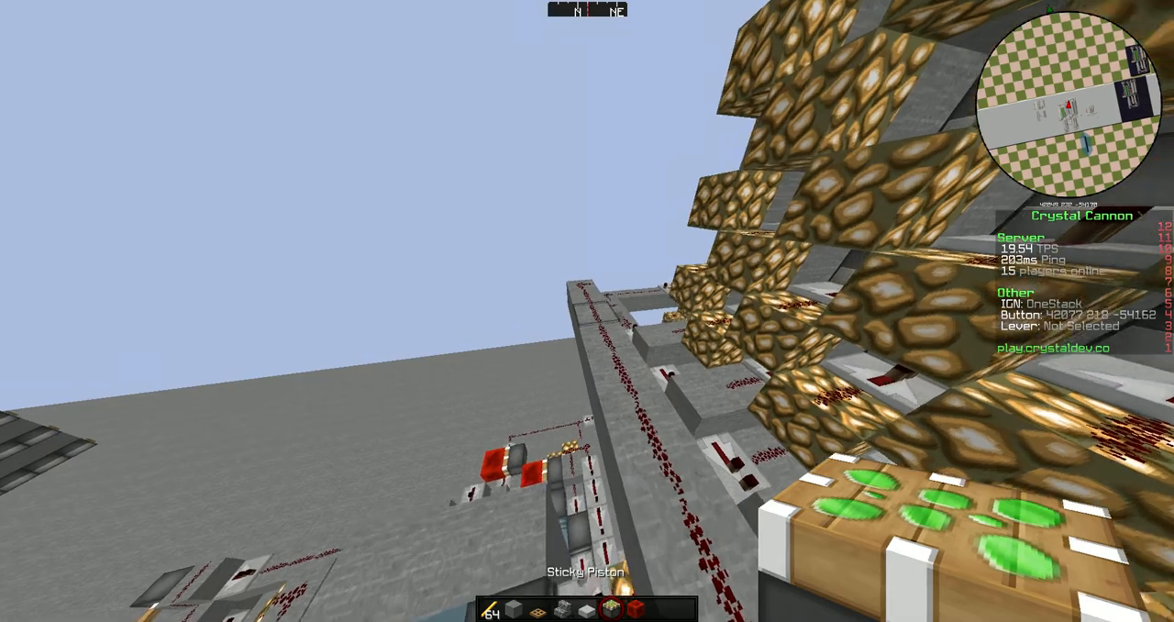
pyautogui.moveTo(586, 310)
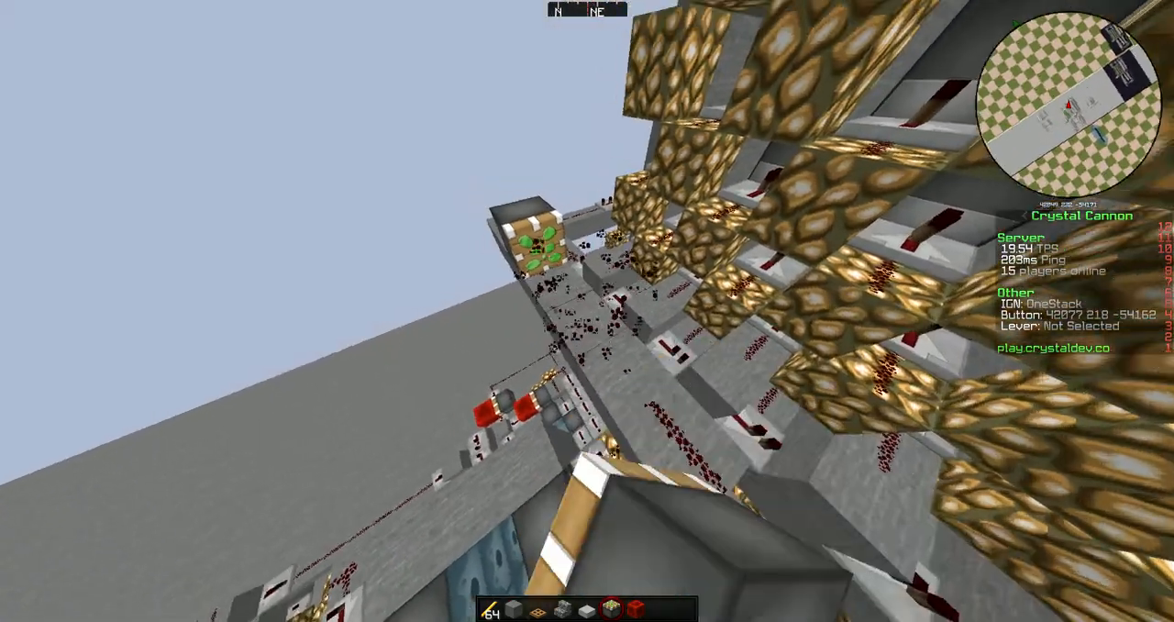
pyautogui.moveTo(586, 311)
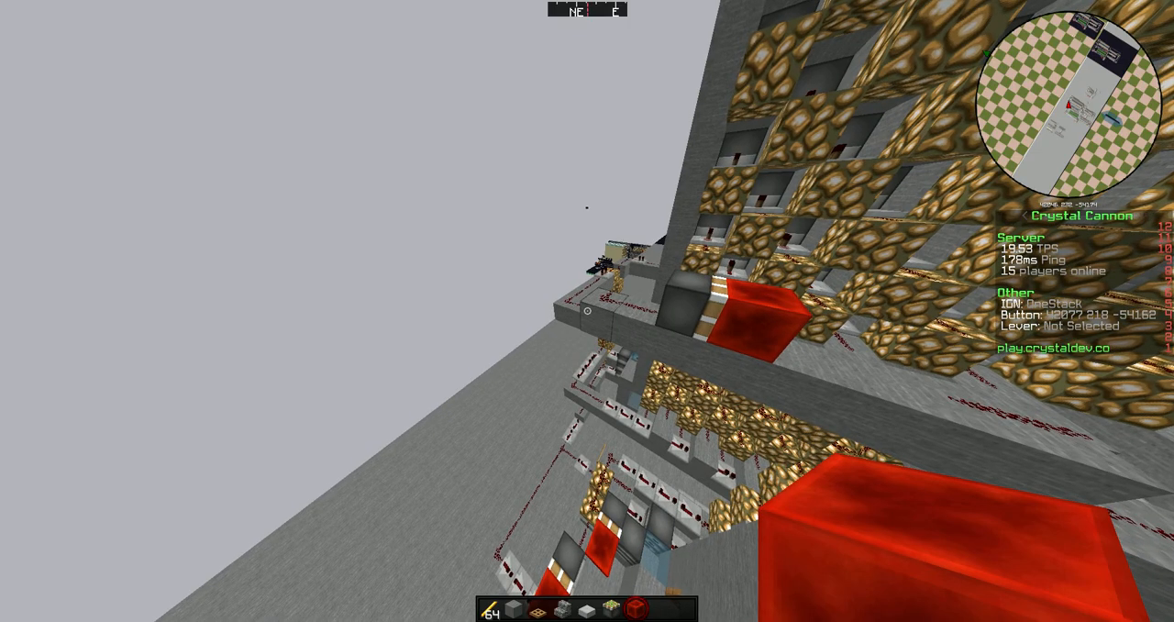
pyautogui.moveTo(587, 311)
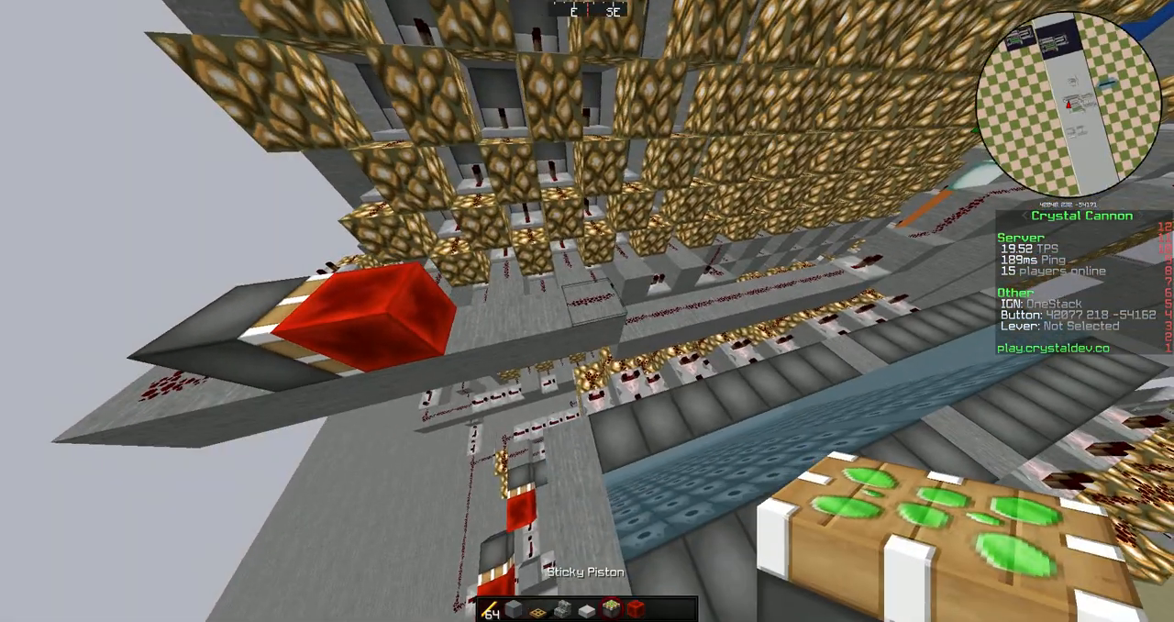
pyautogui.moveTo(587, 311)
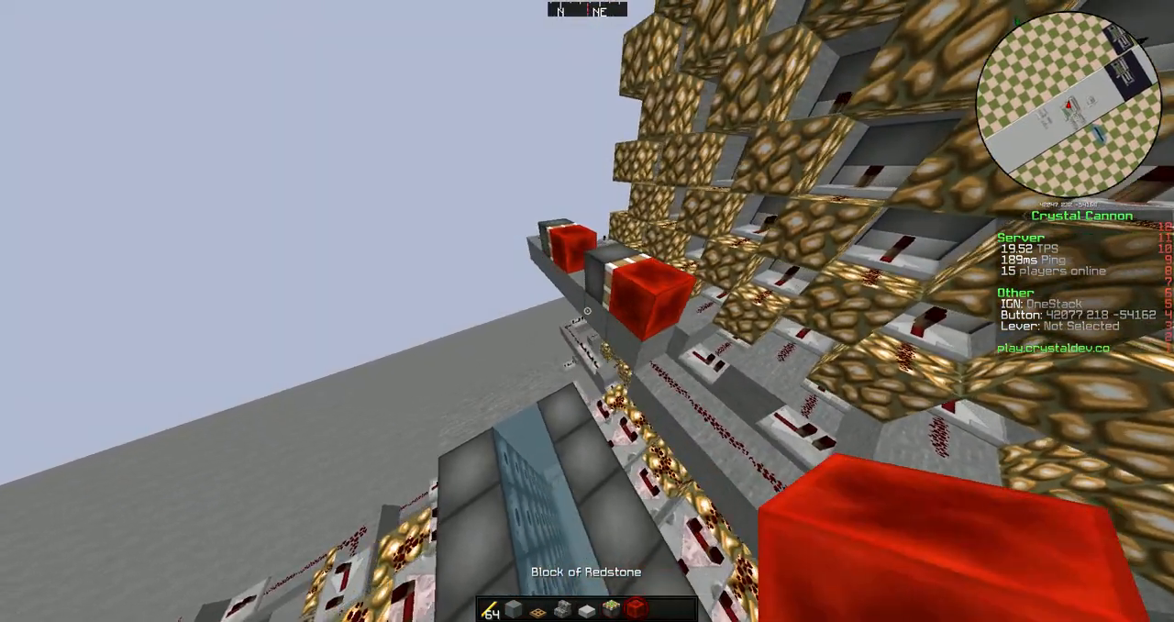
pyautogui.moveTo(587, 311)
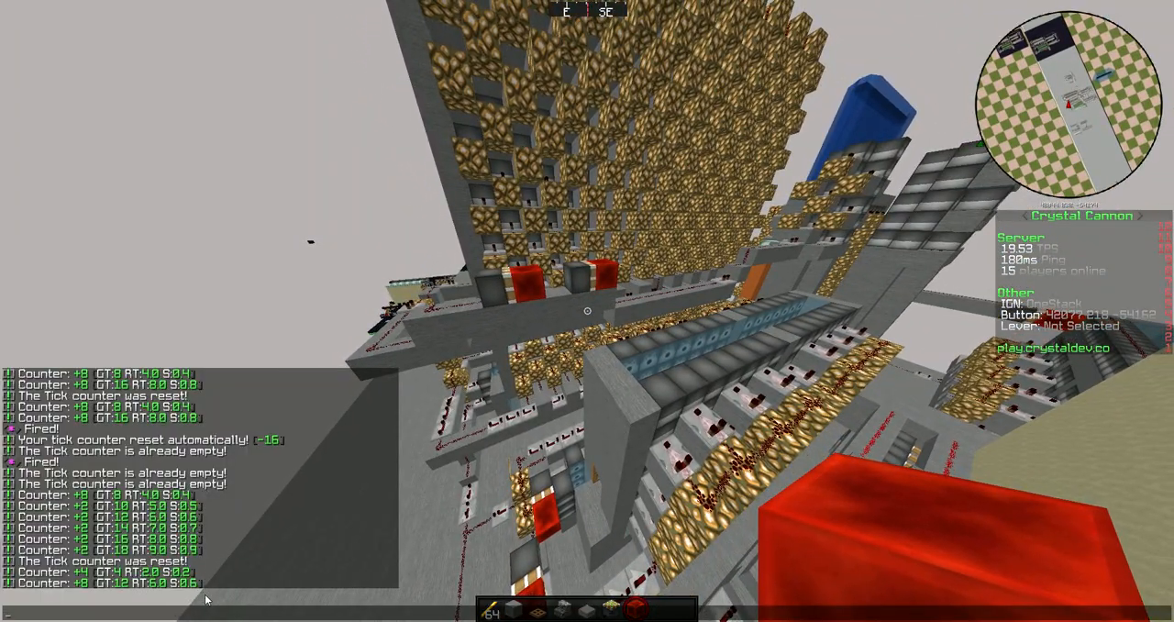
pyautogui.moveTo(587, 311)
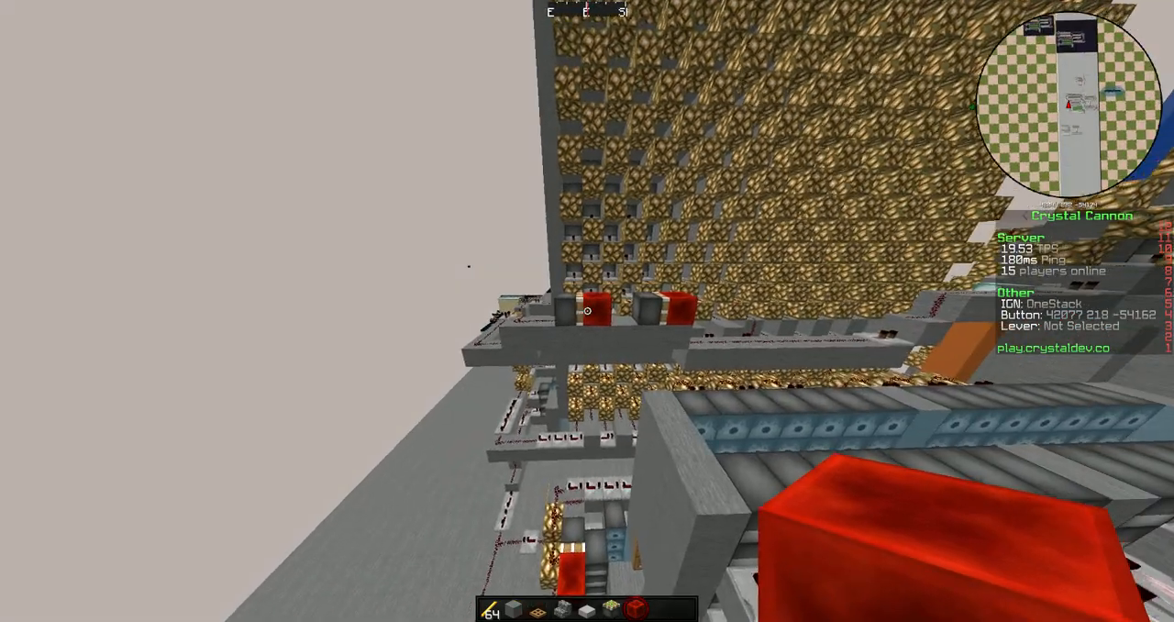
pyautogui.moveTo(586, 311)
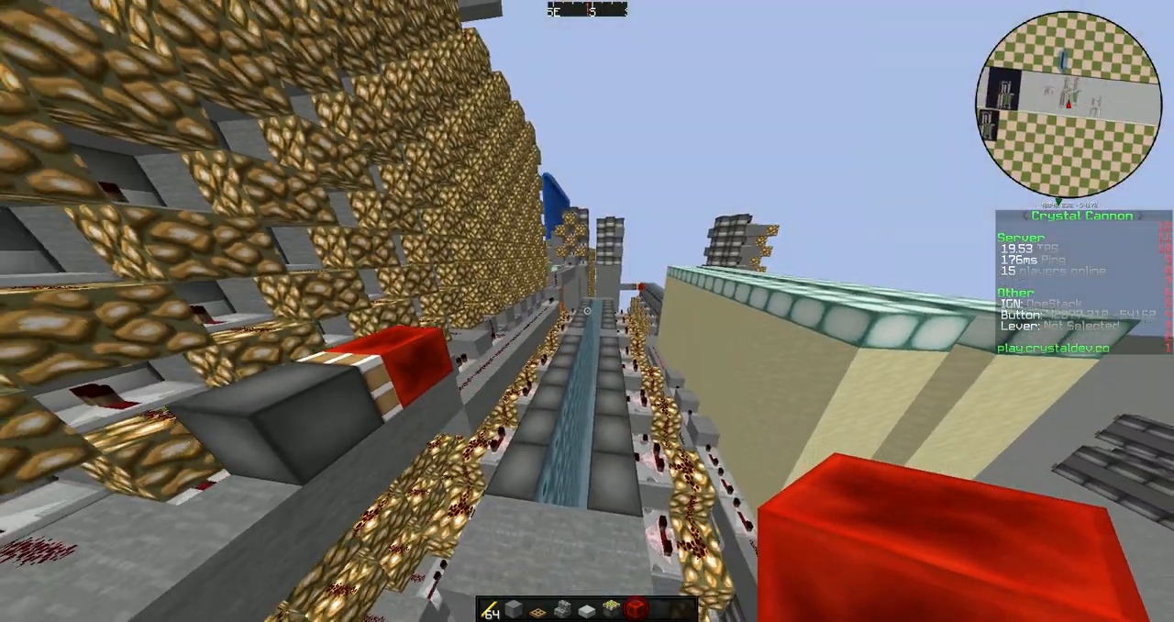
pyautogui.moveTo(587, 311)
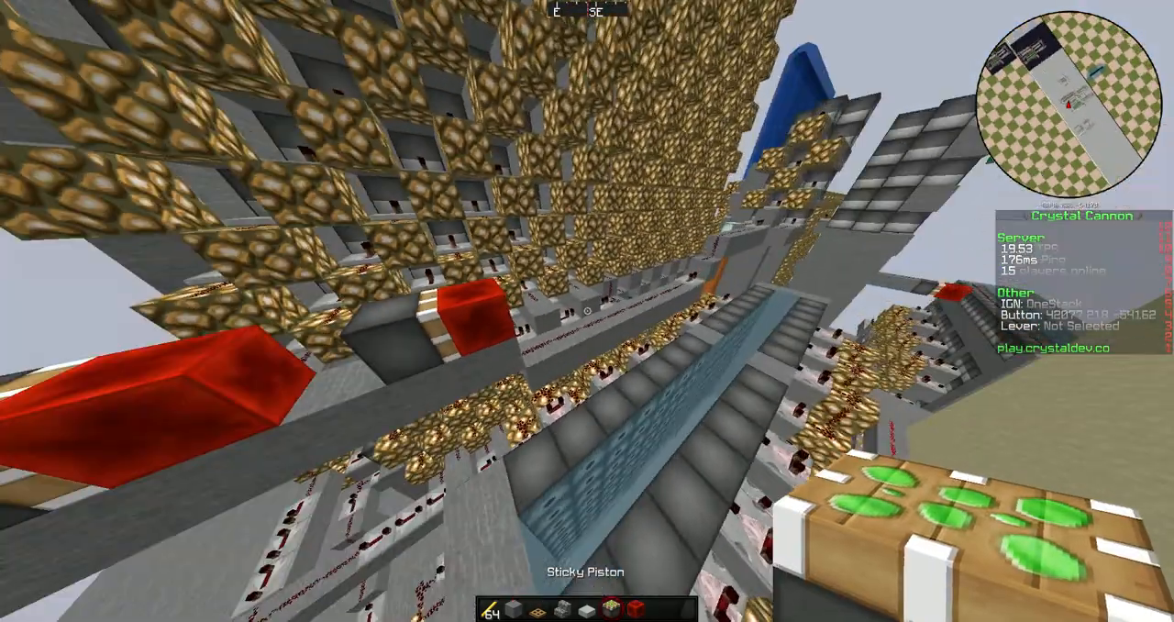
pyautogui.moveTo(587, 311)
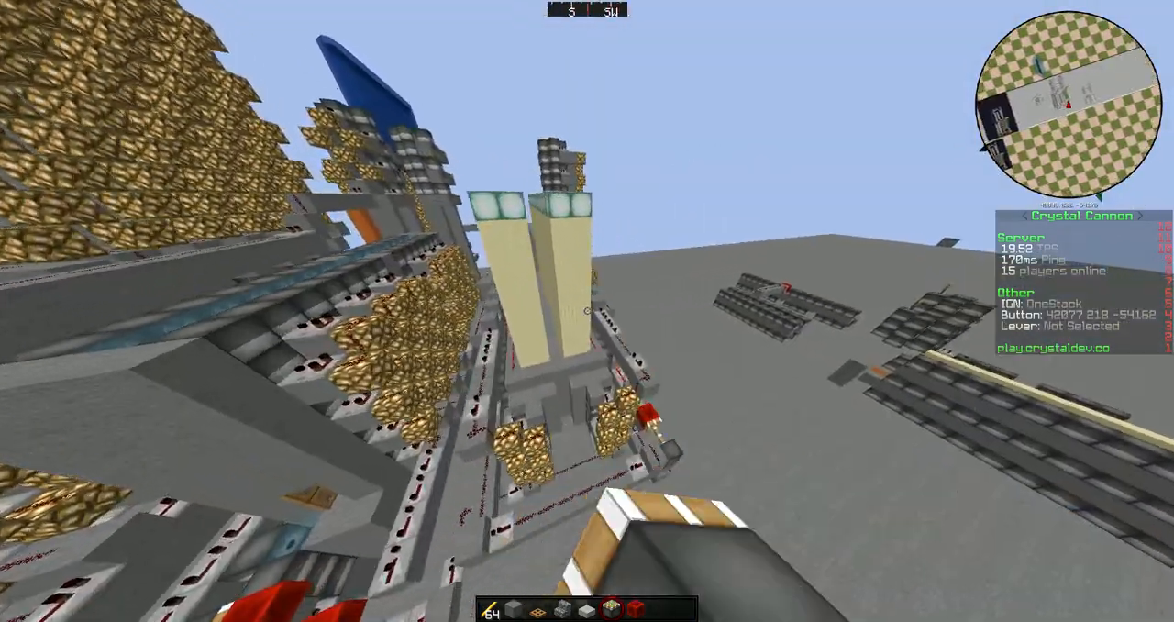
pyautogui.moveTo(586, 311)
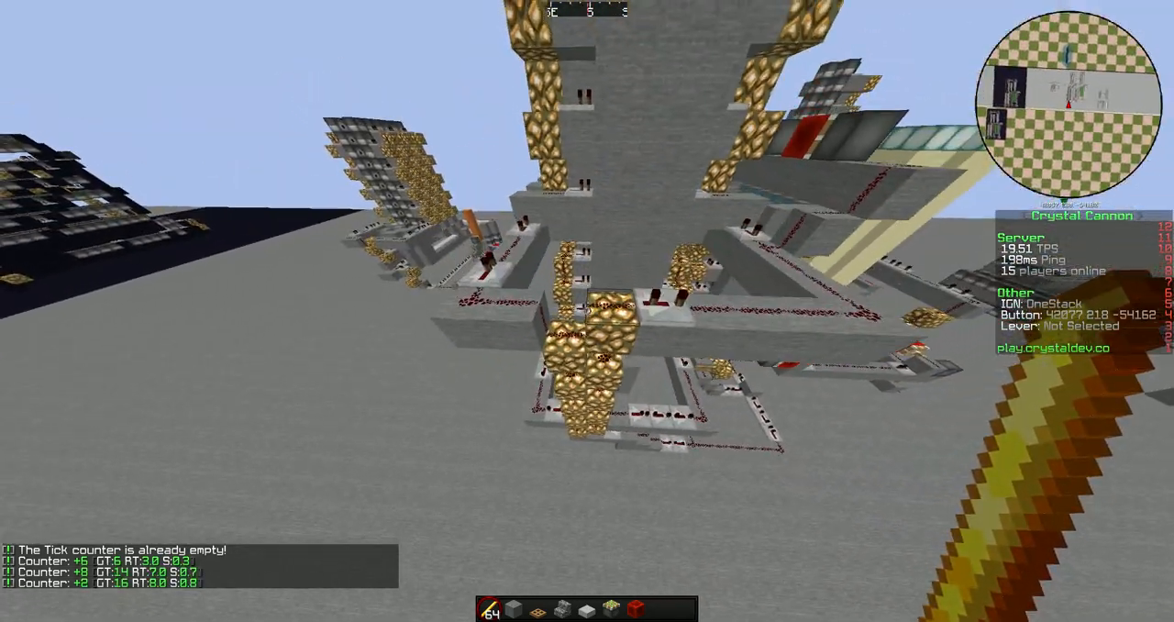
pyautogui.moveTo(587, 311)
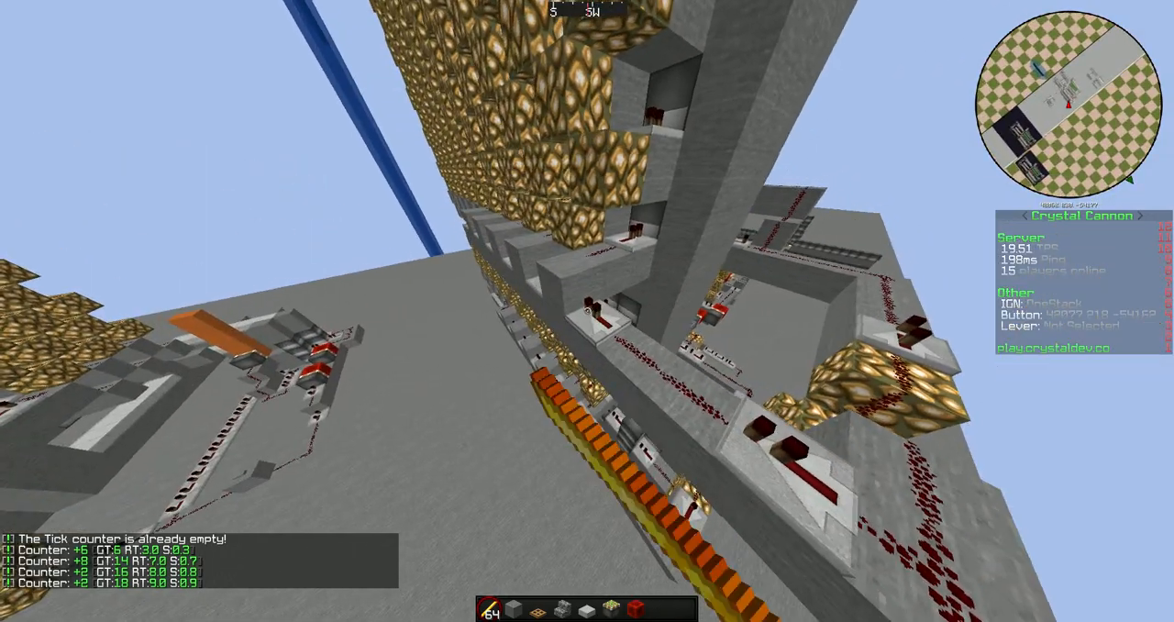
pyautogui.moveTo(587, 311)
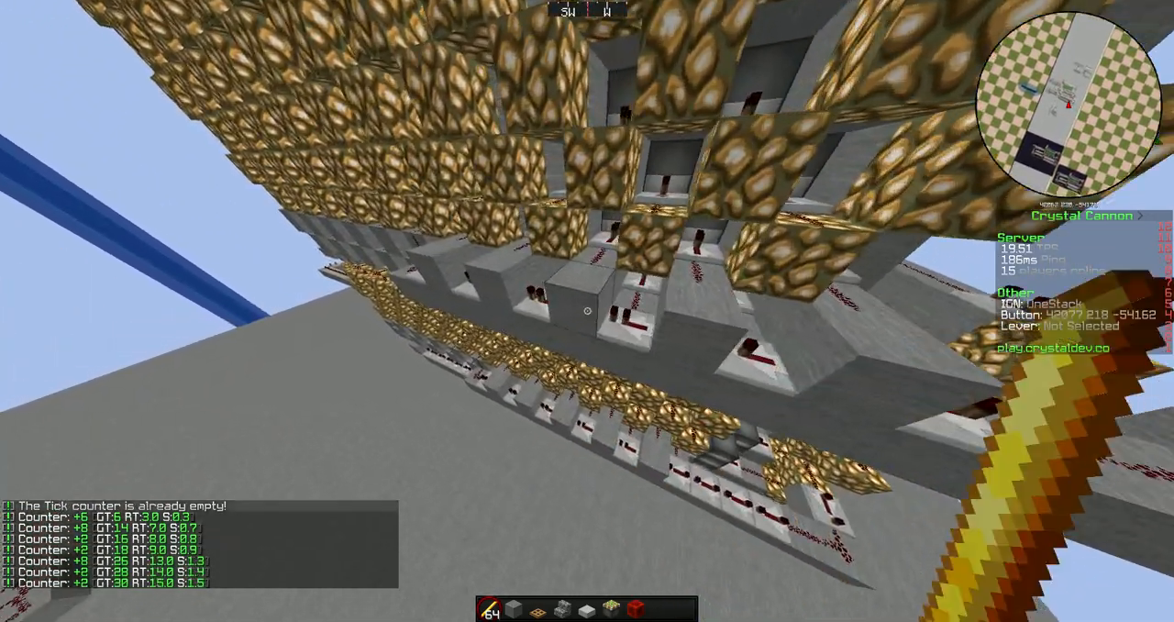
pyautogui.moveTo(587, 311)
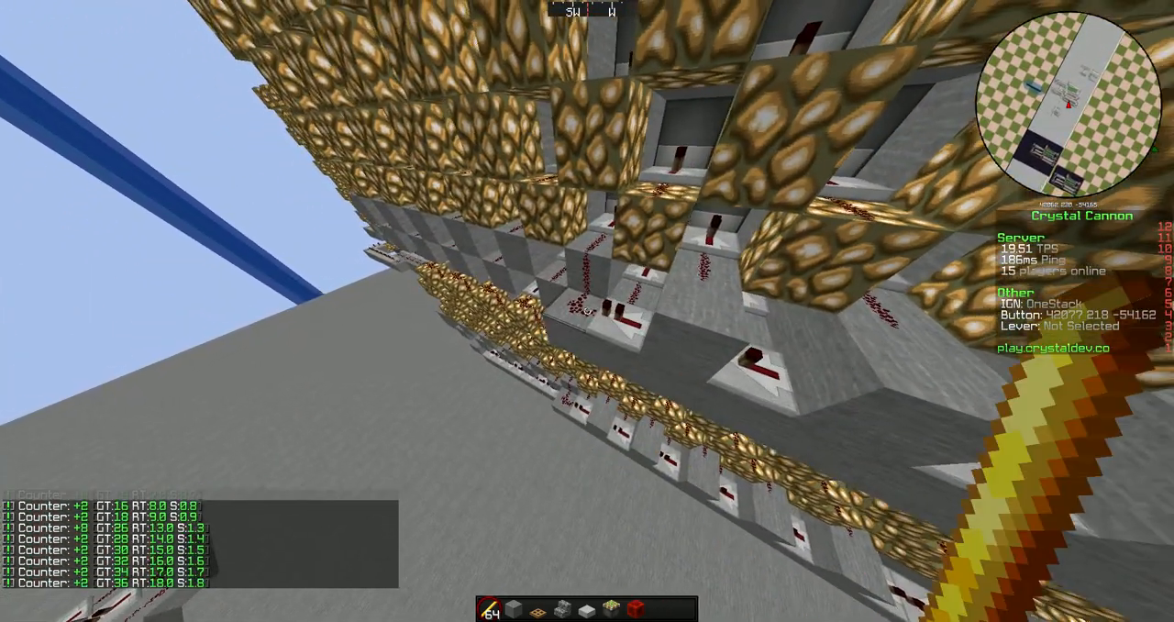
pyautogui.moveTo(586, 311)
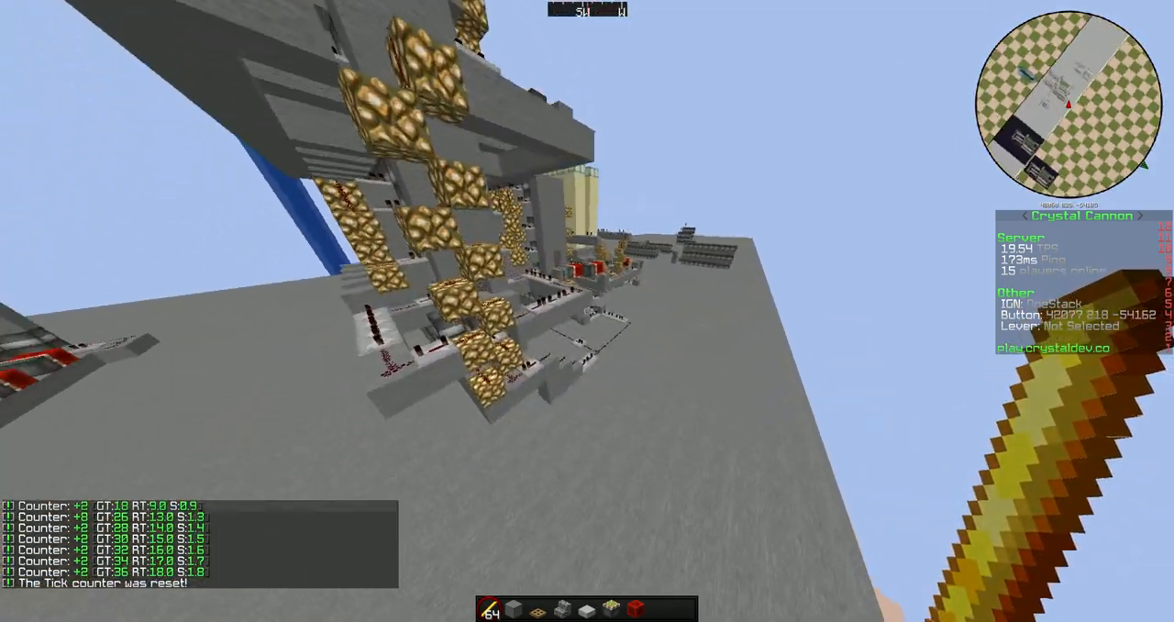
pyautogui.moveTo(587, 311)
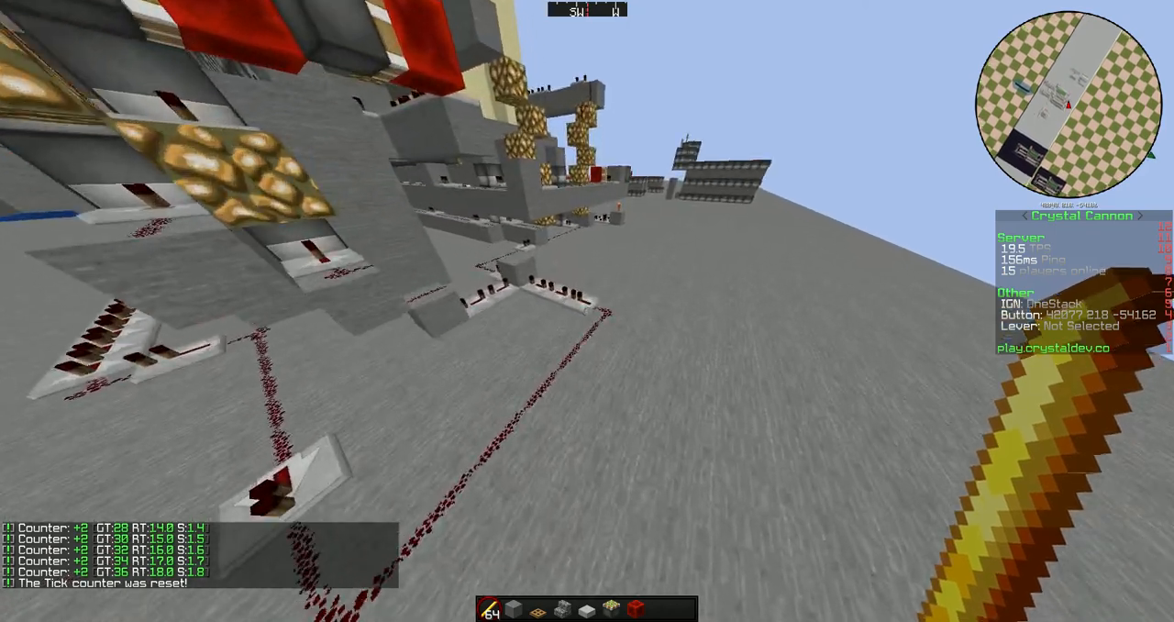
pyautogui.moveTo(587, 311)
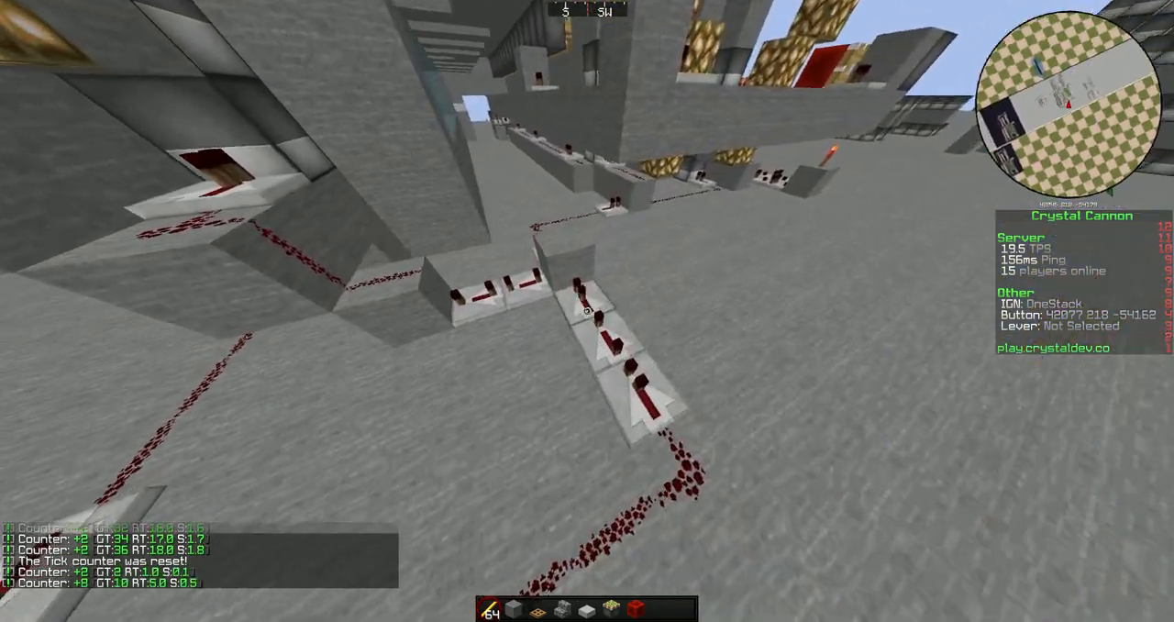
pyautogui.moveTo(587, 310)
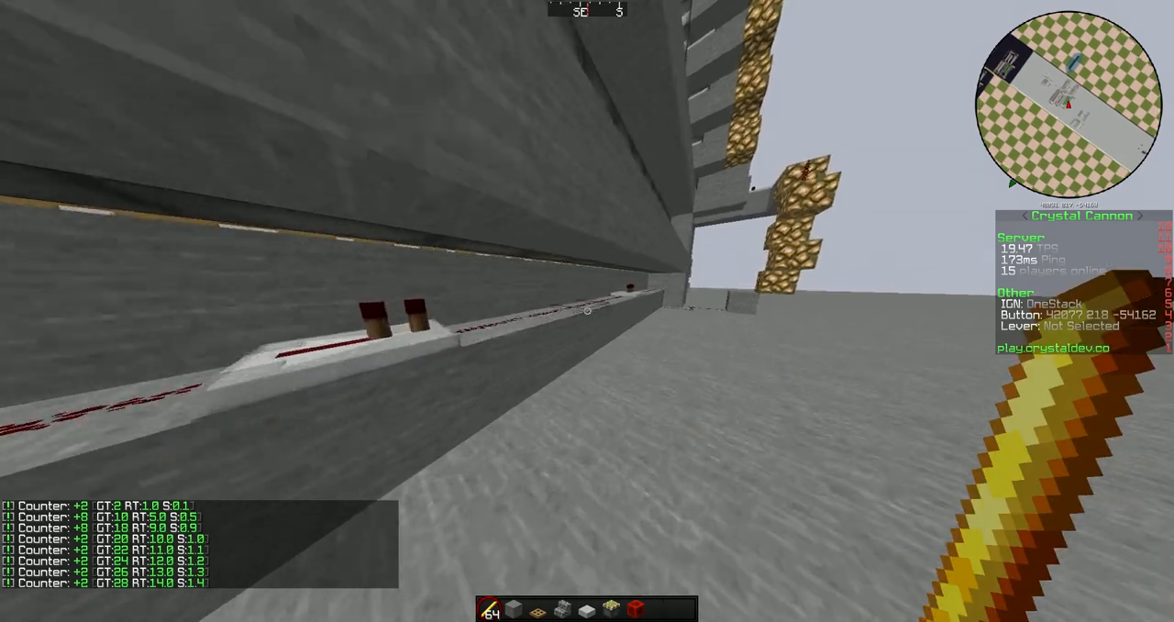
pyautogui.moveTo(587, 311)
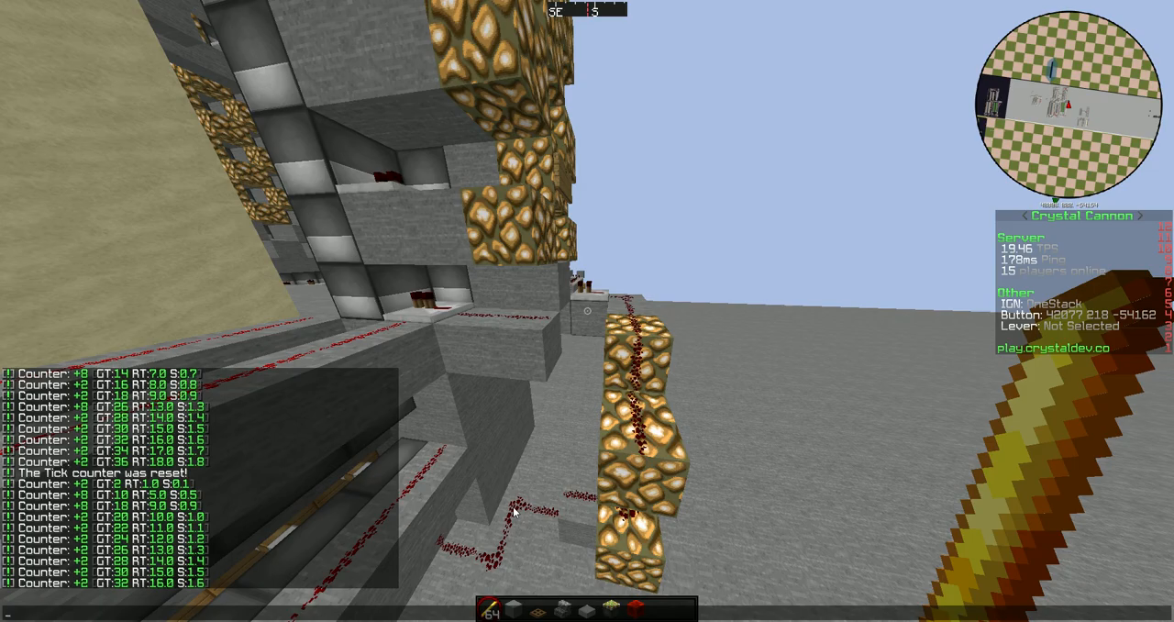
pyautogui.moveTo(587, 311)
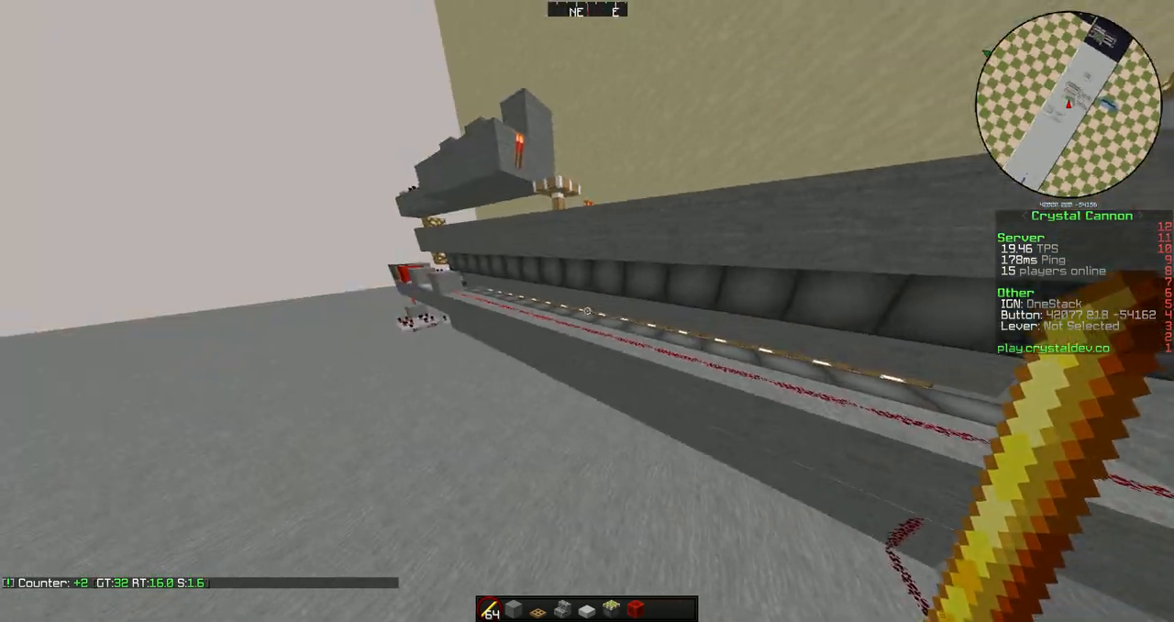
pyautogui.moveTo(587, 310)
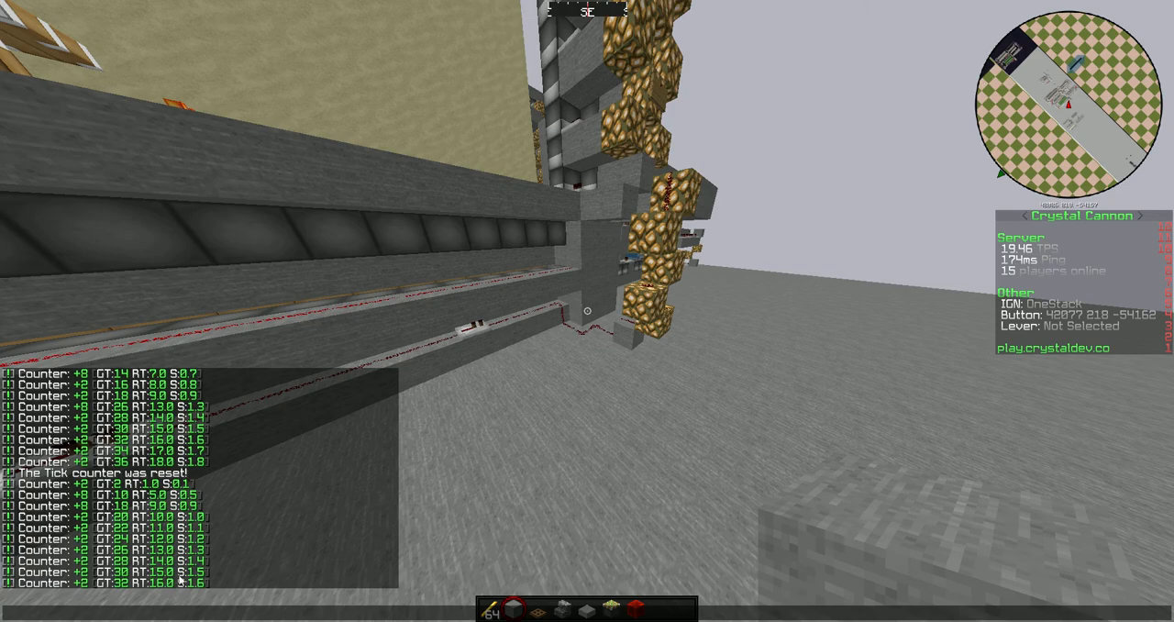
pyautogui.moveTo(587, 311)
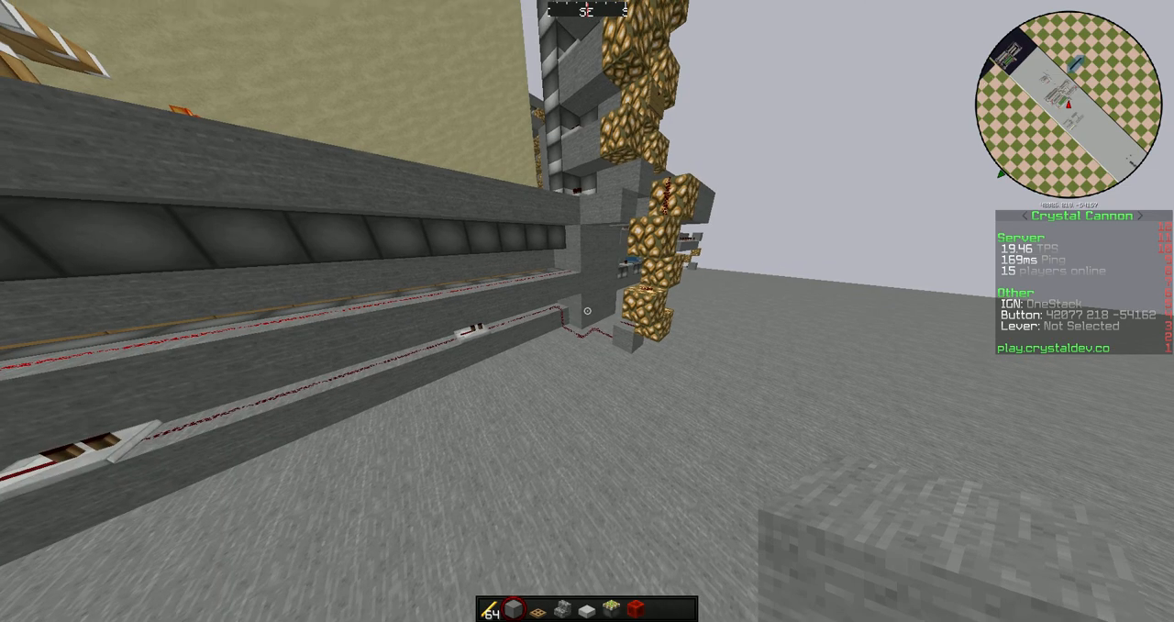
pyautogui.moveTo(587, 311)
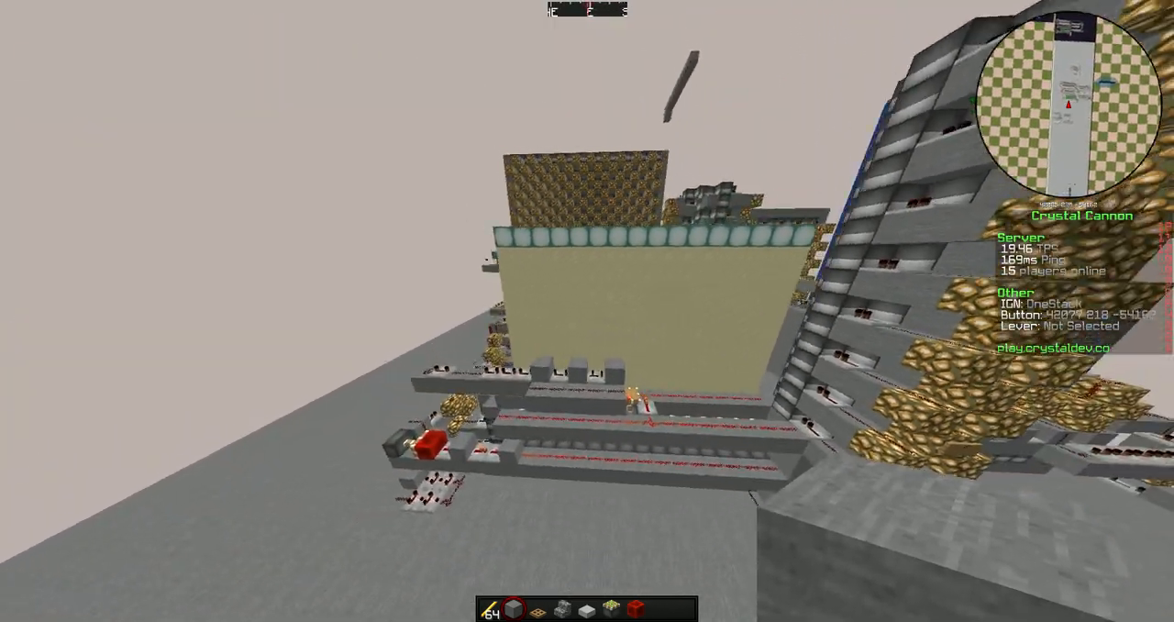
pyautogui.moveTo(587, 311)
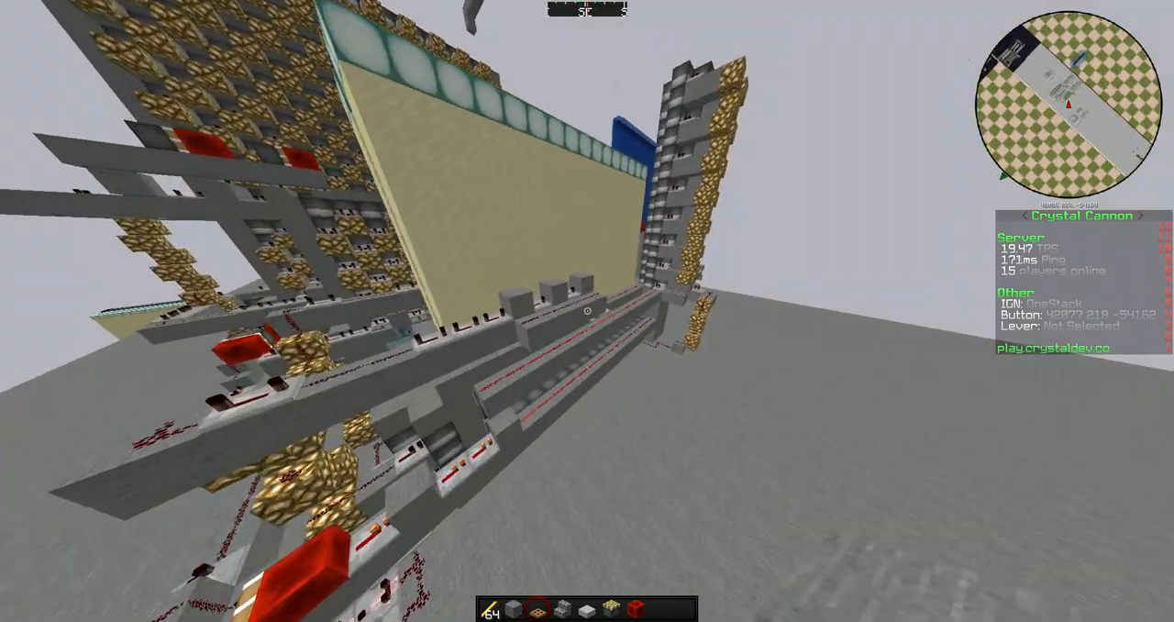
pyautogui.moveTo(587, 311)
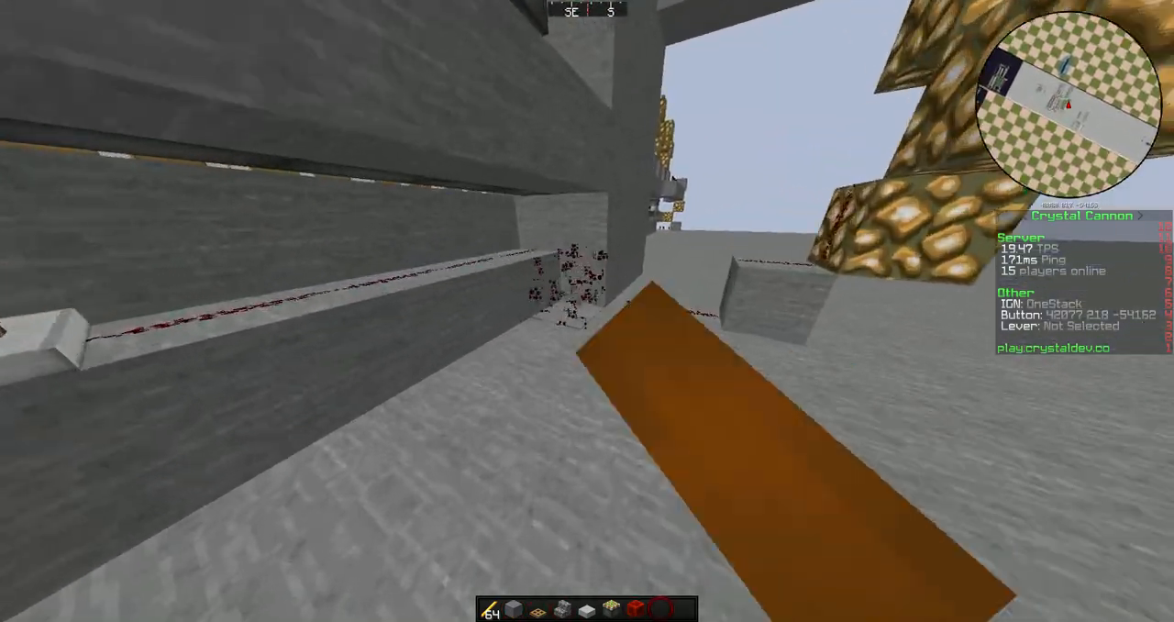
pyautogui.moveTo(587, 311)
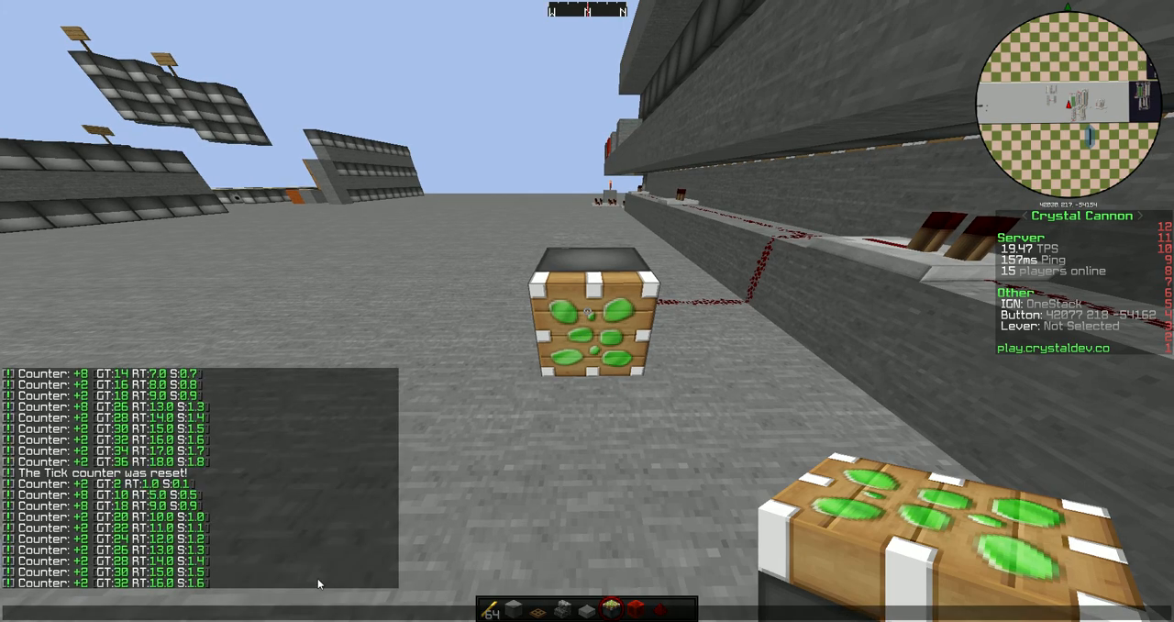
pyautogui.moveTo(241, 617)
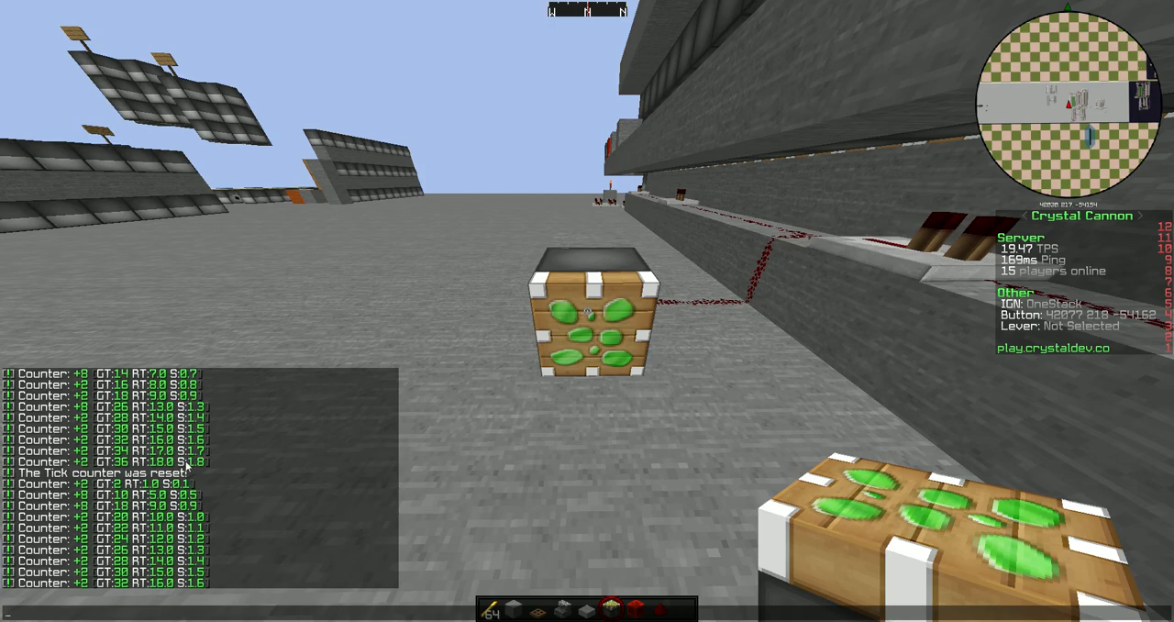
pyautogui.moveTo(587, 311)
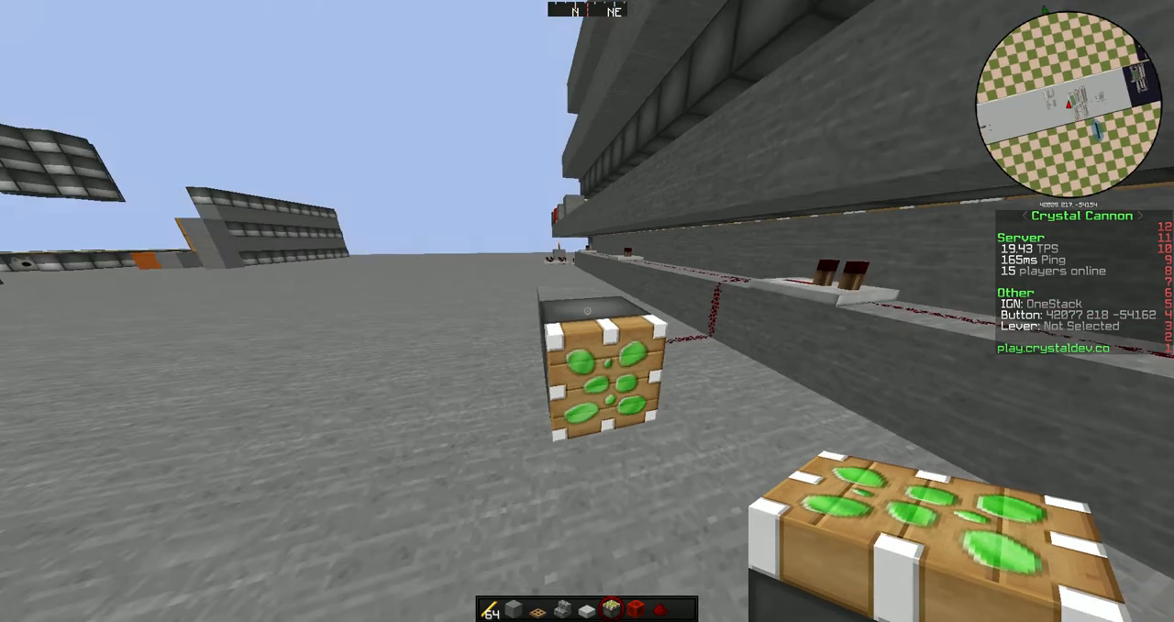
pyautogui.moveTo(587, 311)
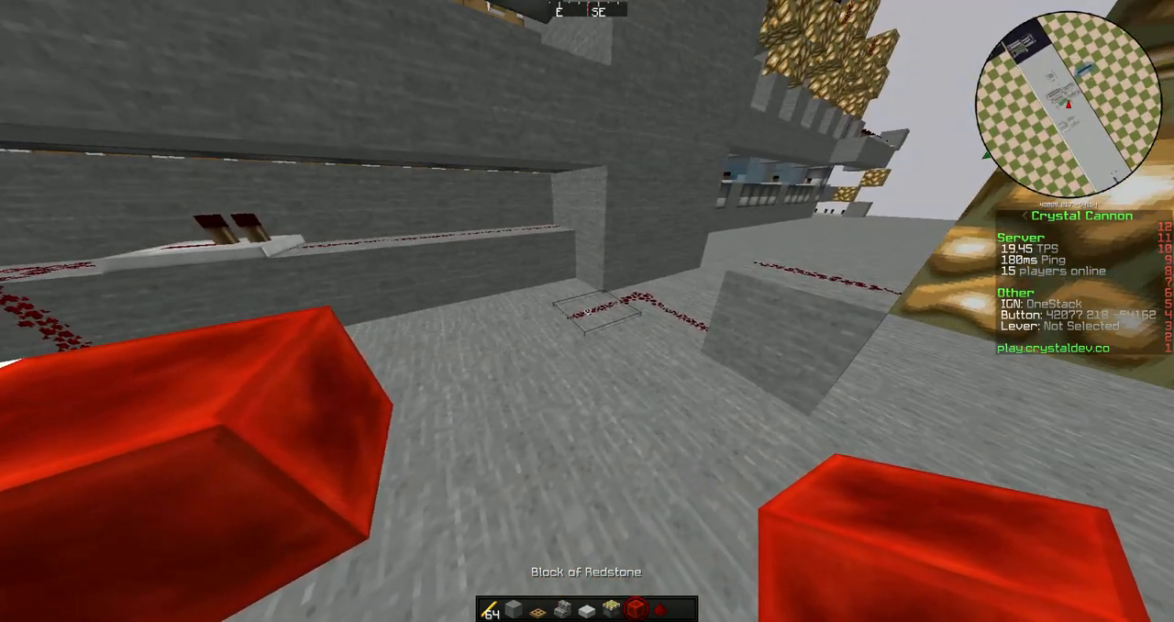
pyautogui.moveTo(587, 311)
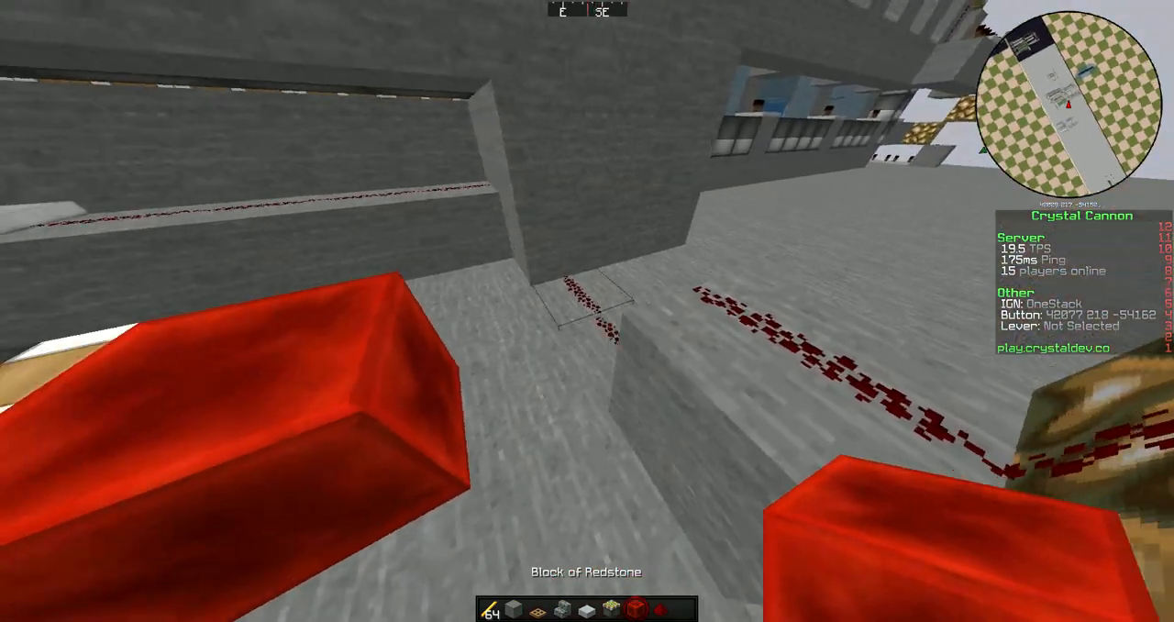
pyautogui.moveTo(587, 311)
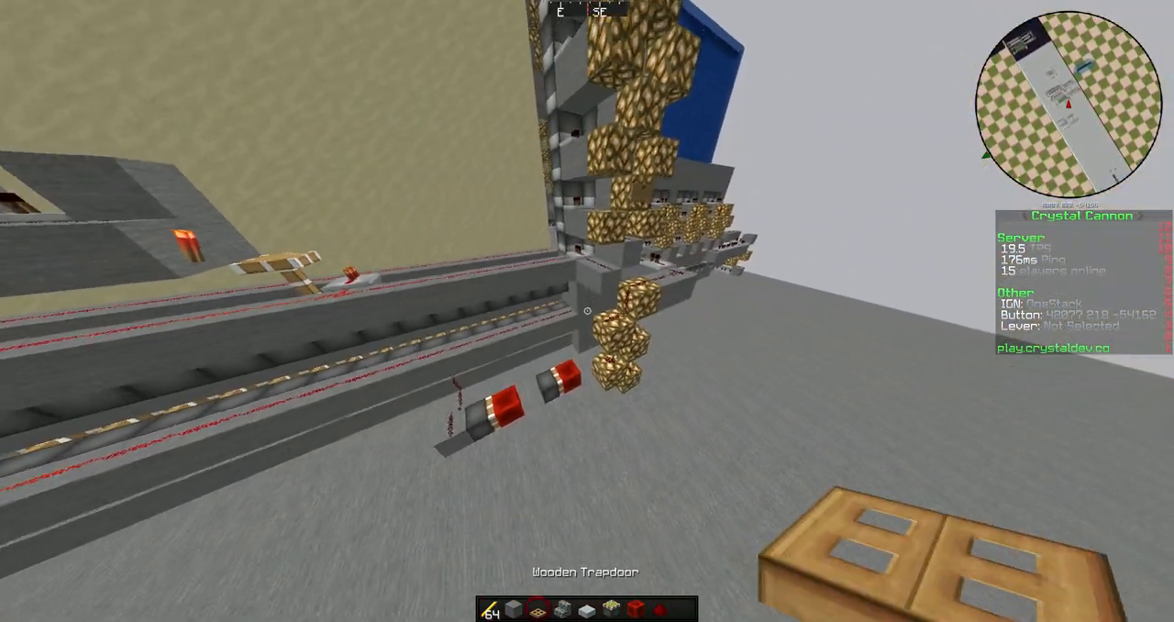
pyautogui.moveTo(587, 311)
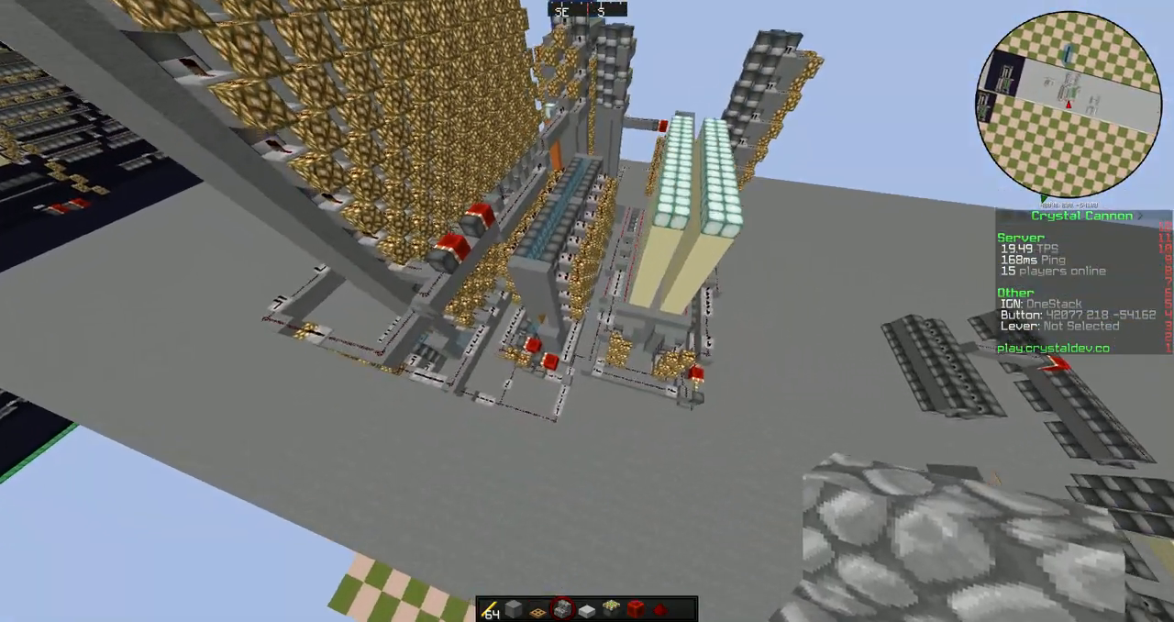
pyautogui.moveTo(587, 311)
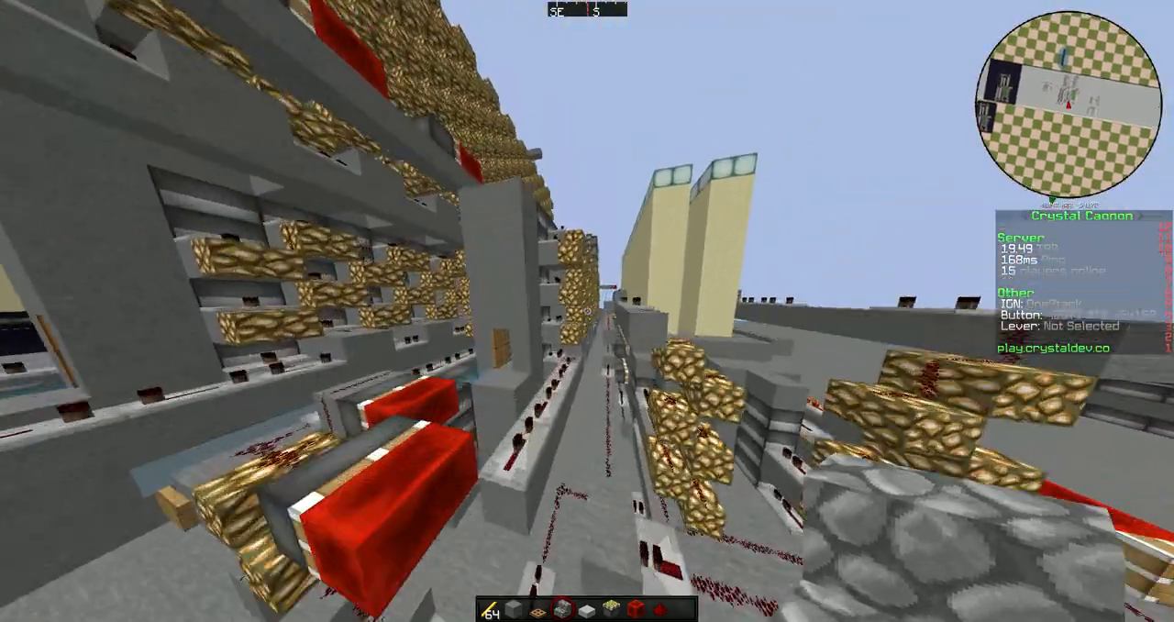
pyautogui.moveTo(587, 311)
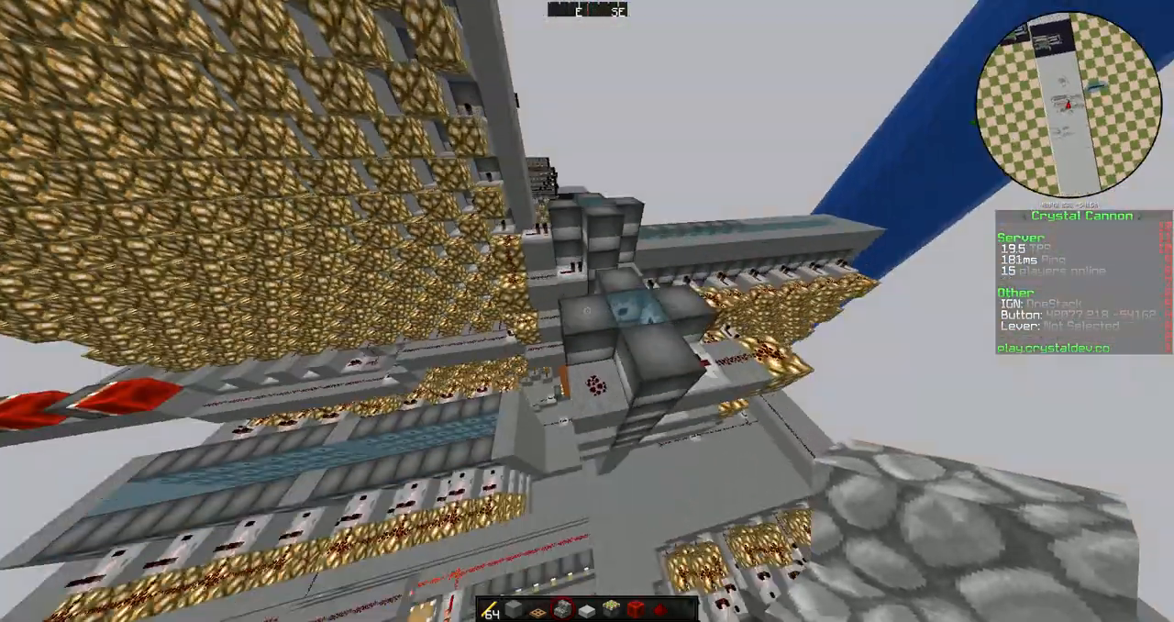
pyautogui.moveTo(586, 311)
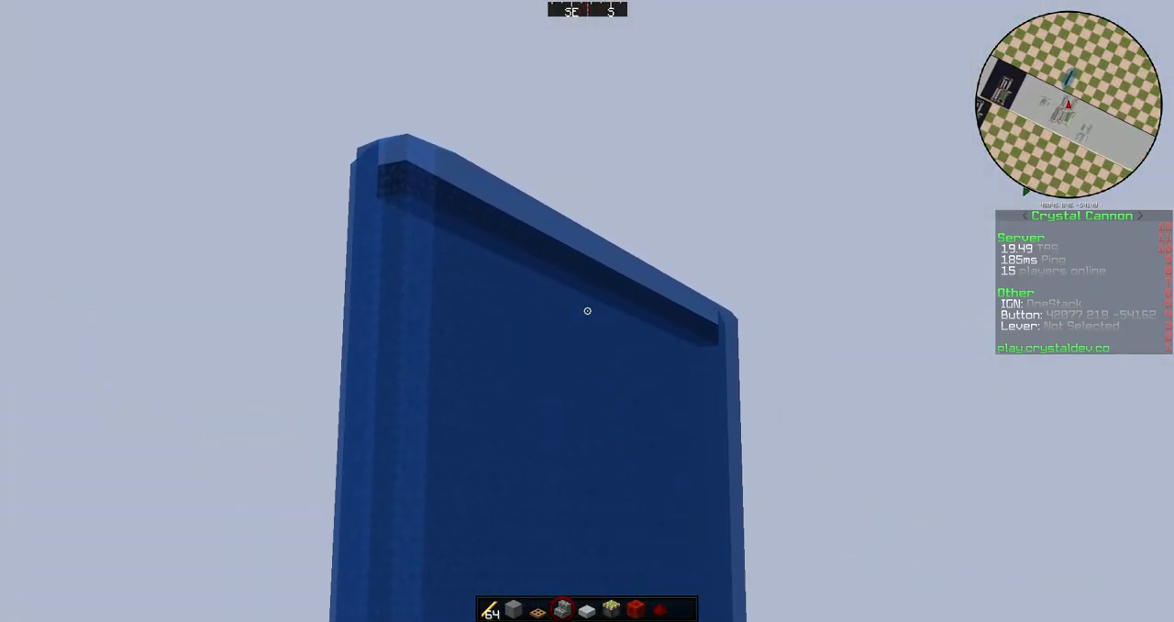
pyautogui.press('Escape')
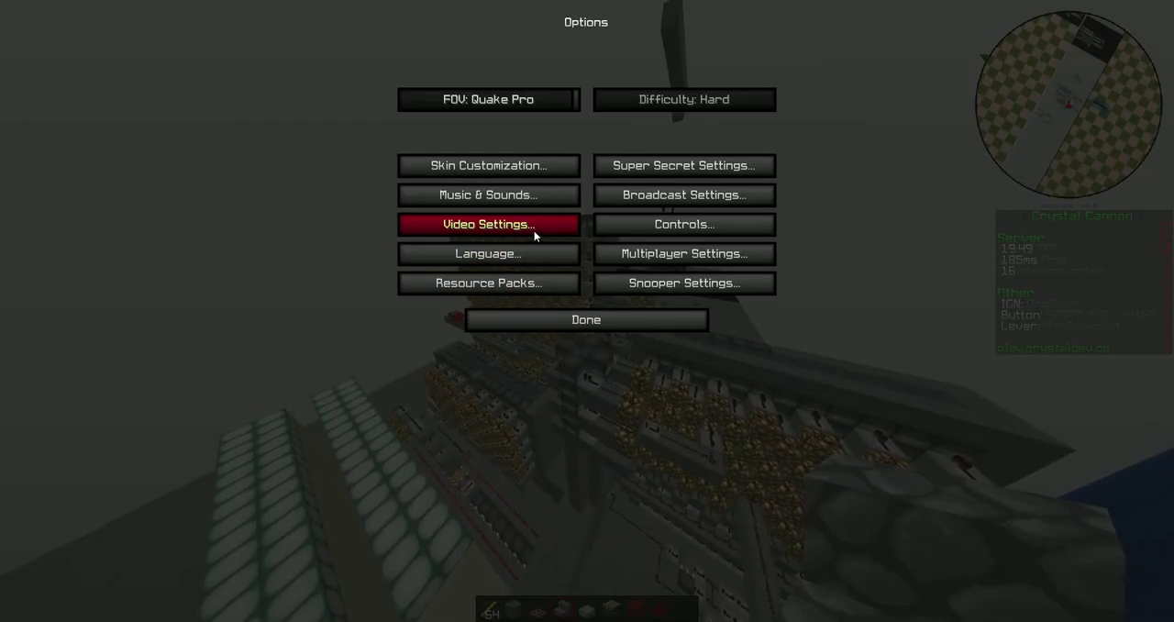
pyautogui.click(586, 319)
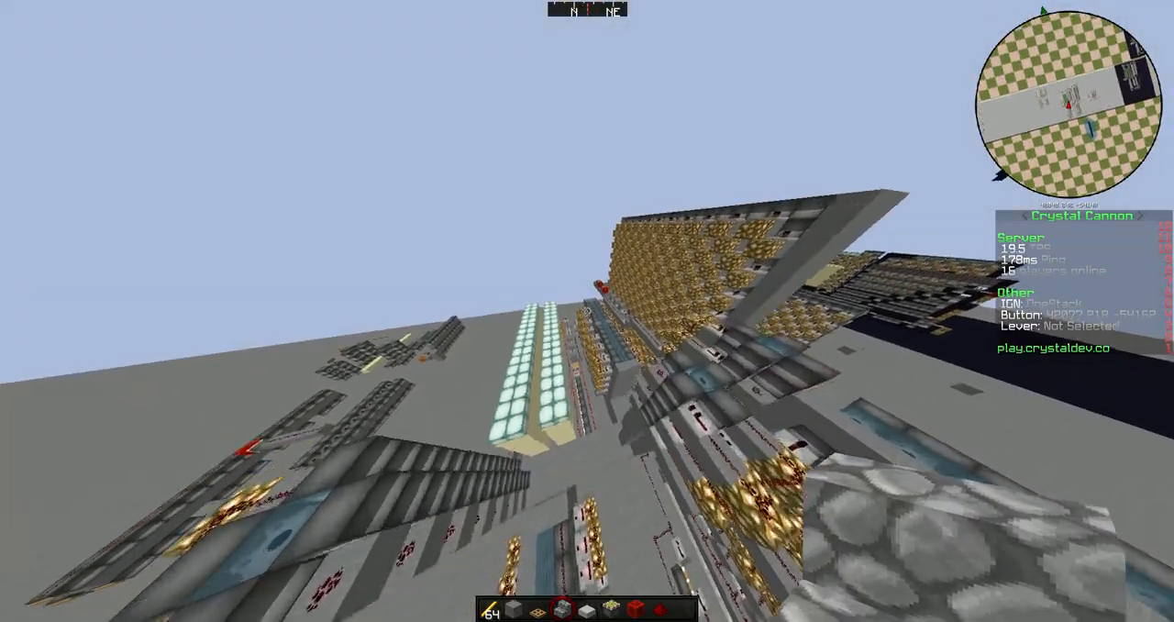
pyautogui.moveTo(587, 311)
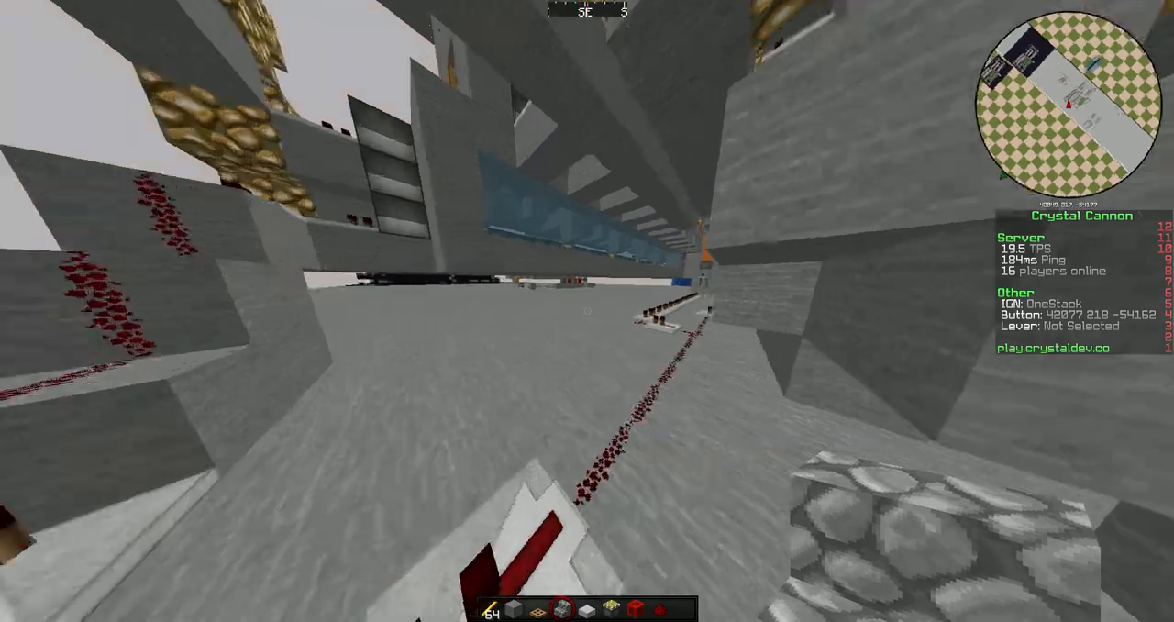
pyautogui.moveTo(587, 311)
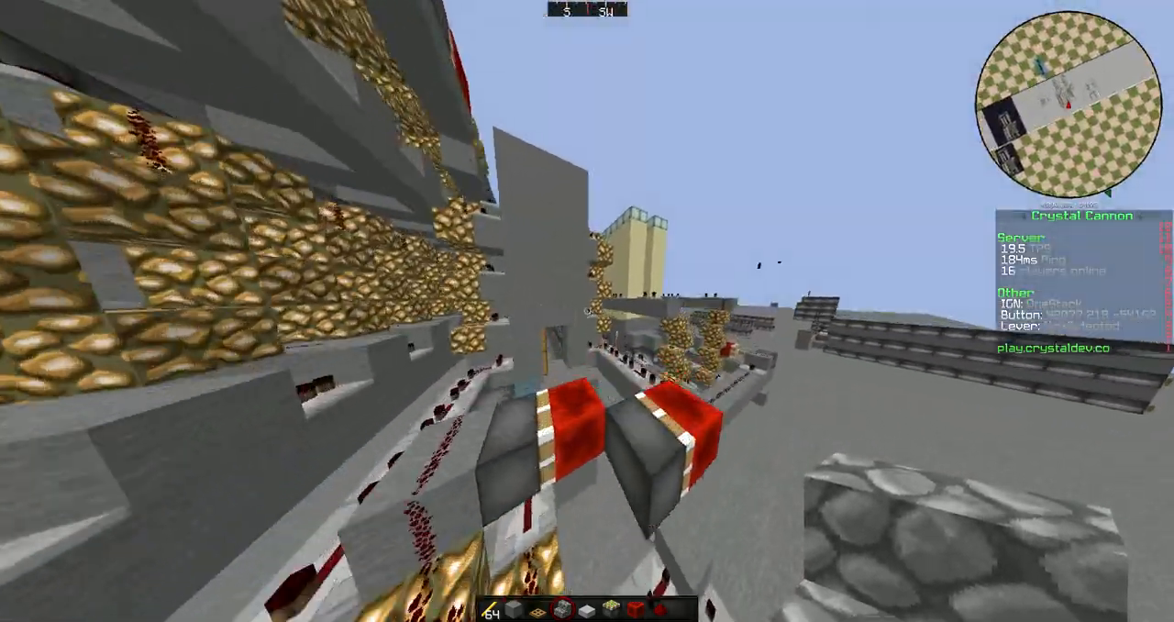
pyautogui.moveTo(587, 310)
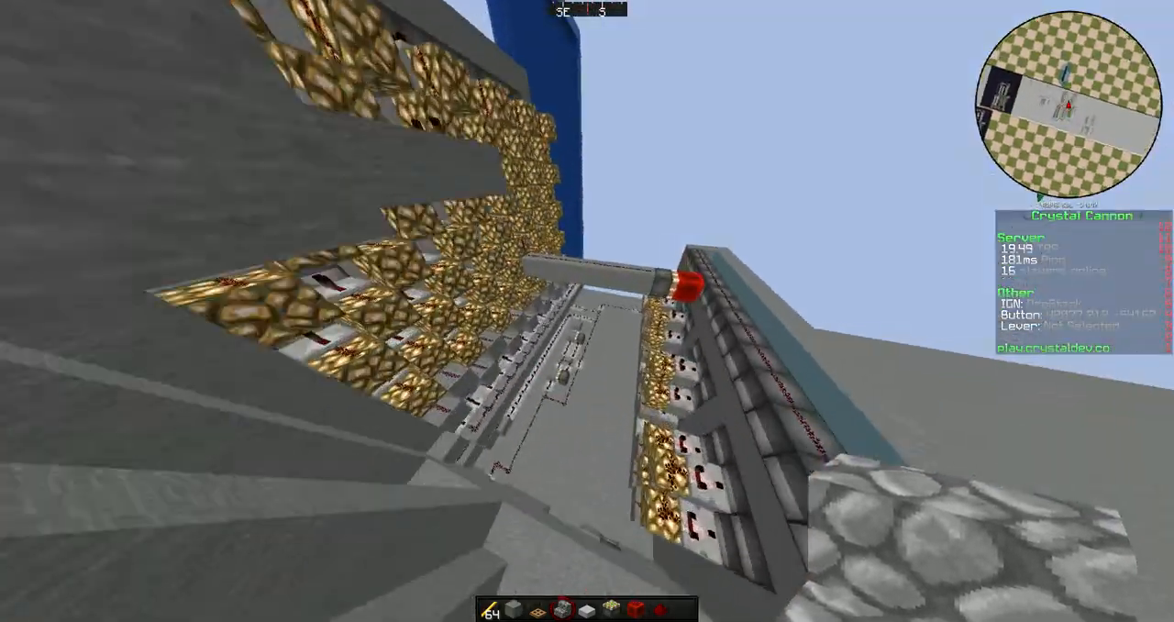
pyautogui.moveTo(587, 311)
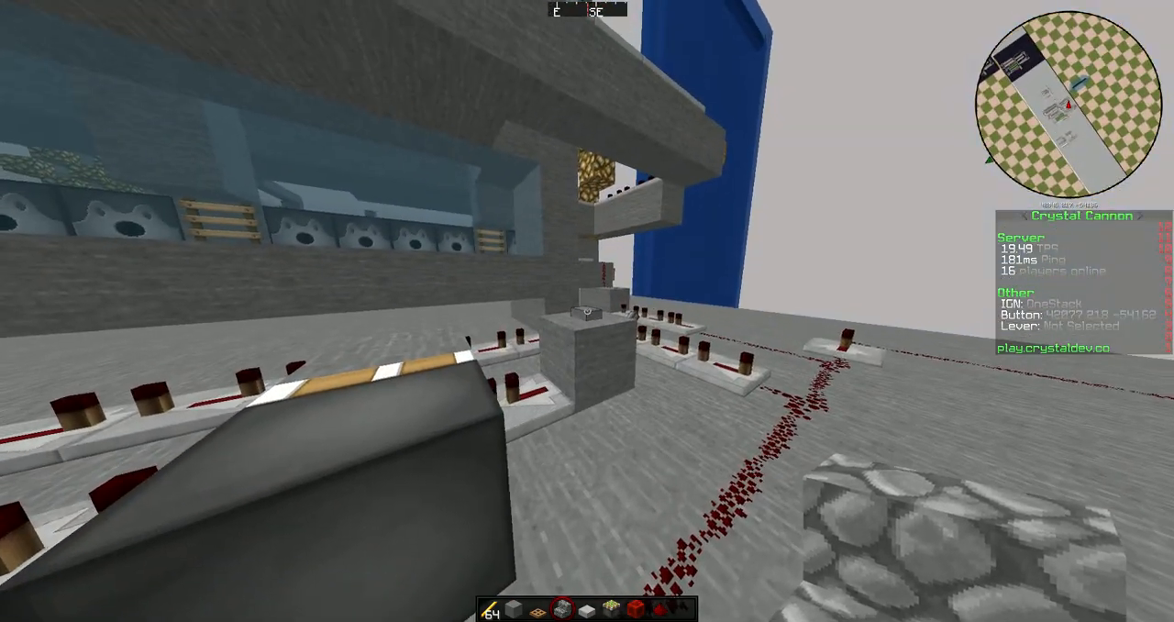
pyautogui.moveTo(587, 311)
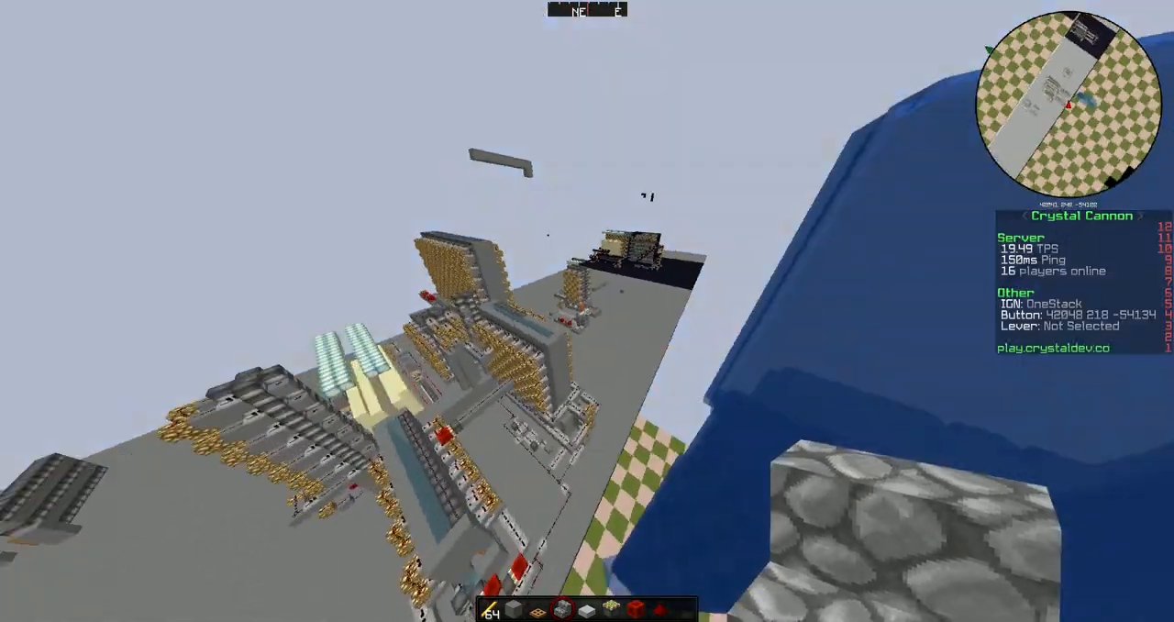
pyautogui.moveTo(587, 310)
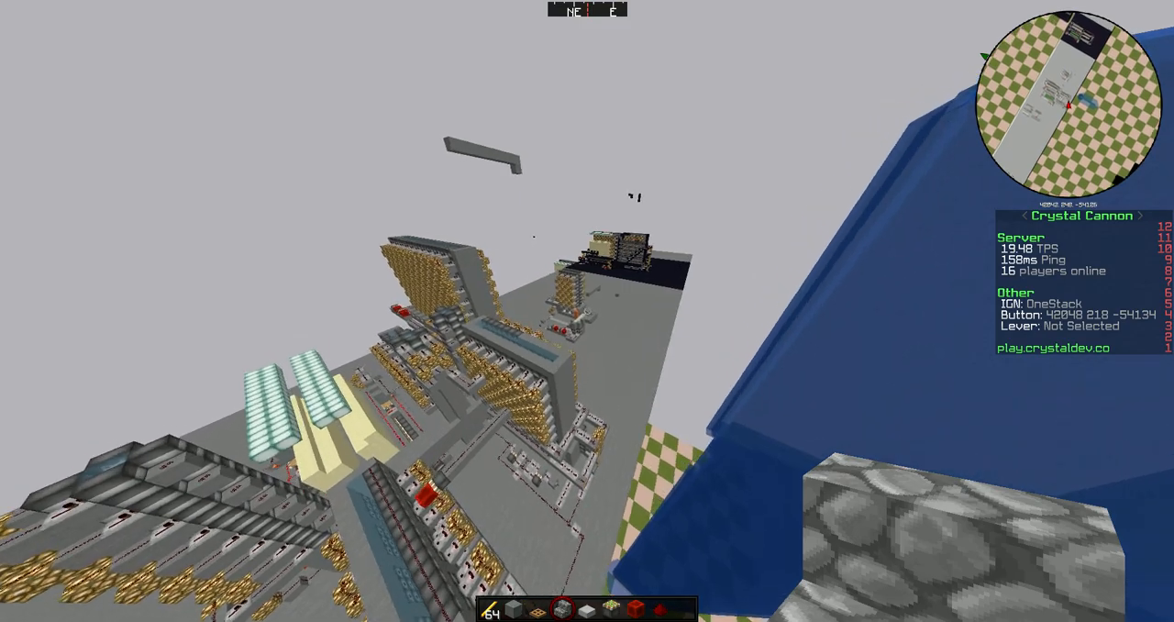
pyautogui.moveTo(587, 311)
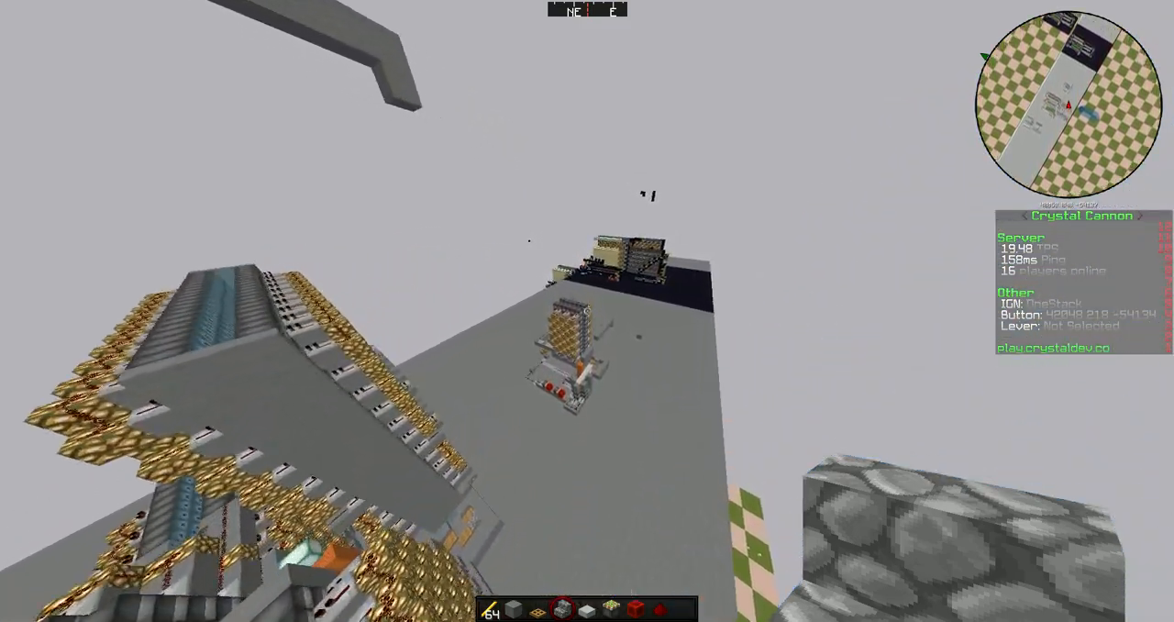
pyautogui.moveTo(587, 311)
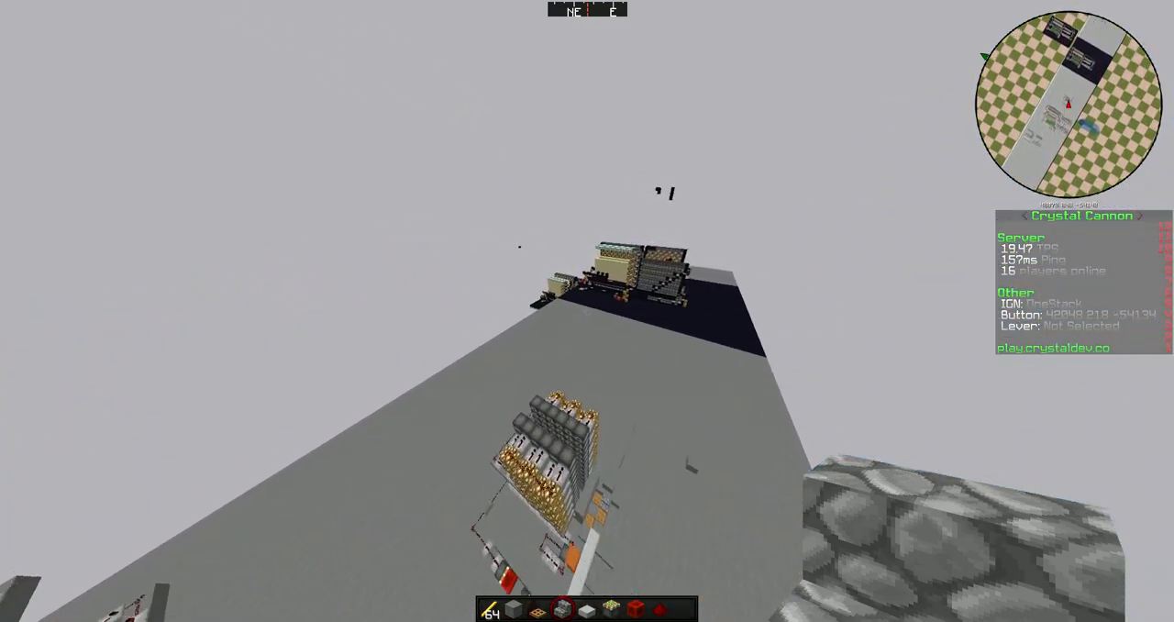
pyautogui.moveTo(587, 311)
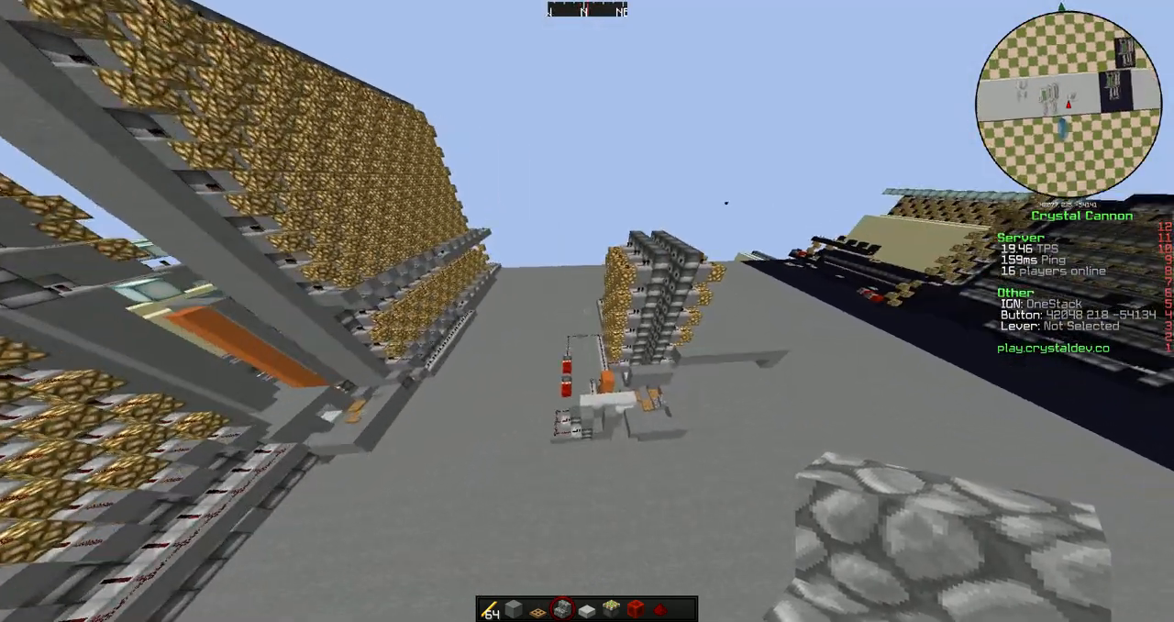
pyautogui.moveTo(587, 311)
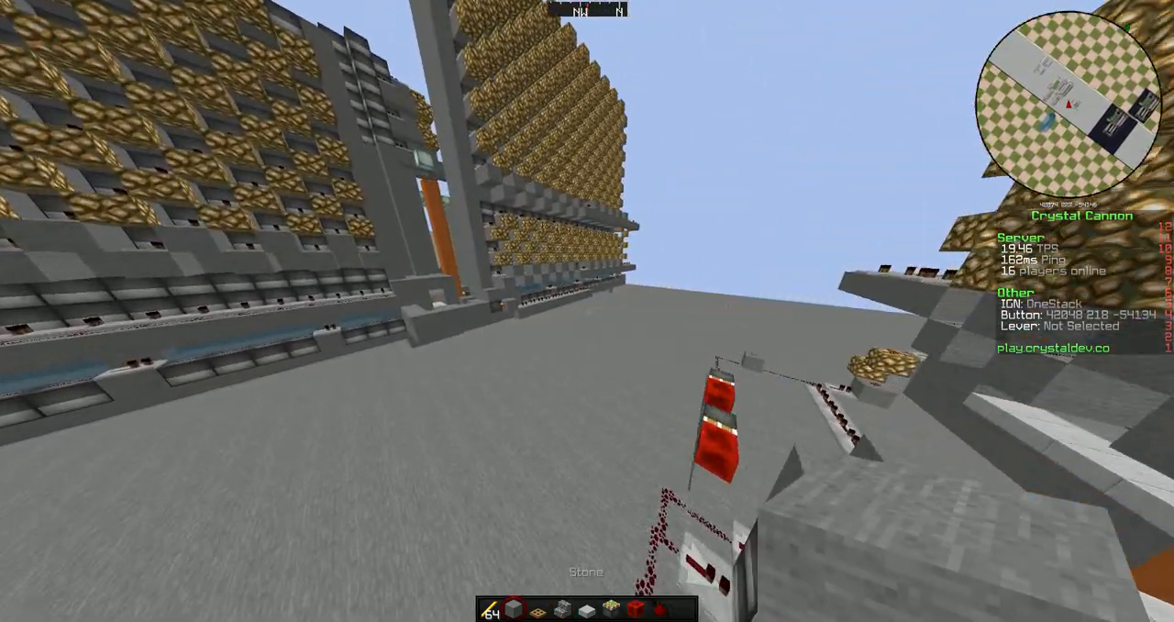
pyautogui.moveTo(587, 311)
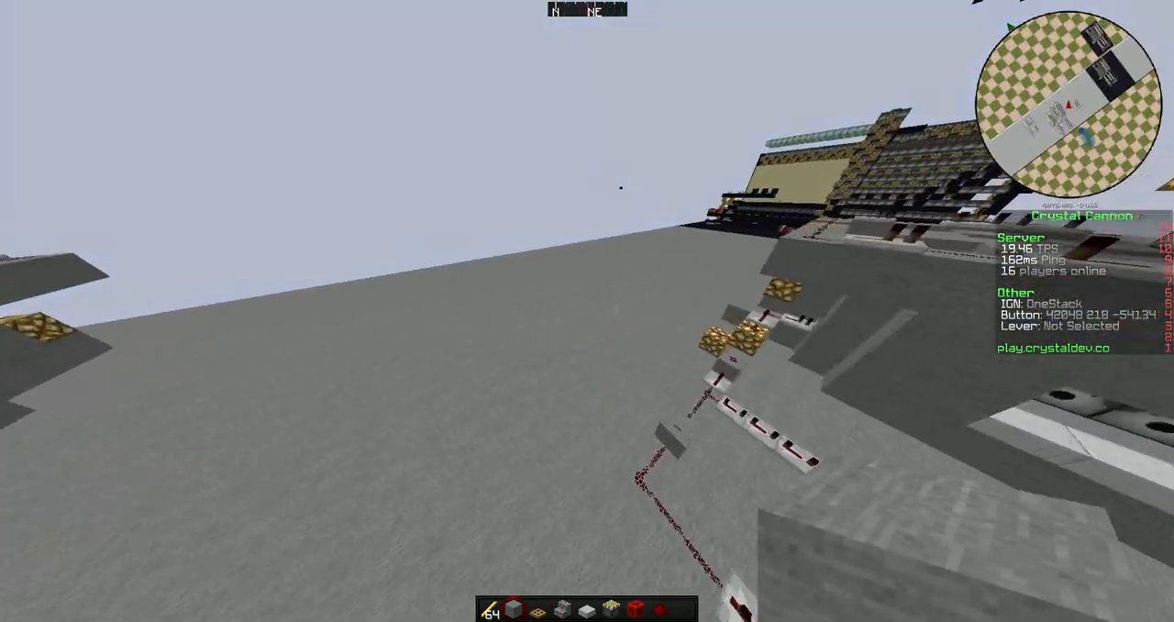
pyautogui.moveTo(587, 310)
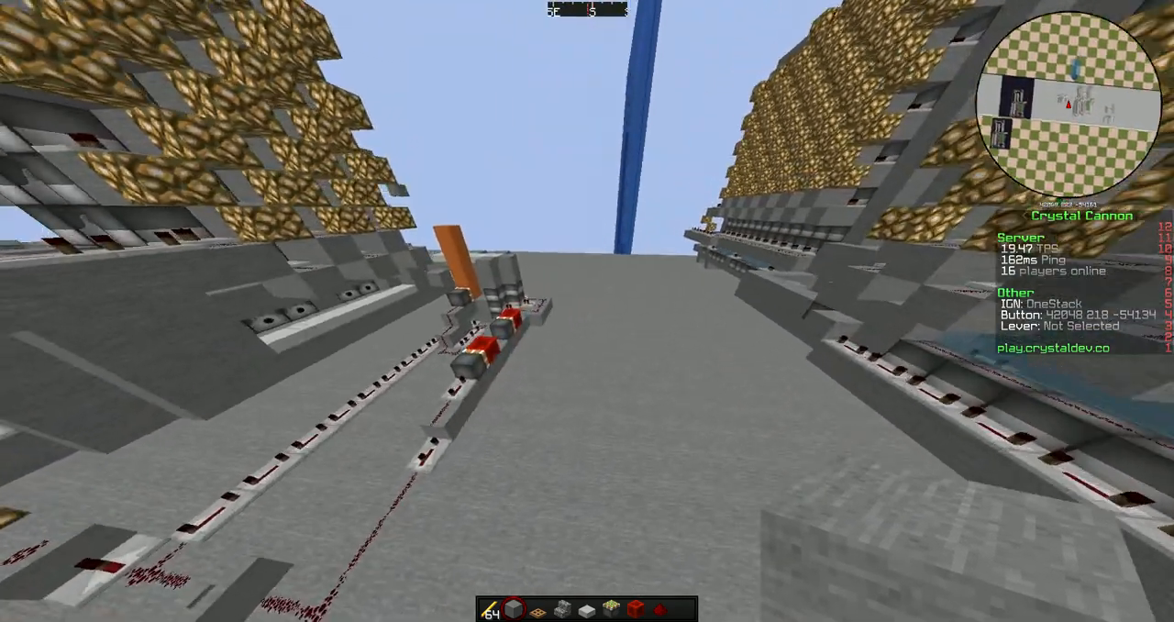